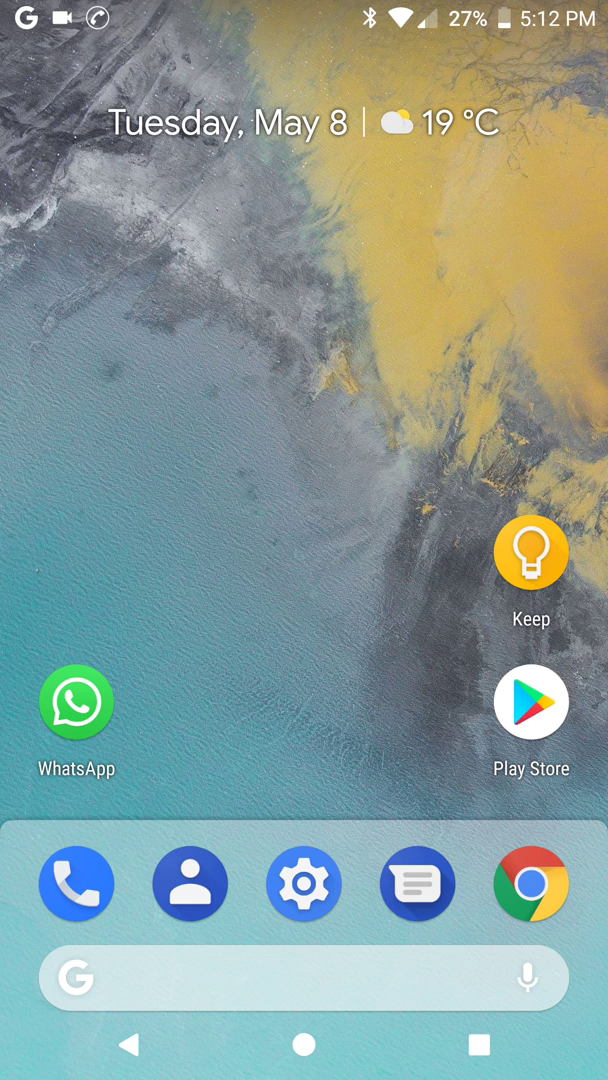
Step: Open Settings from the home screen, scroll its list, and return home
click(304, 882)
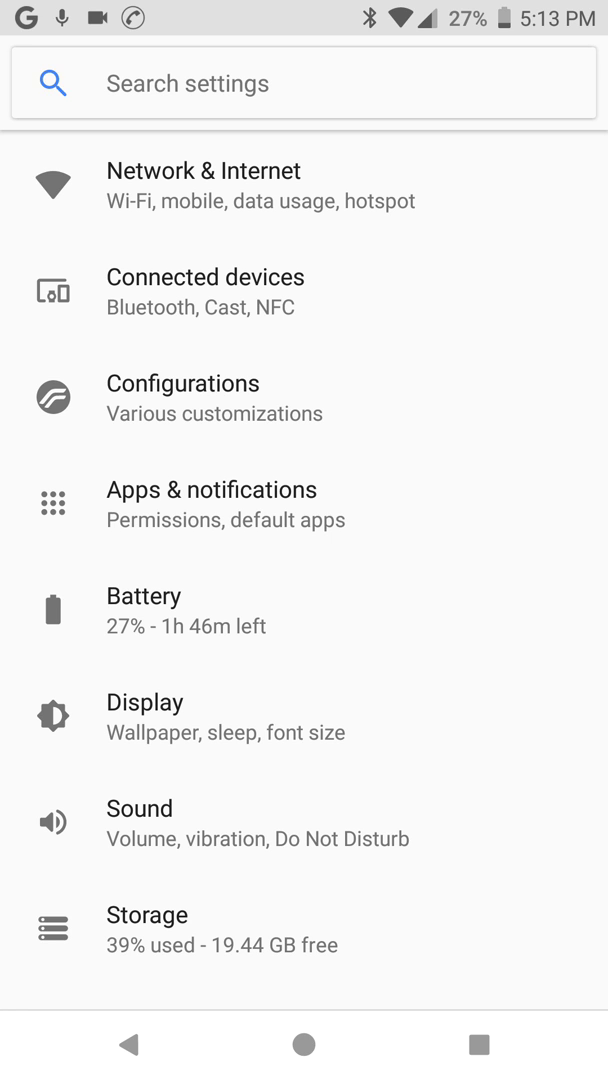
scroll(down, 3)
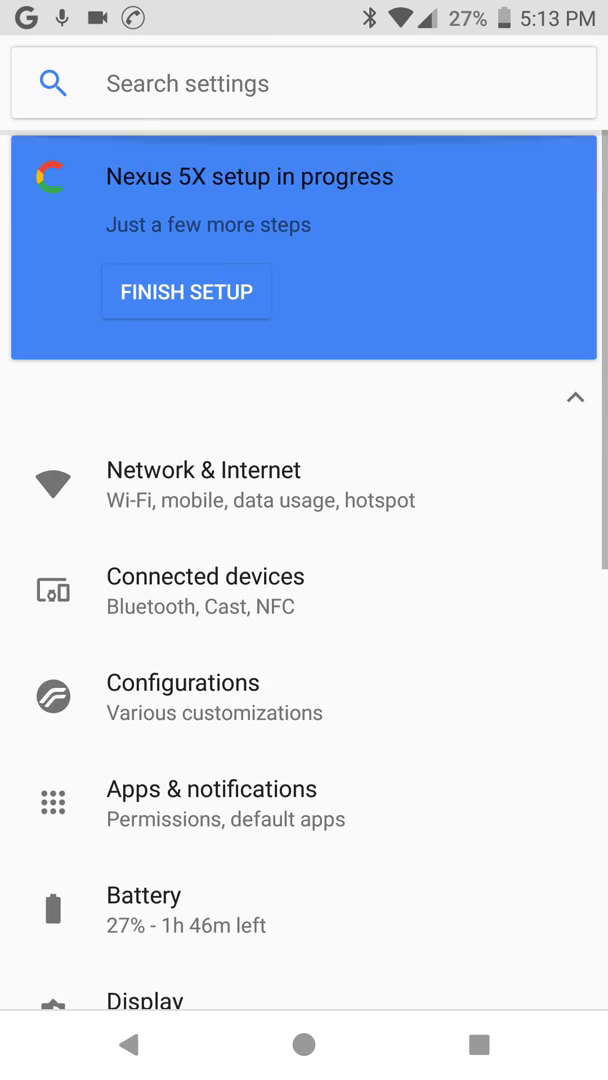
click(304, 1044)
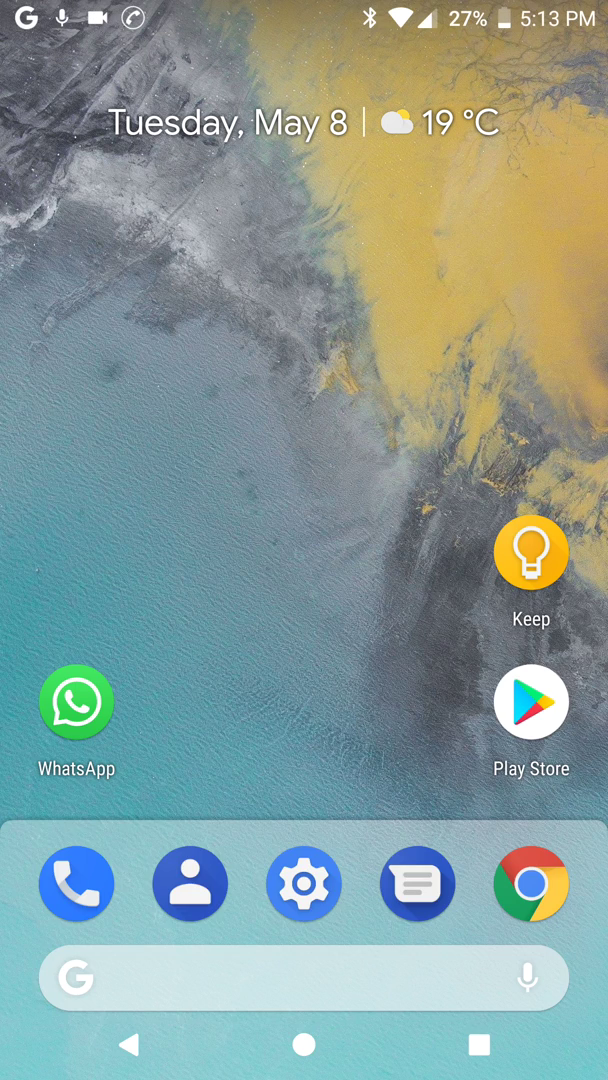
Step: Reopen Settings and enter the Resurrection Remix Configurations section
click(304, 882)
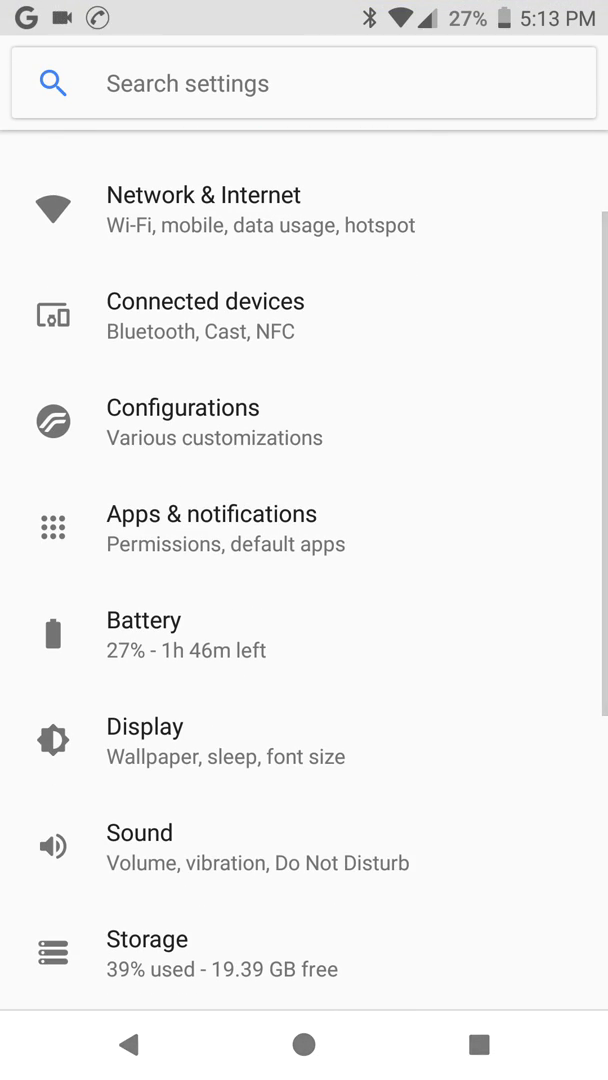
click(200, 420)
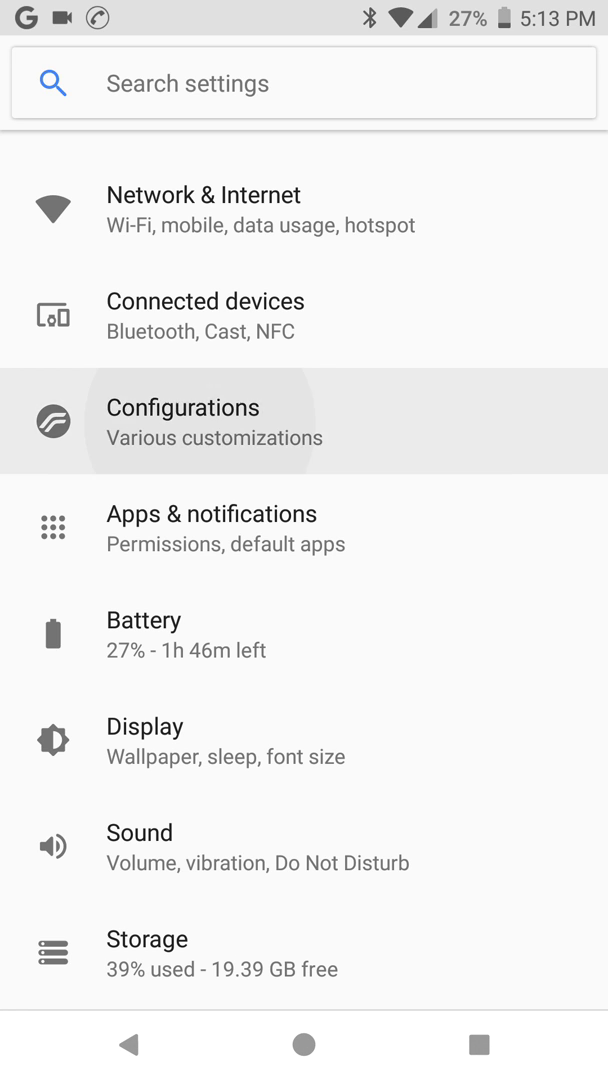
Step: Open Clock & date under Configurations and choose the AM/PM style
click(184, 420)
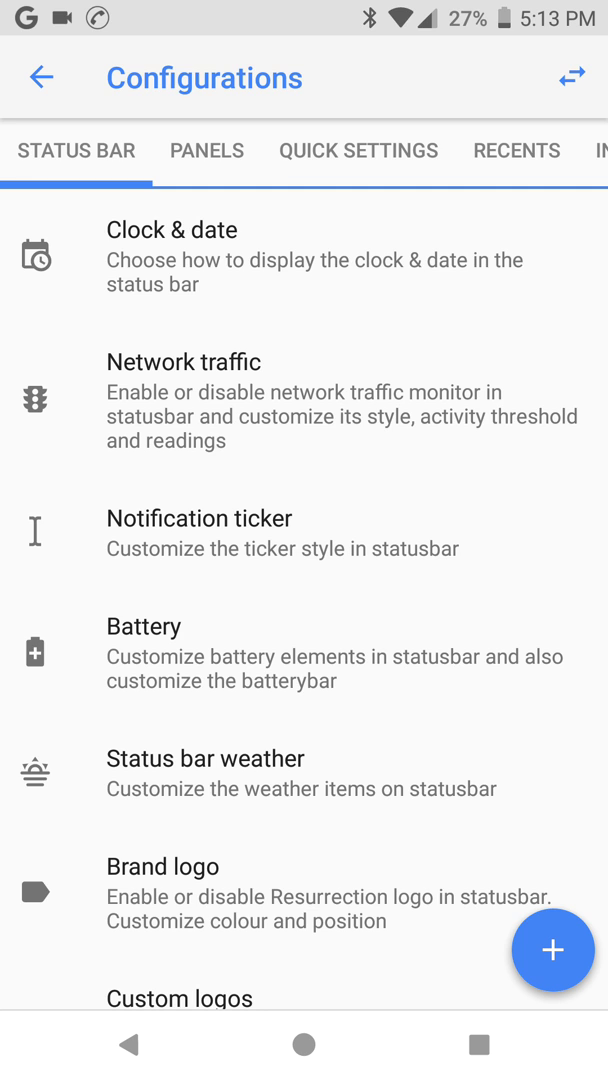
scroll(down, 3)
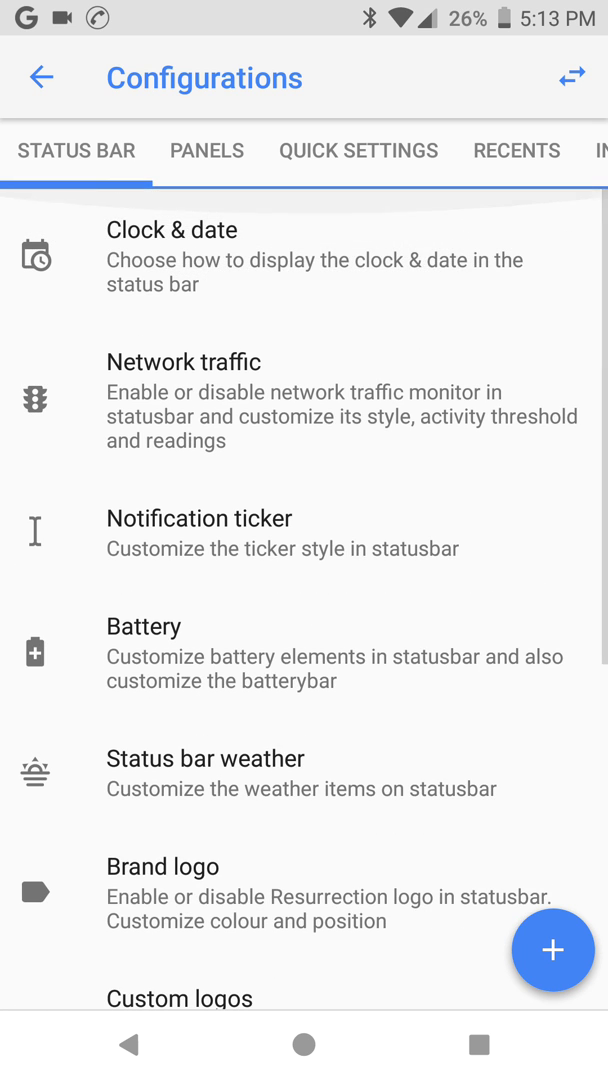
click(172, 260)
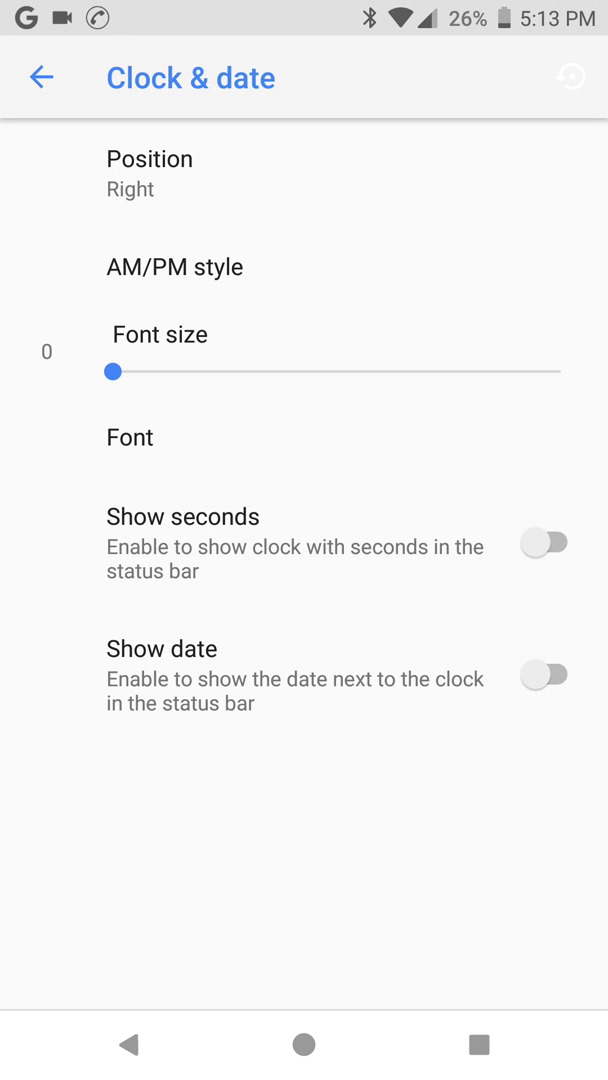
click(174, 266)
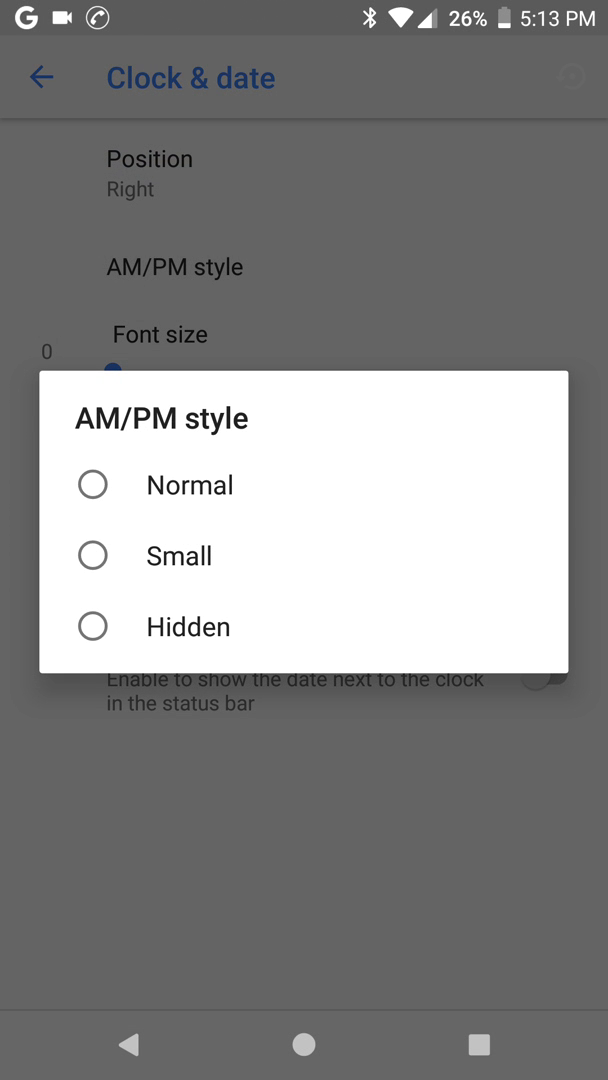
click(188, 556)
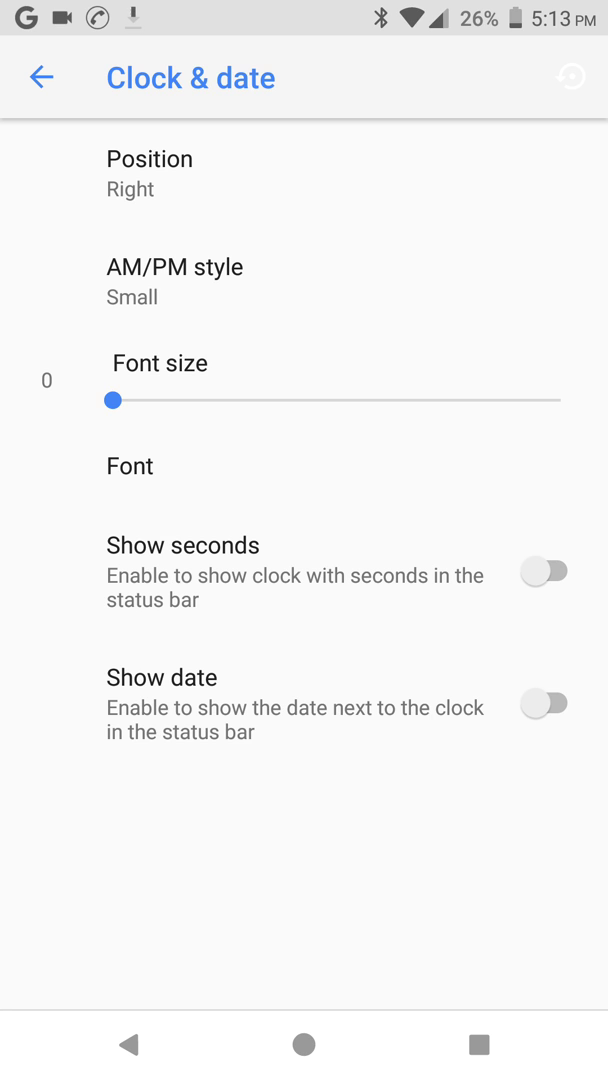
Step: Center the status bar clock and enable Show seconds and Show date
click(174, 268)
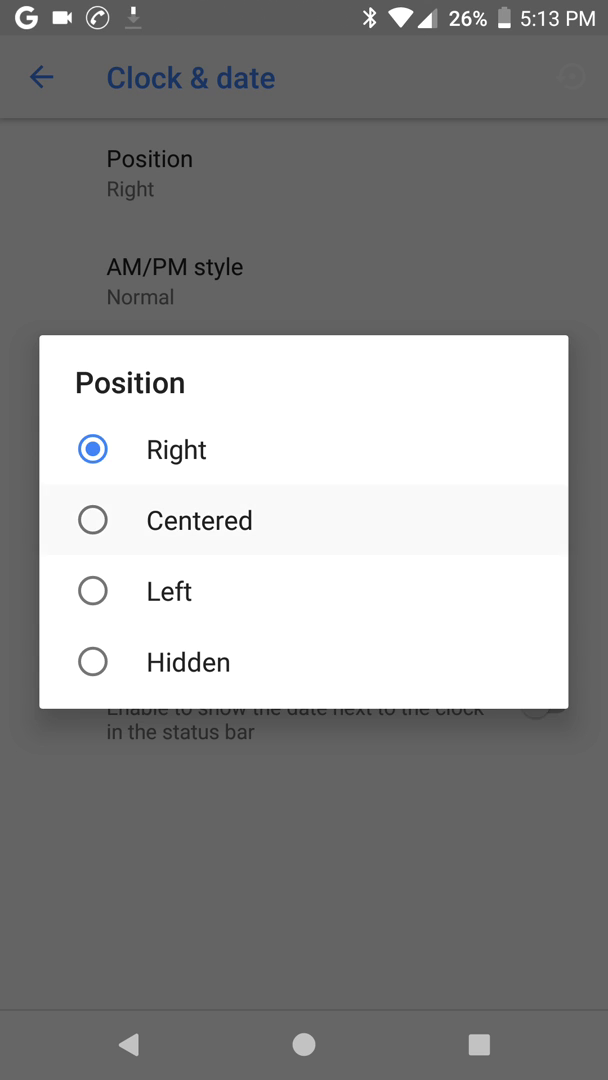
click(200, 520)
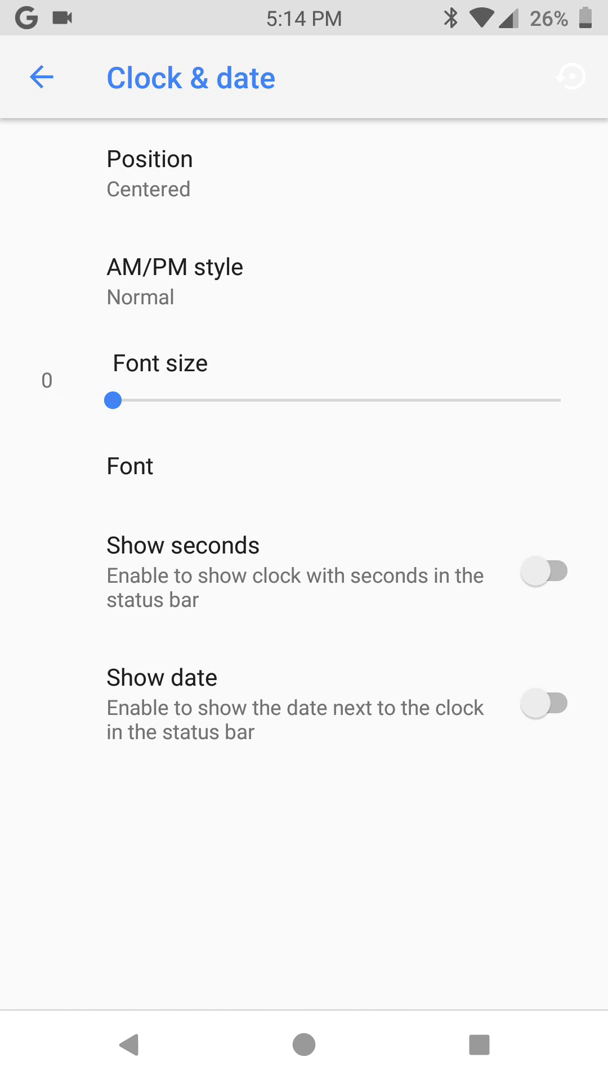
click(544, 572)
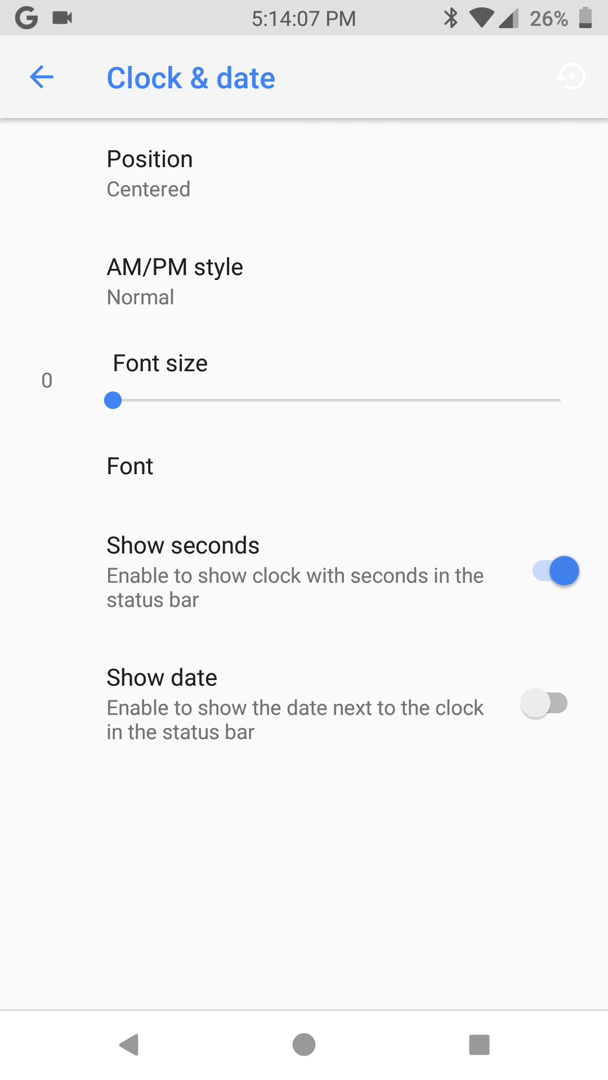
click(544, 702)
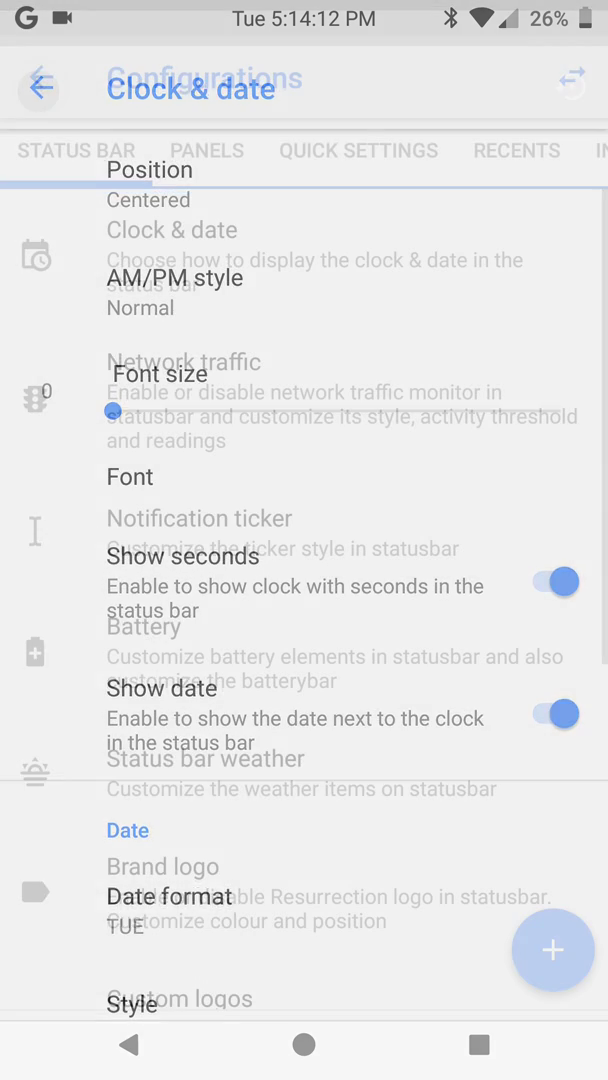
Step: Enable Network traffic in the status bar and set the ticker to Notification ticker
click(40, 78)
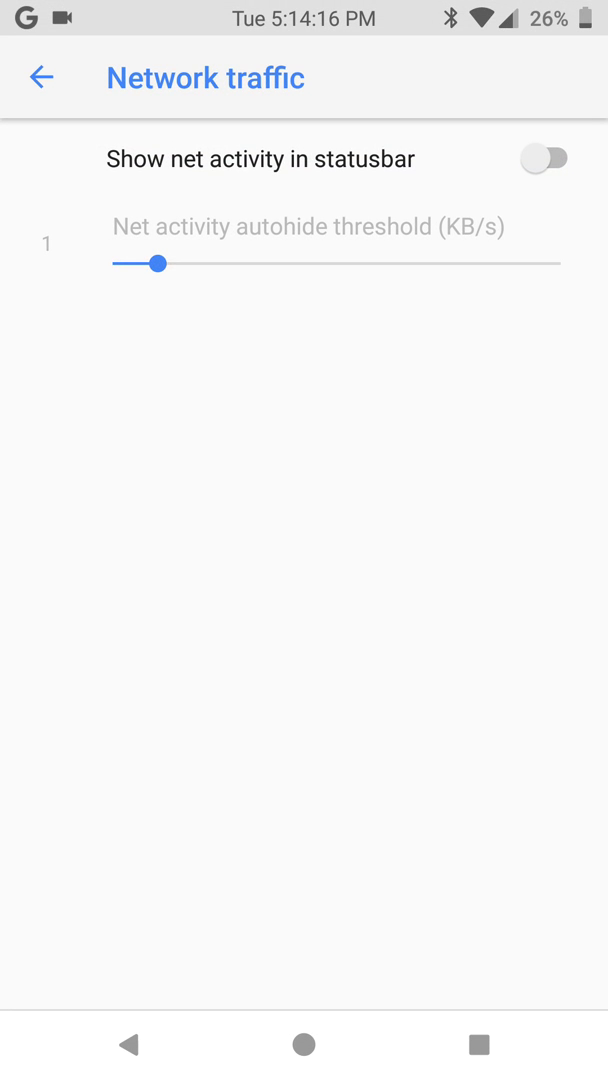
click(544, 158)
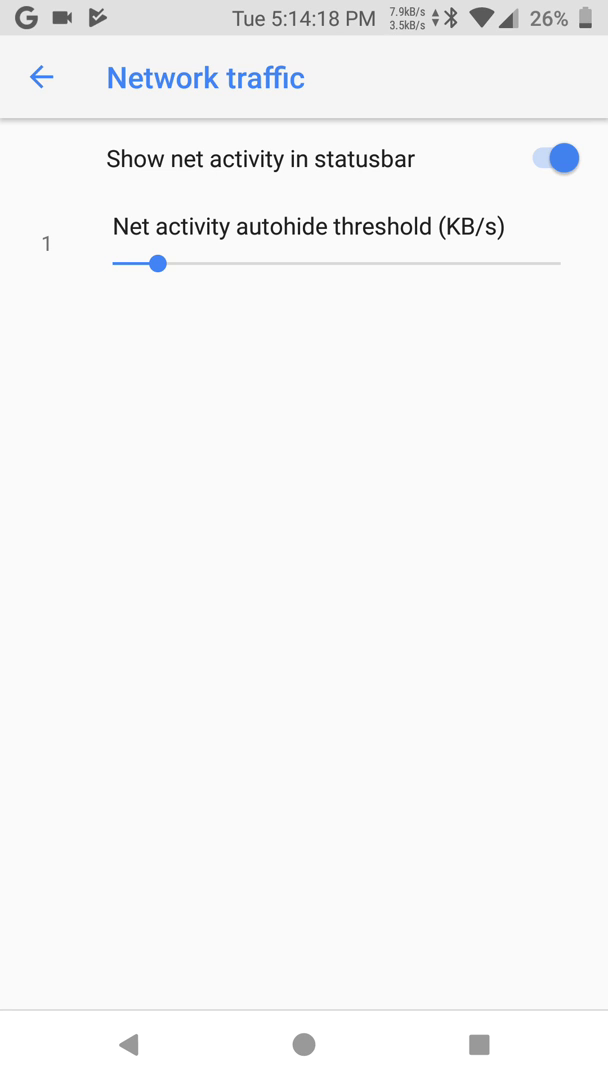
click(40, 78)
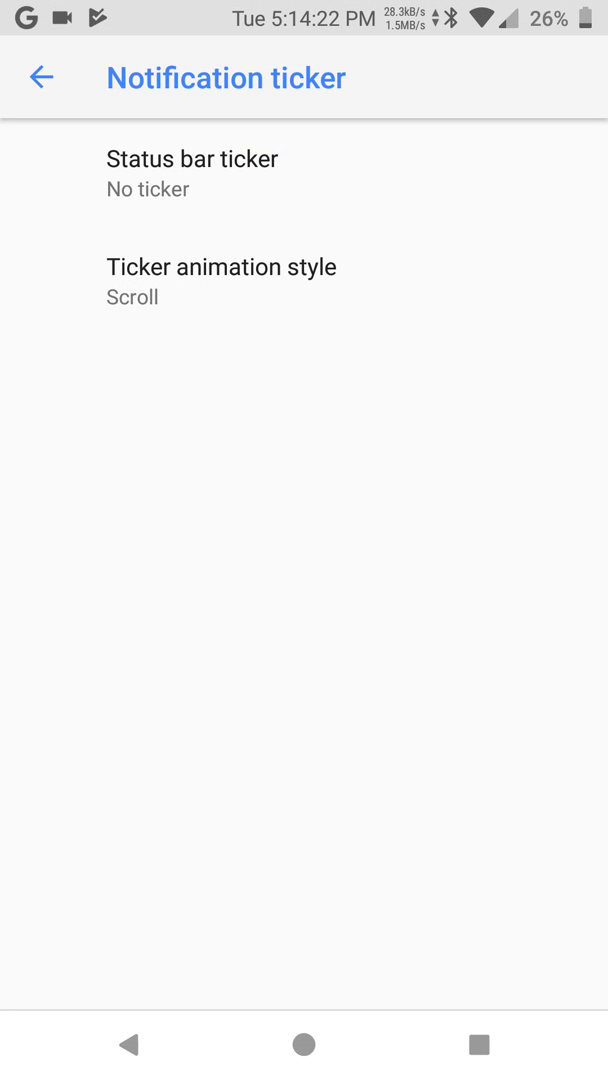
click(192, 158)
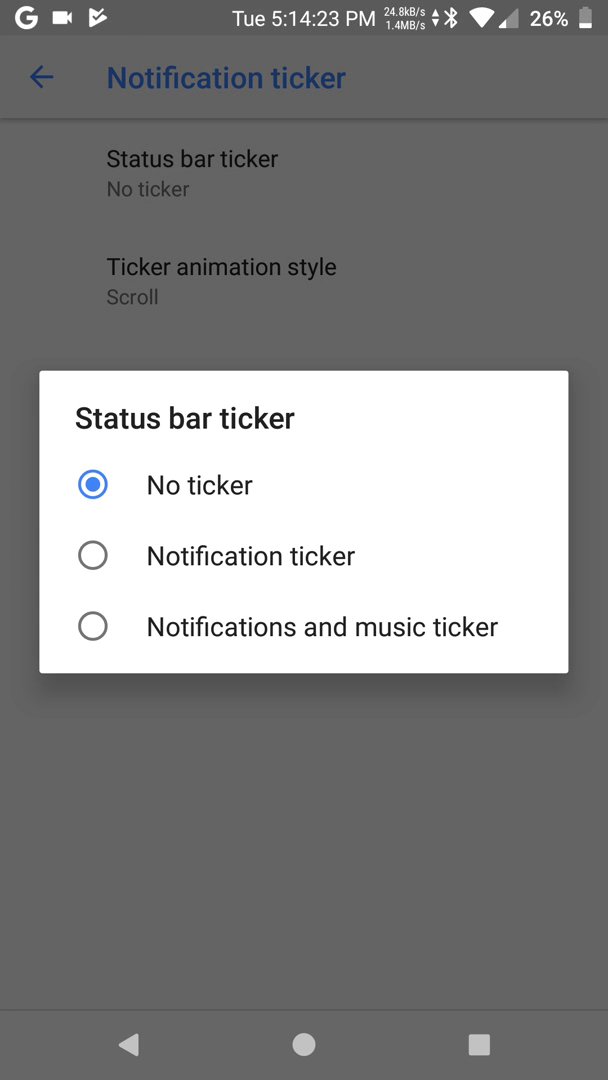
click(252, 556)
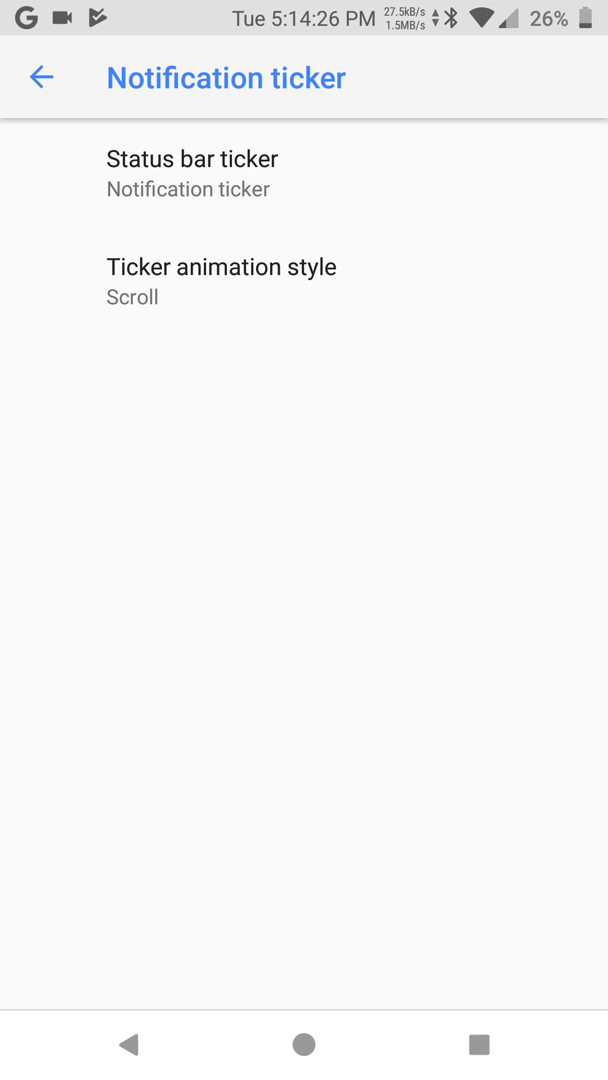
click(220, 280)
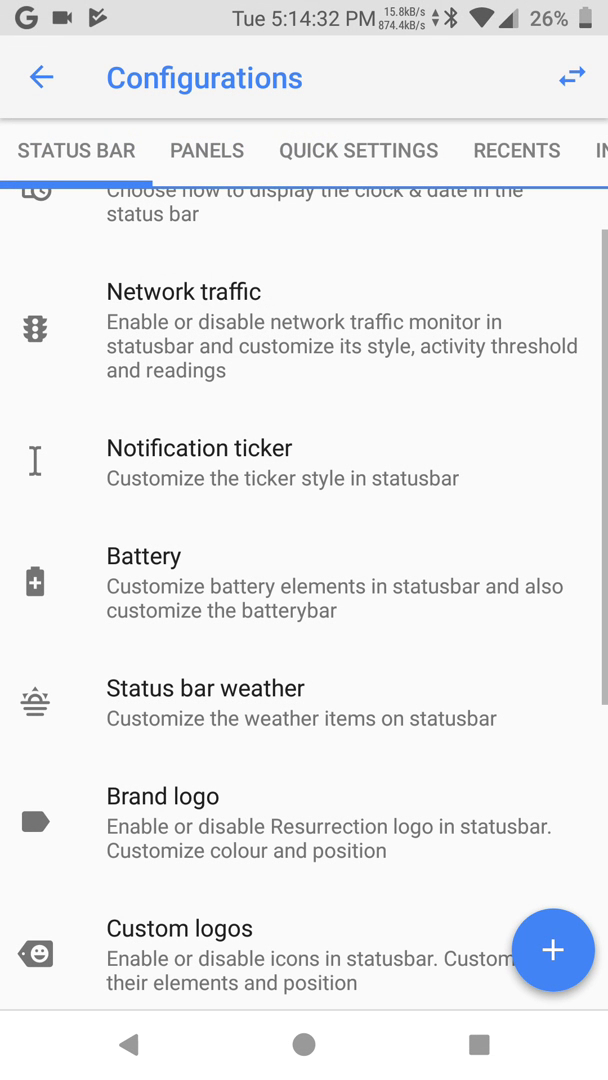
Step: In Battery customizations toggle the battery bar on and off and set icon style to Circle
click(144, 556)
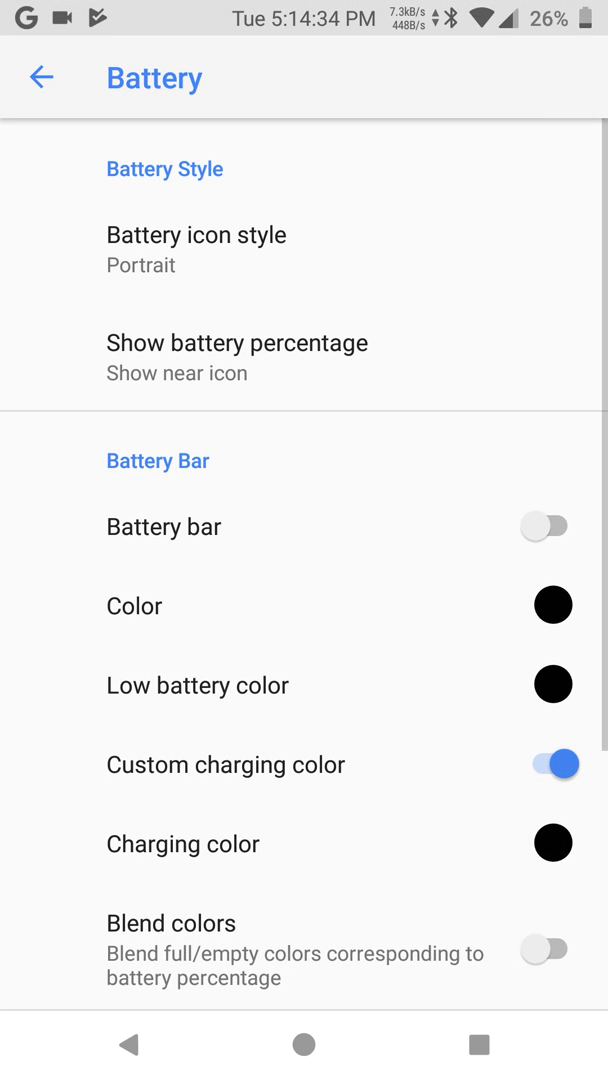
click(544, 526)
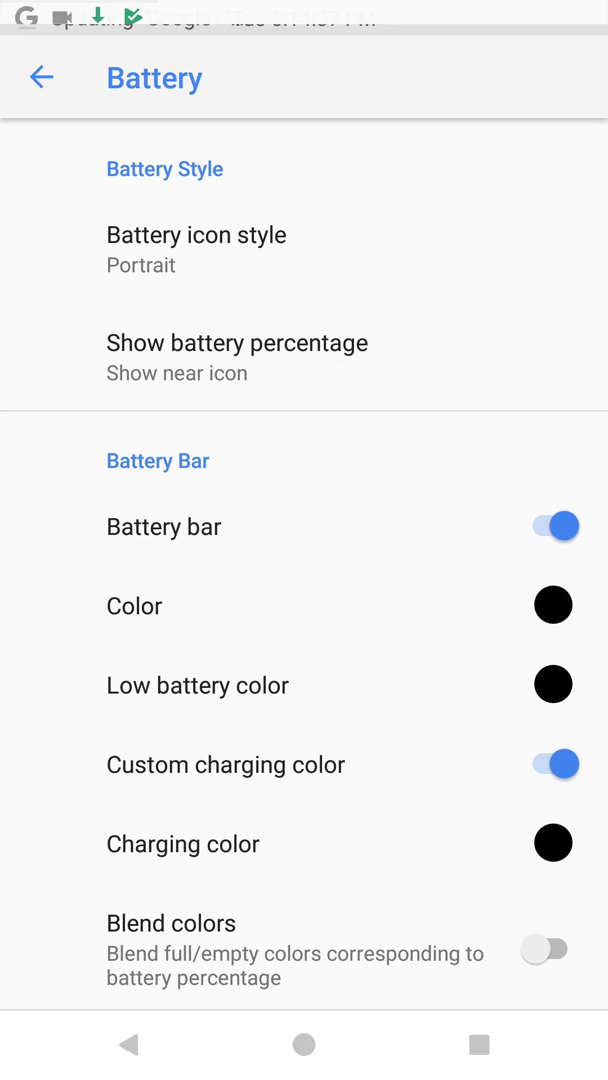
click(544, 526)
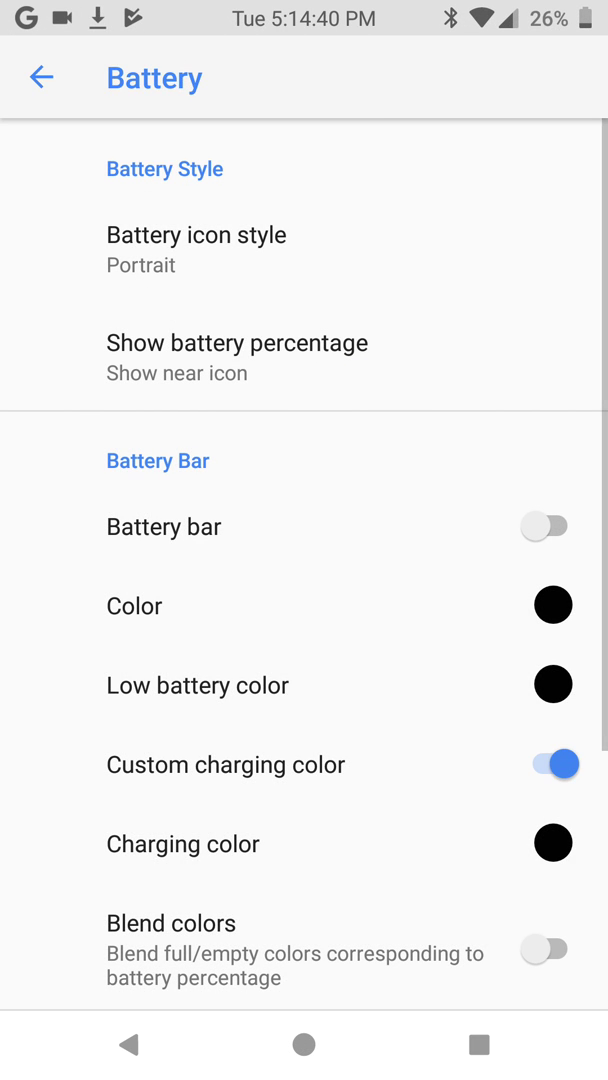
click(196, 250)
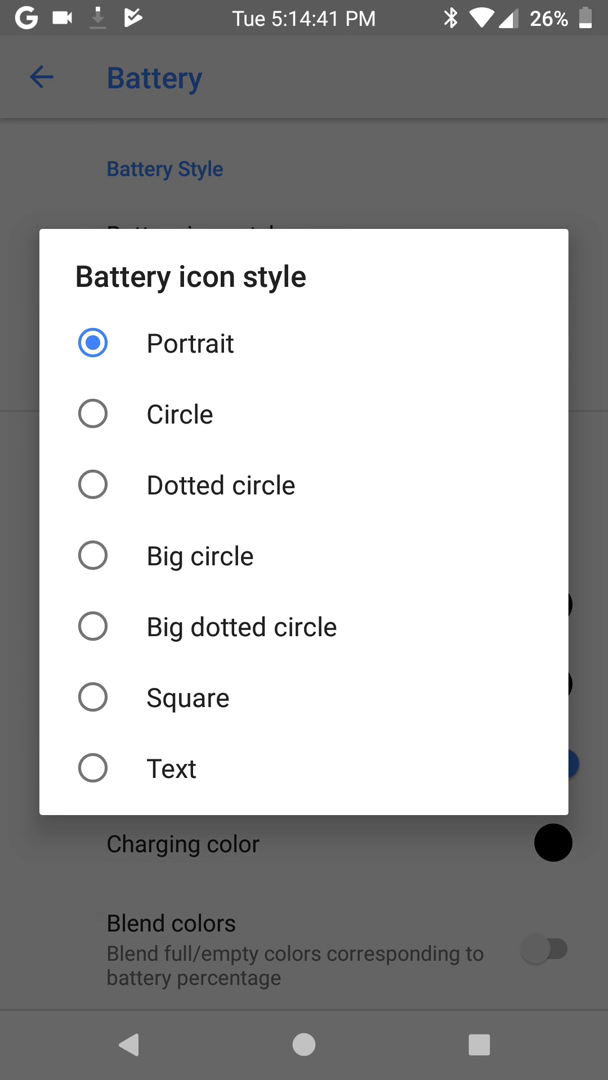
click(180, 414)
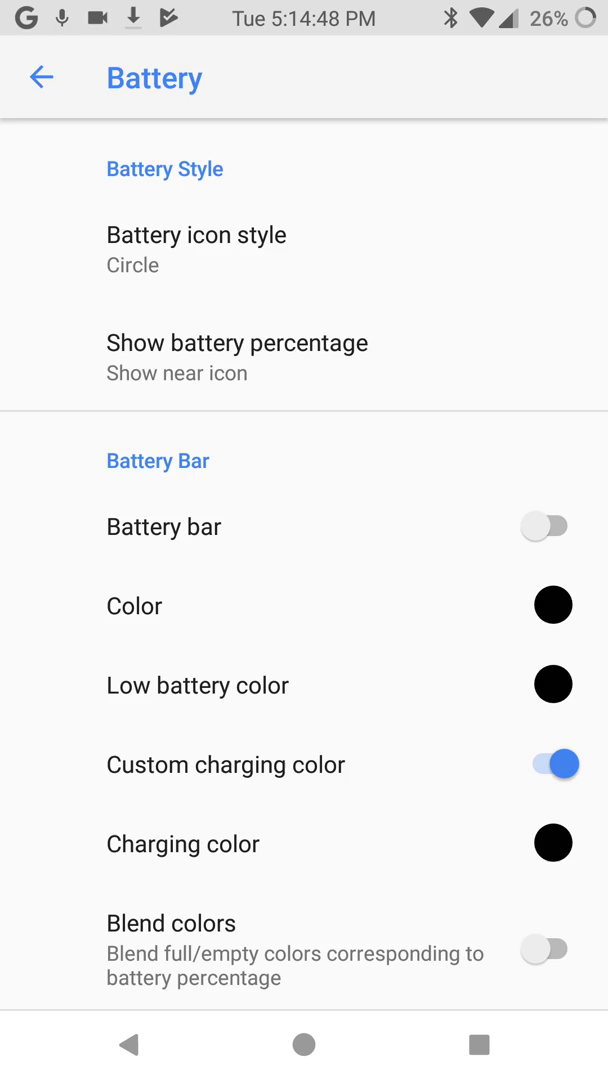
click(40, 78)
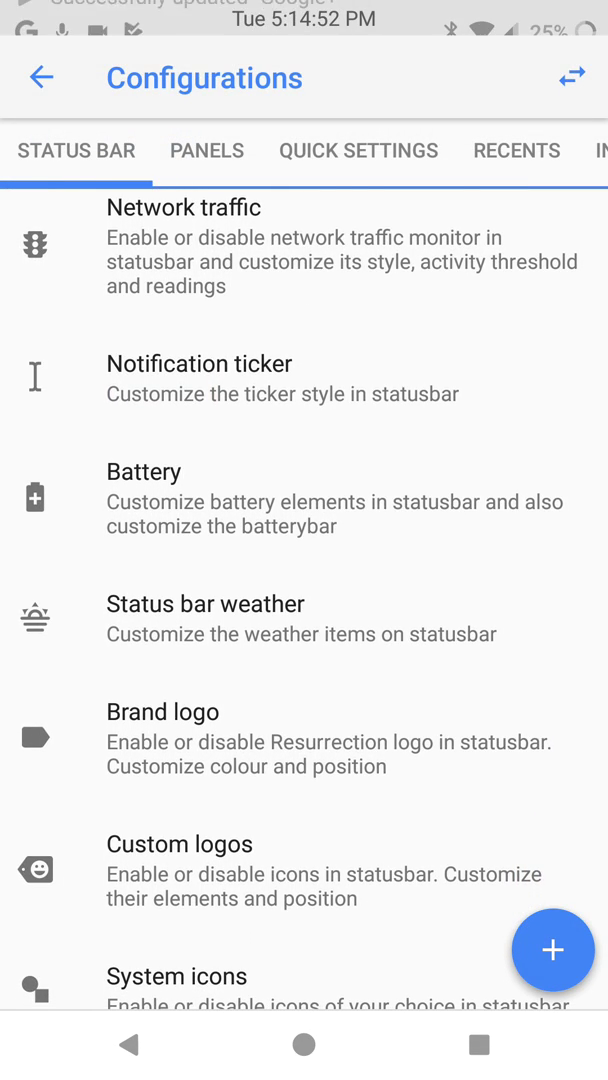
Step: Adjust the status bar weather display and set the brand logo position to Left
scroll(down, 3)
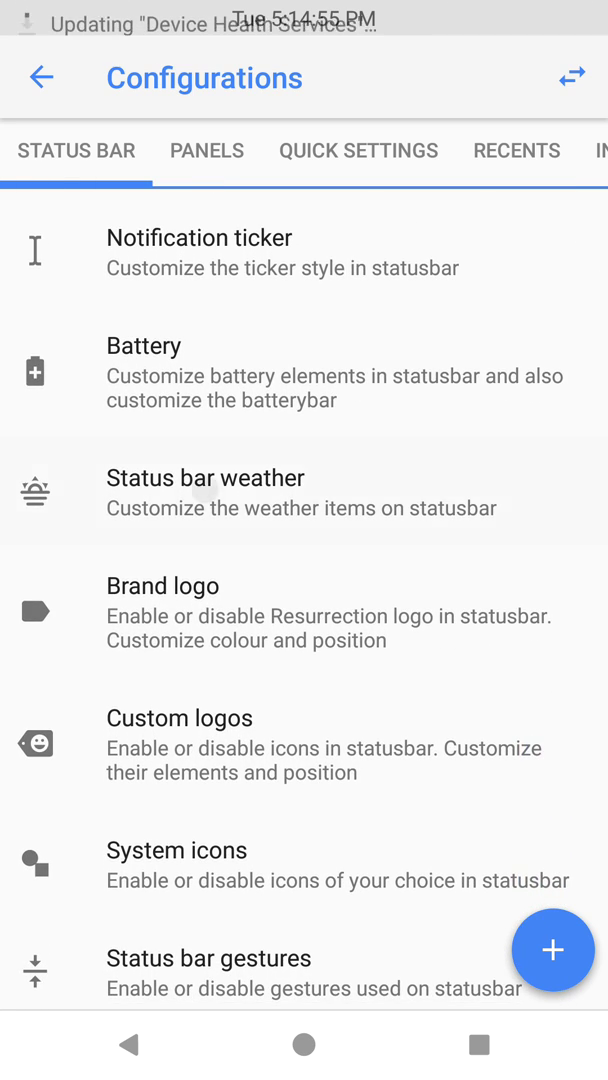
click(204, 476)
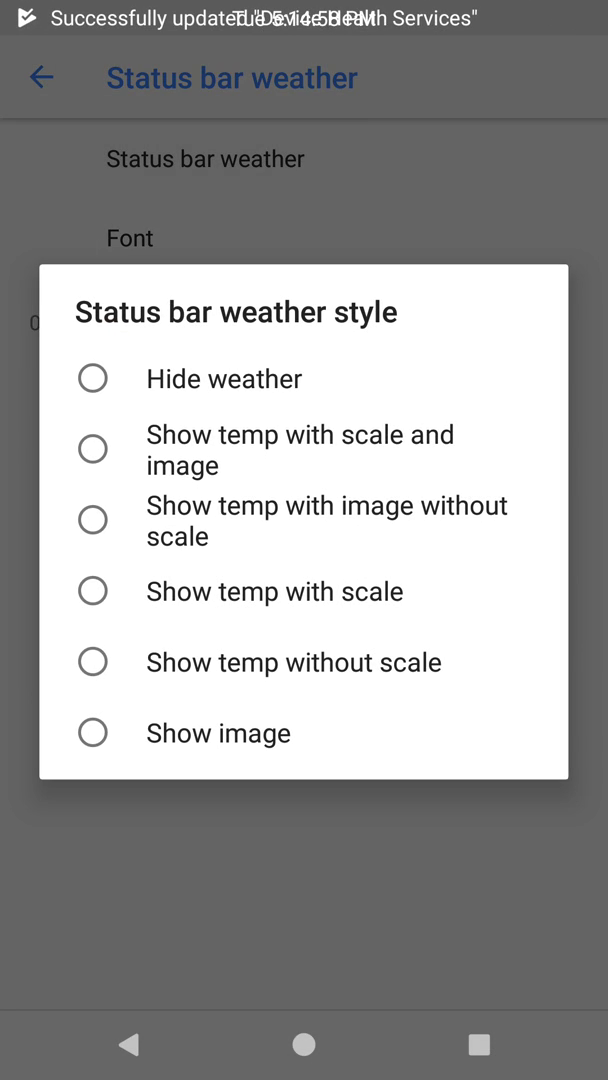
click(300, 448)
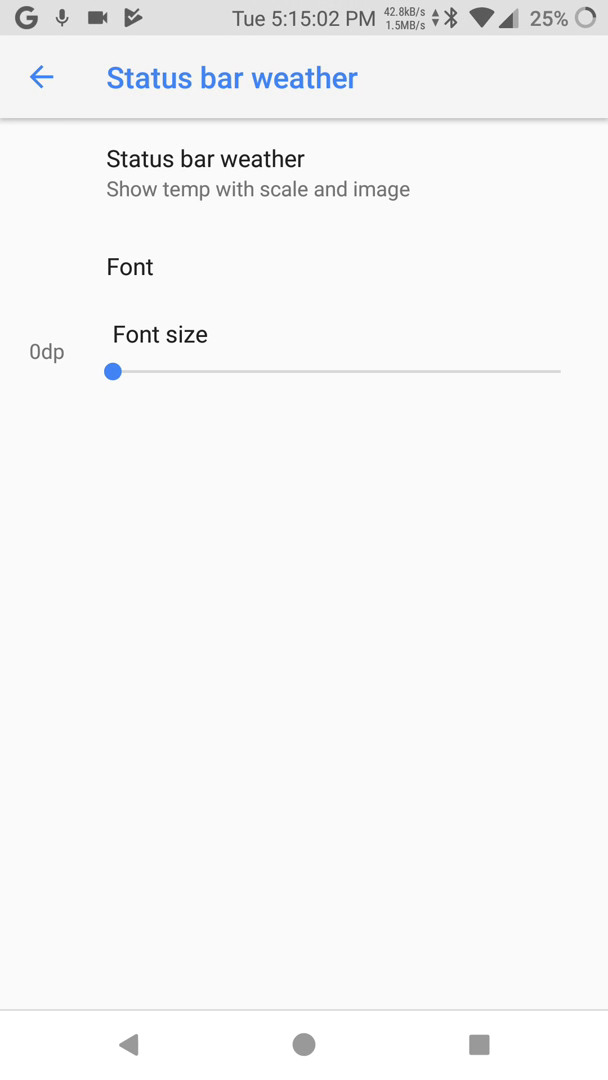
click(40, 78)
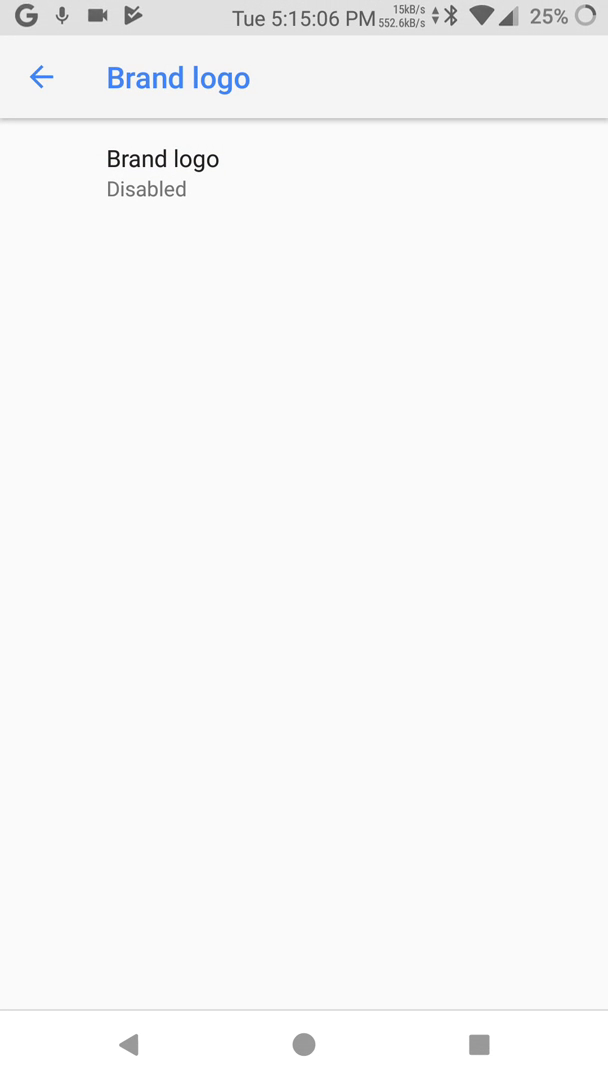
click(160, 172)
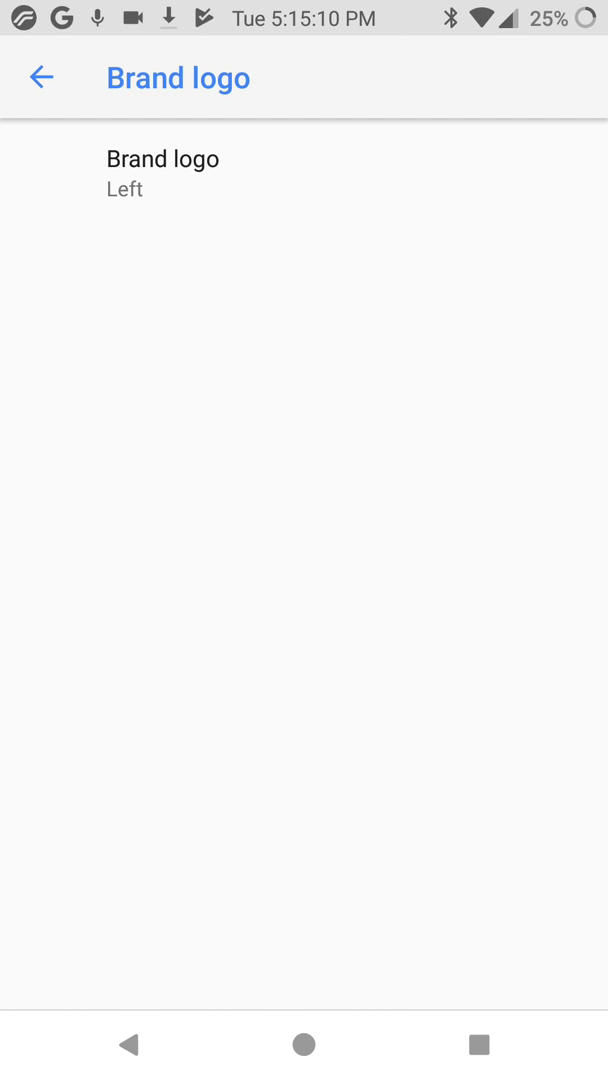
click(40, 76)
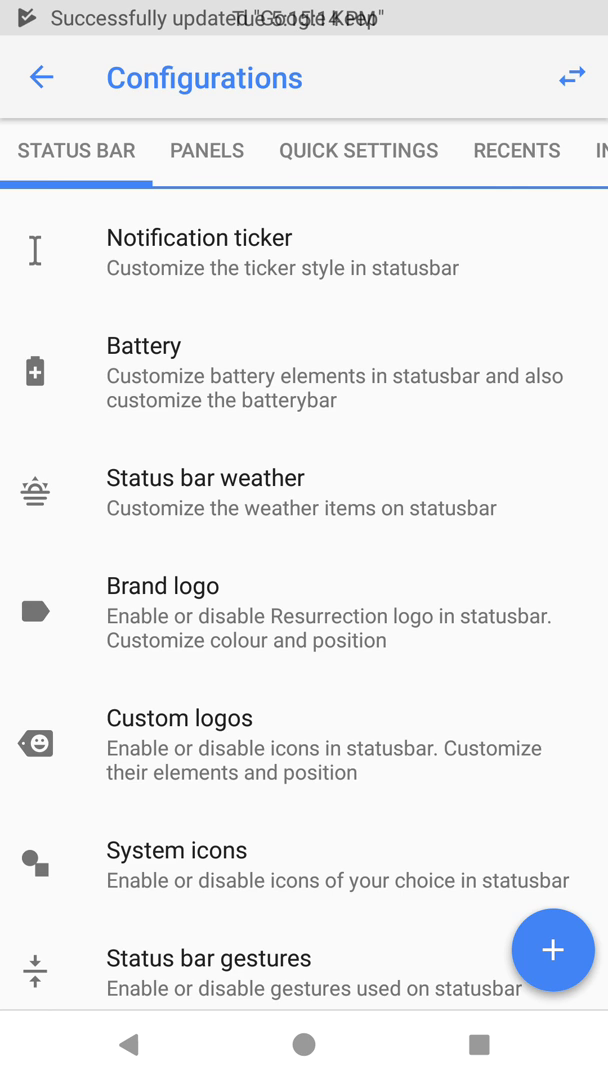
Step: Review Notification ticker and the Custom logos picker, leaving Resurrection pure selected
click(200, 252)
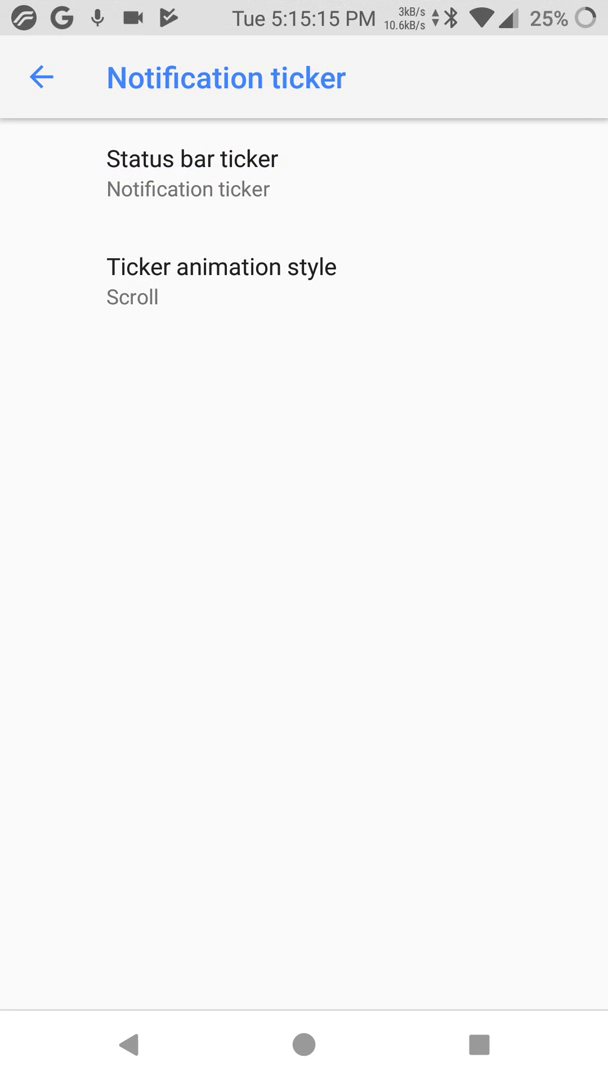
click(192, 160)
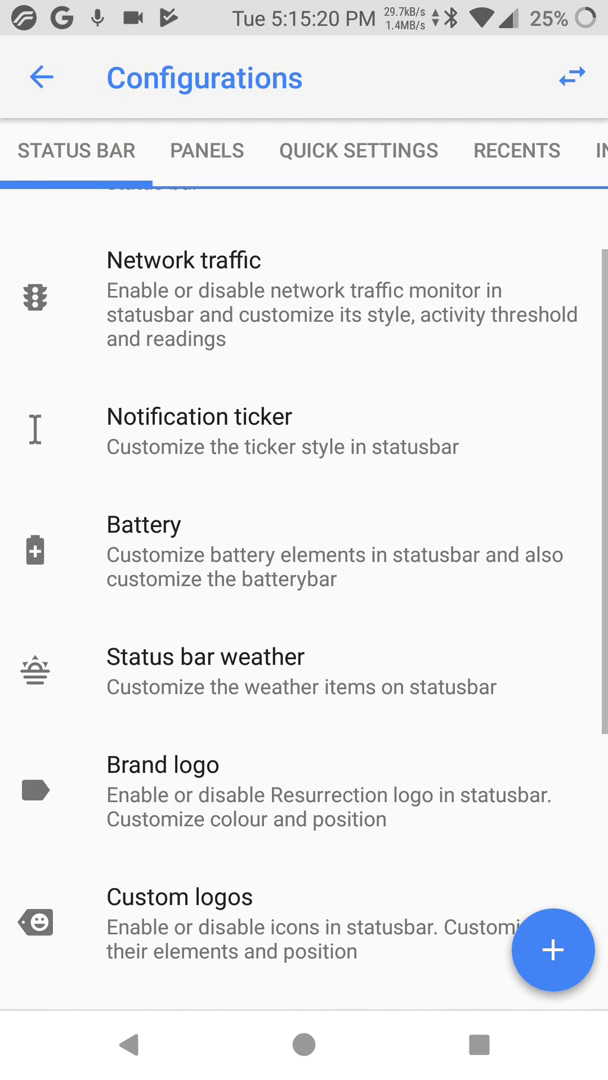
scroll(down, 3)
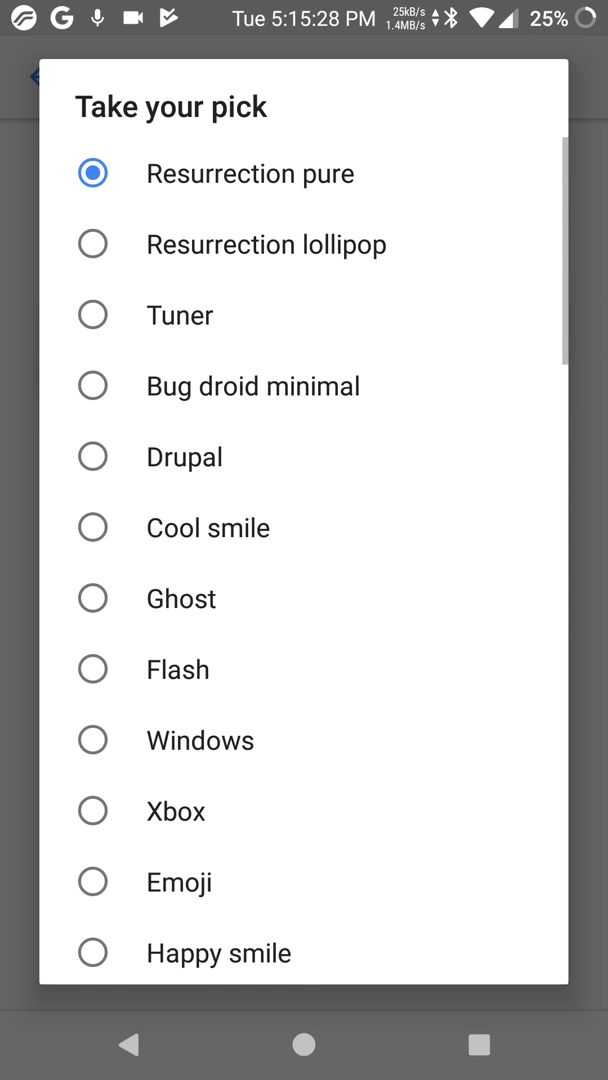
scroll(down, 3)
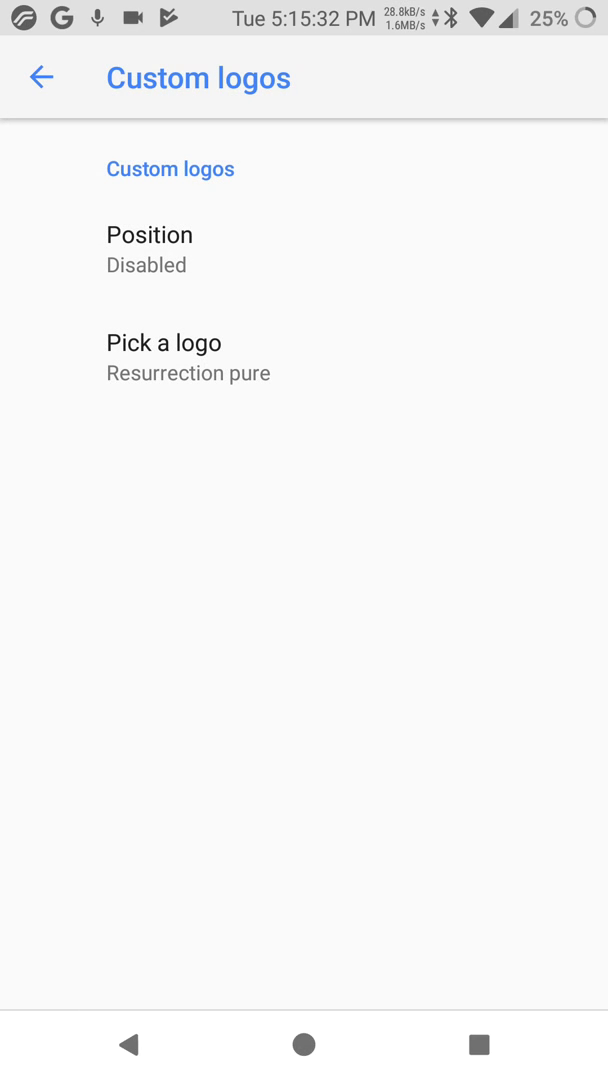
click(164, 342)
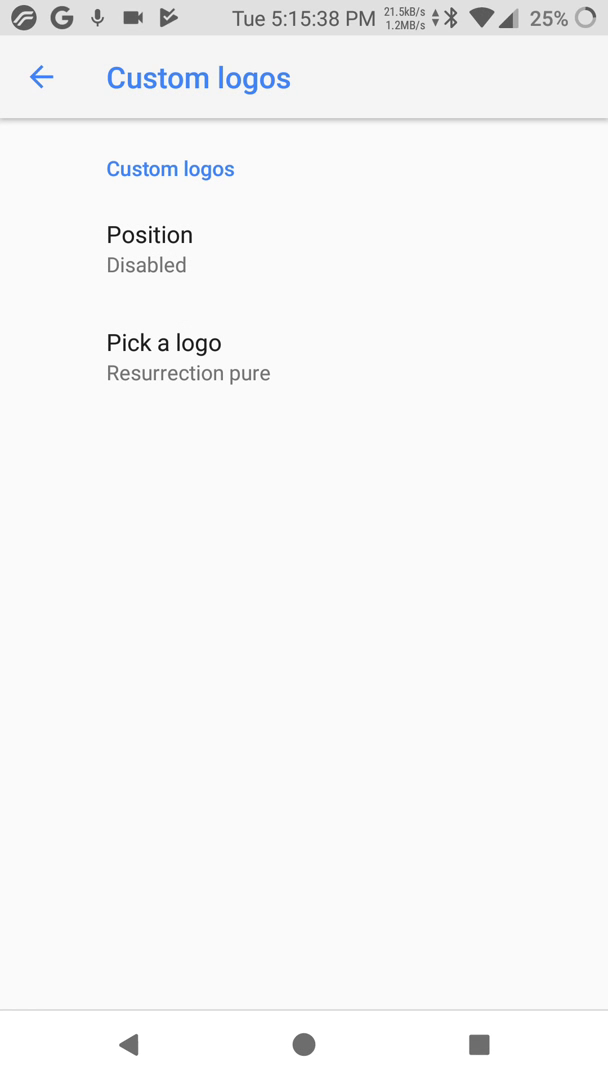
click(40, 76)
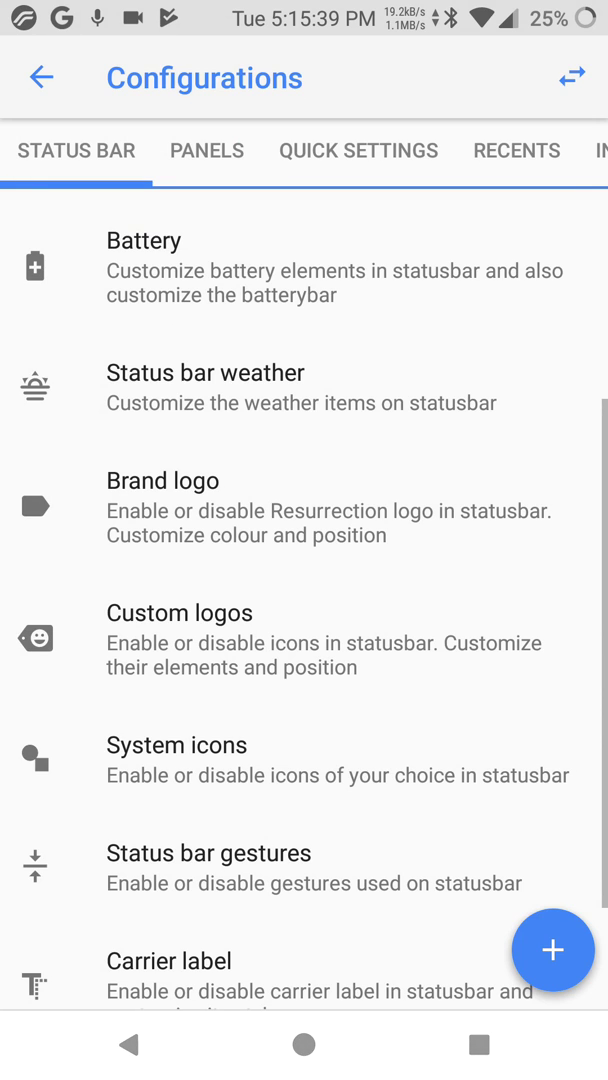
Step: In System icons toggle the VoLTE icon on then off, then move to the Carrier label page
click(176, 744)
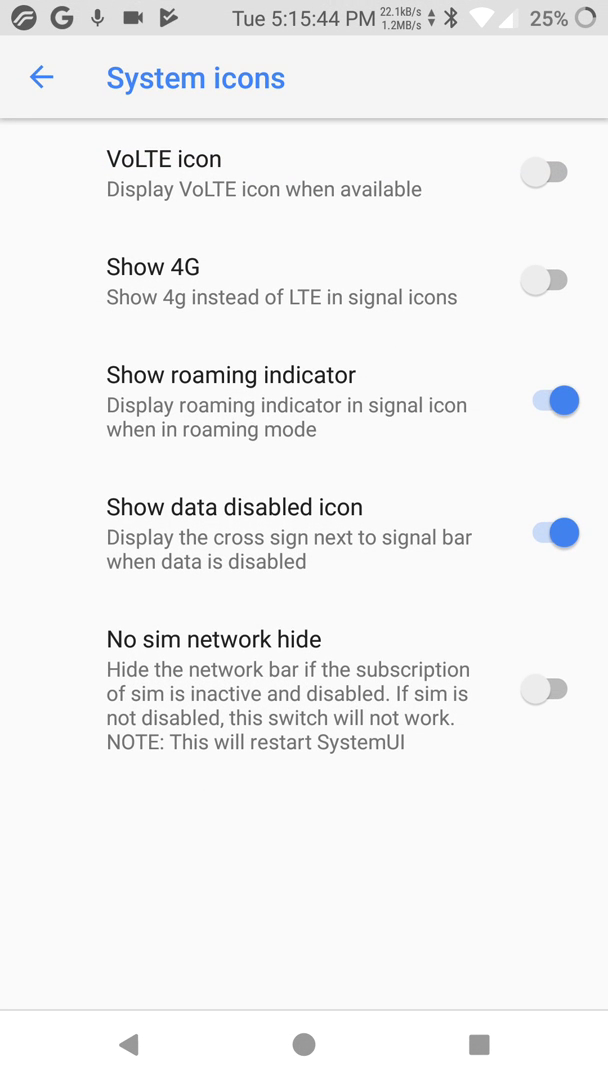
click(550, 280)
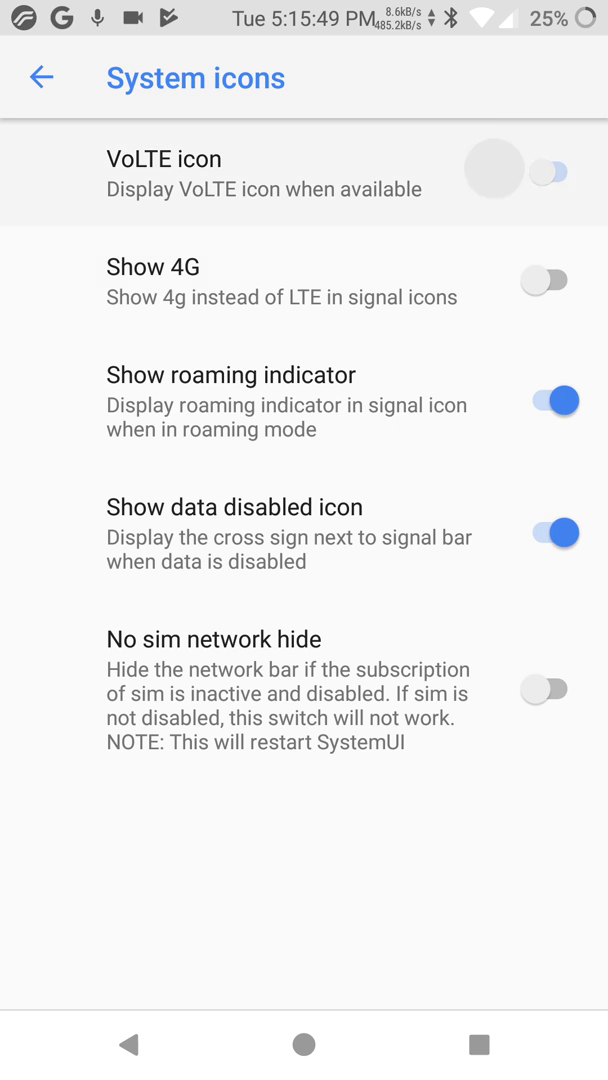
click(548, 170)
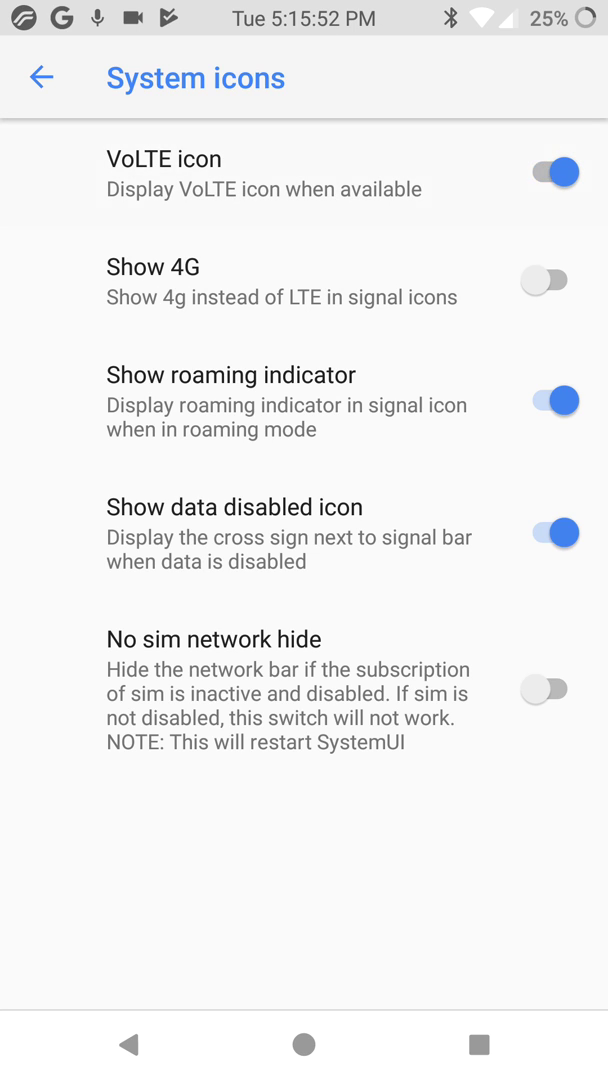
click(548, 172)
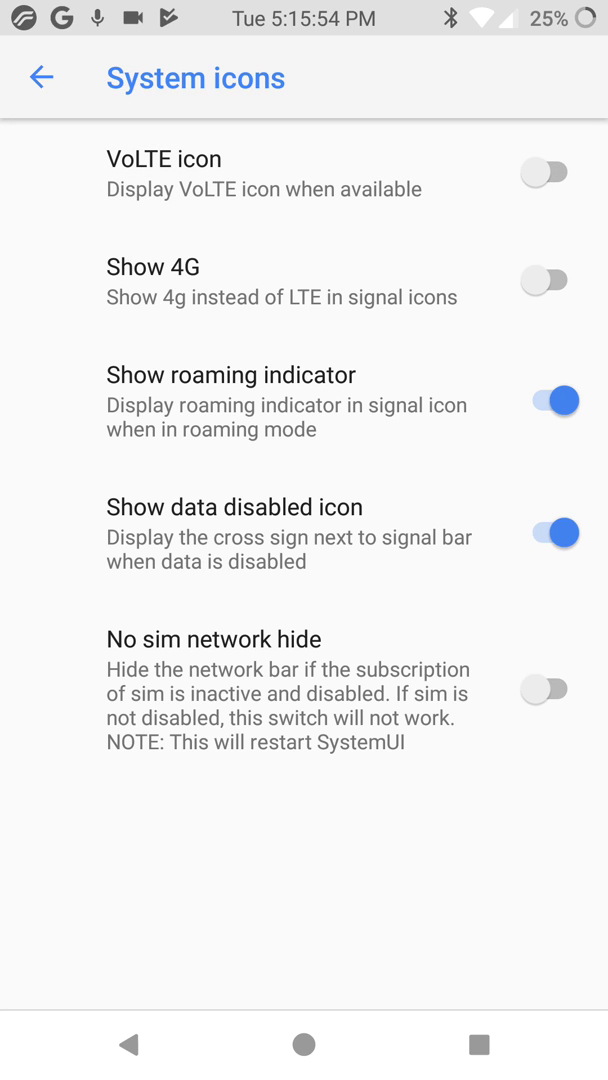
click(544, 688)
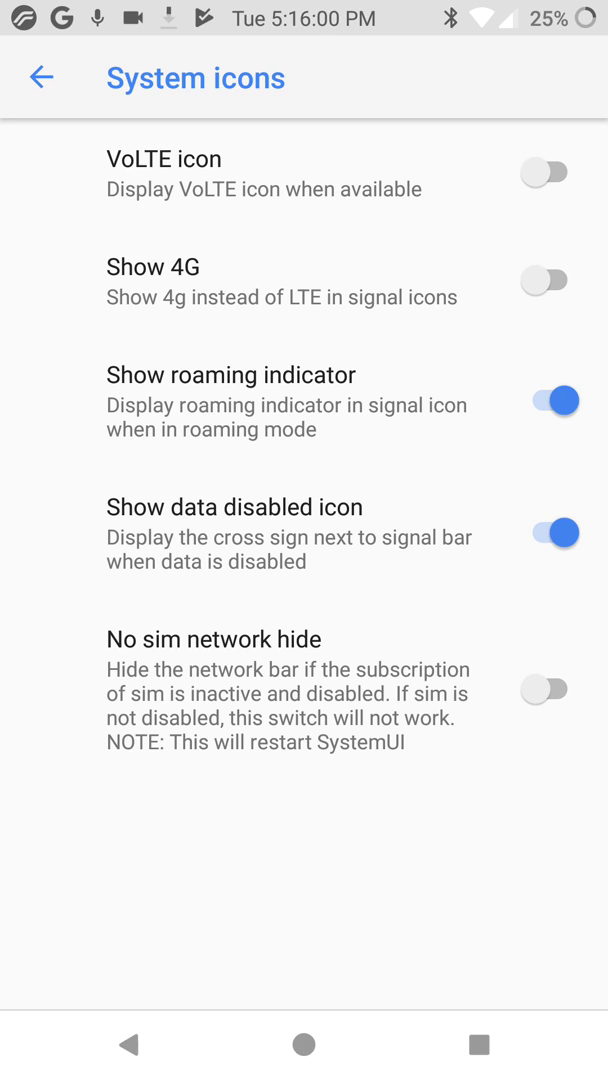
click(40, 78)
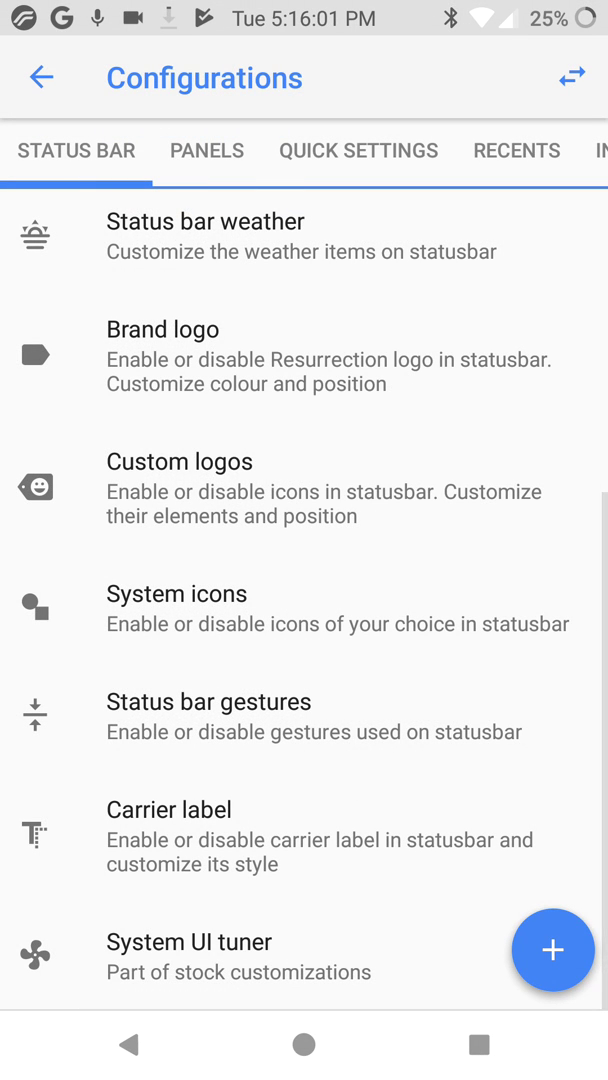
click(210, 716)
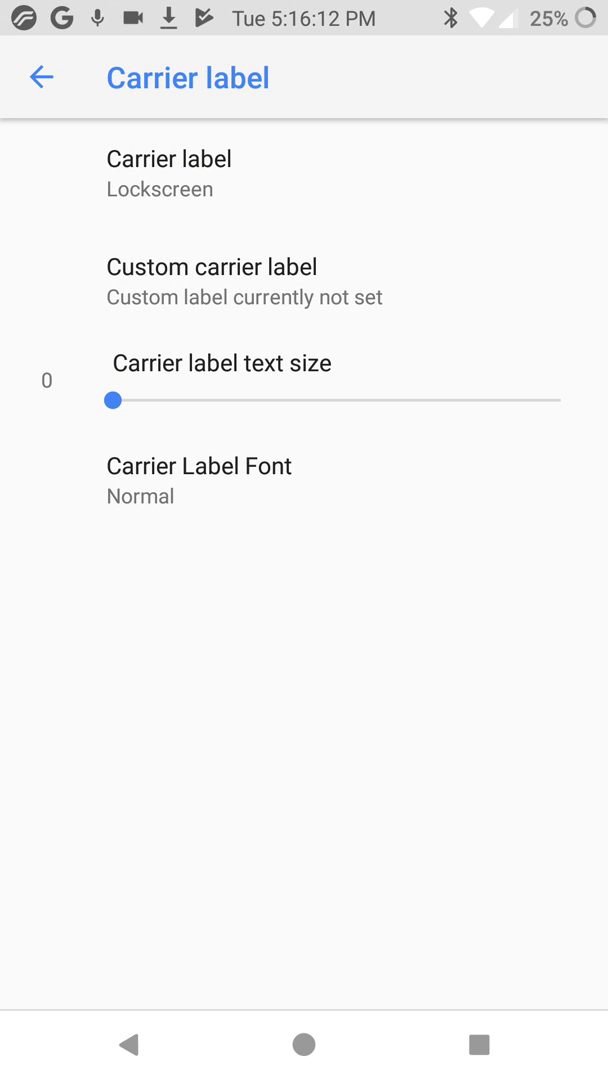
Step: Keep the carrier label location at Lockscreen and return to the configurations list
click(168, 172)
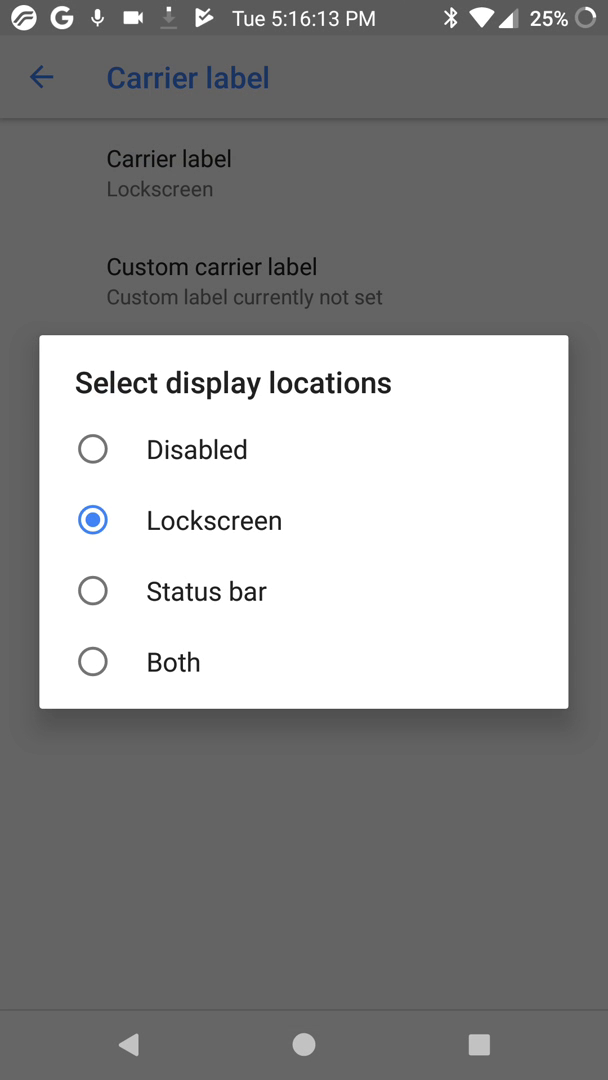
click(214, 520)
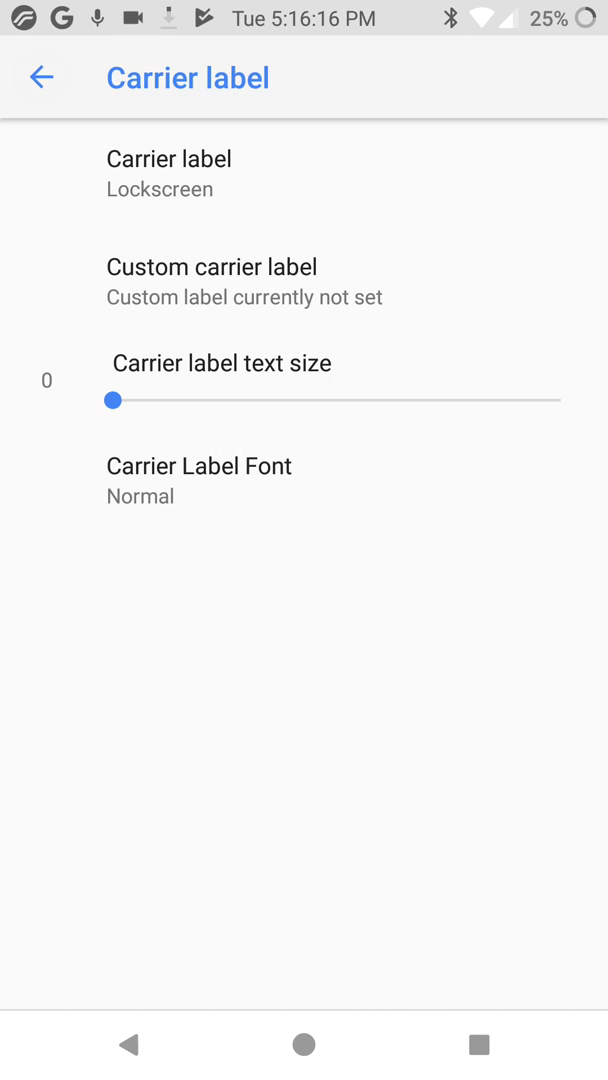
click(40, 78)
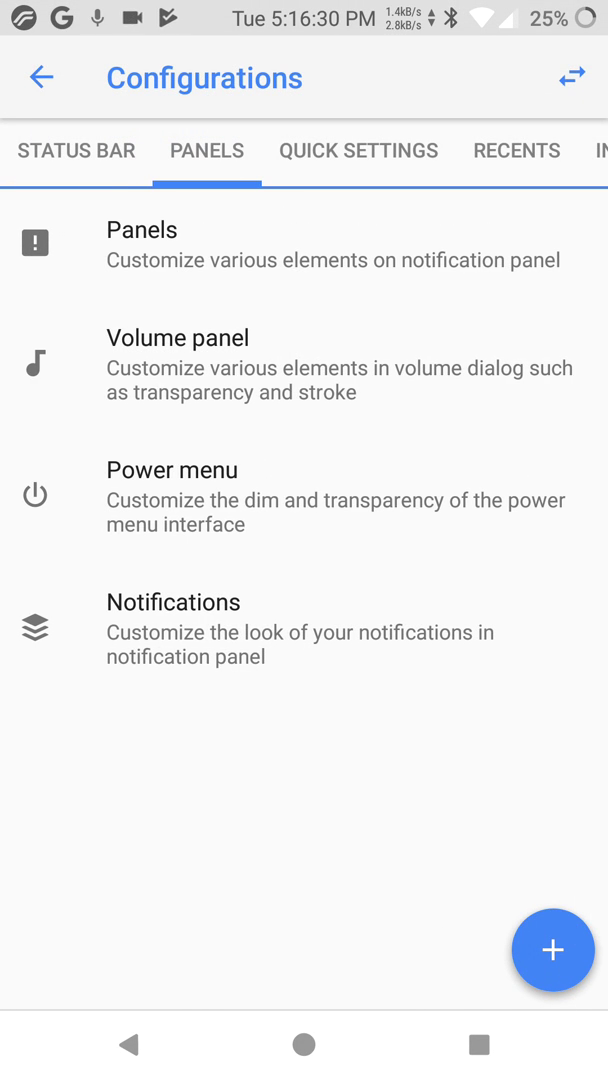
Step: Enable the custom header image in Panels, view the volume panel, then go to Notifications
click(140, 228)
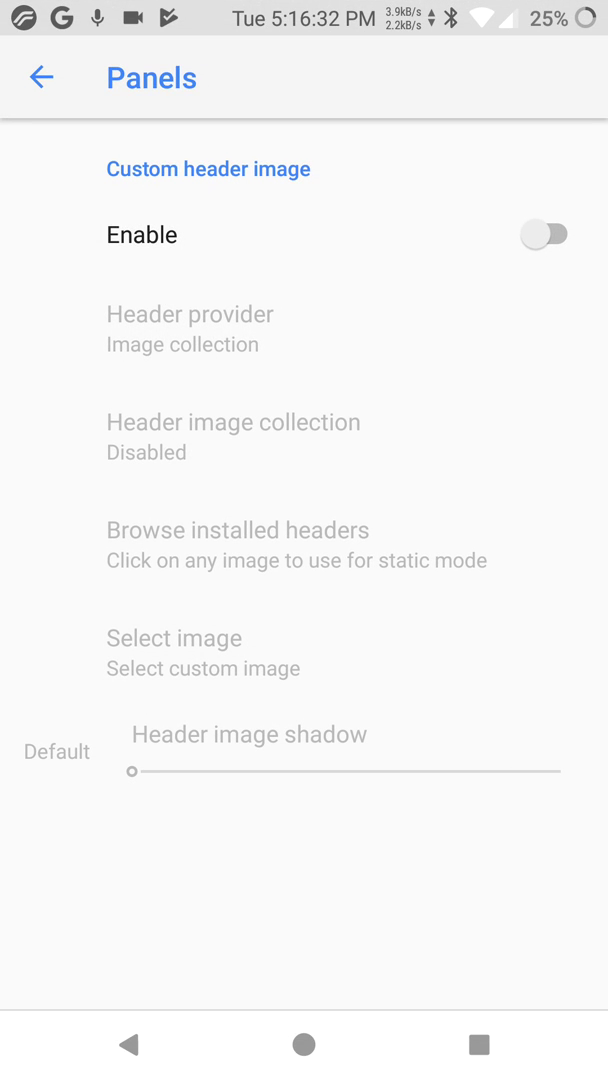
click(544, 234)
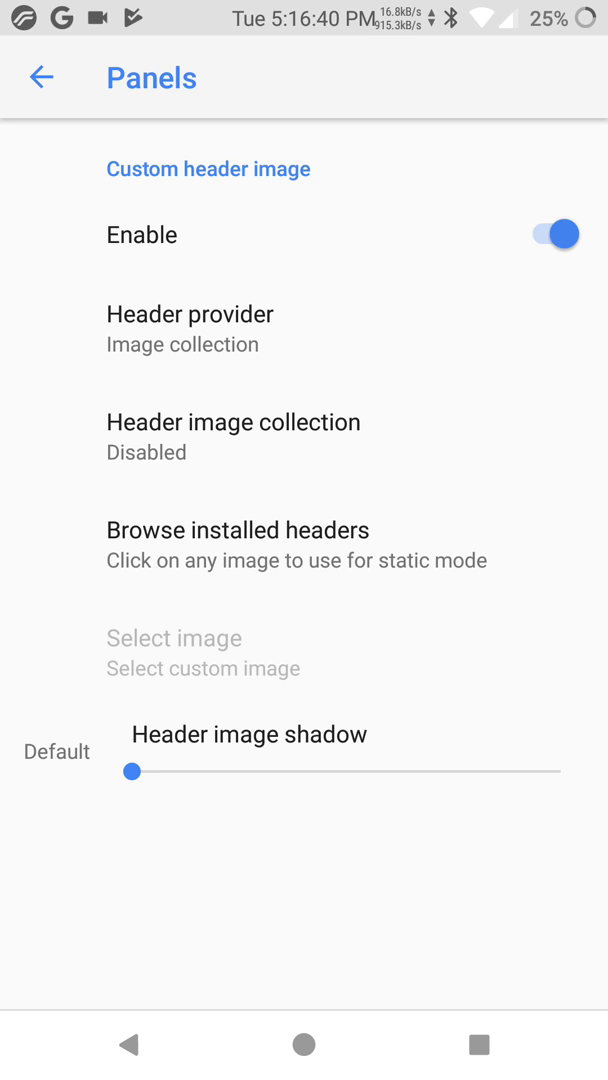
click(40, 78)
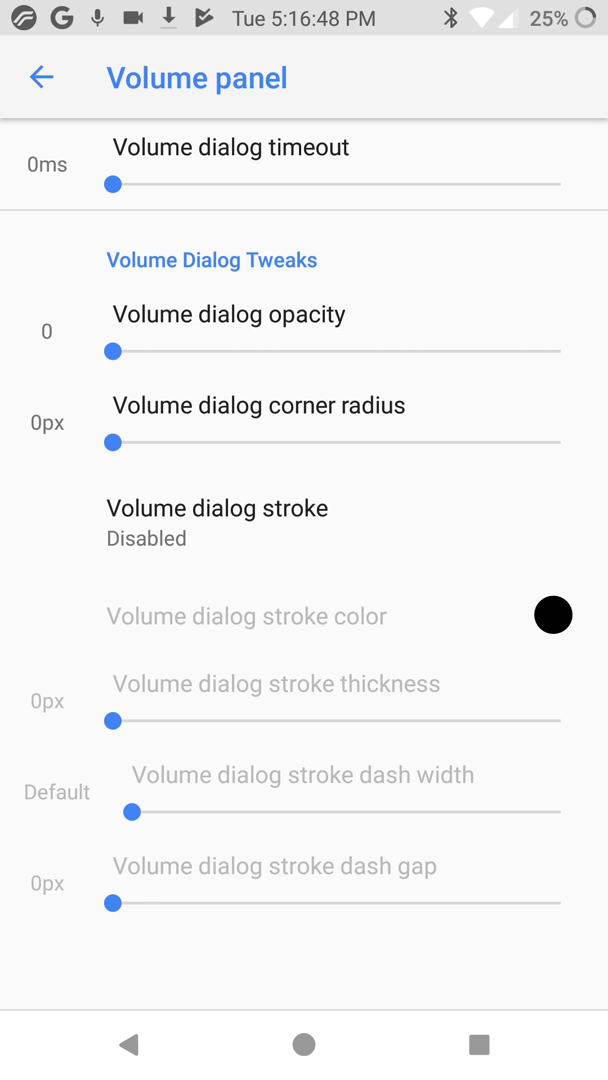
click(40, 78)
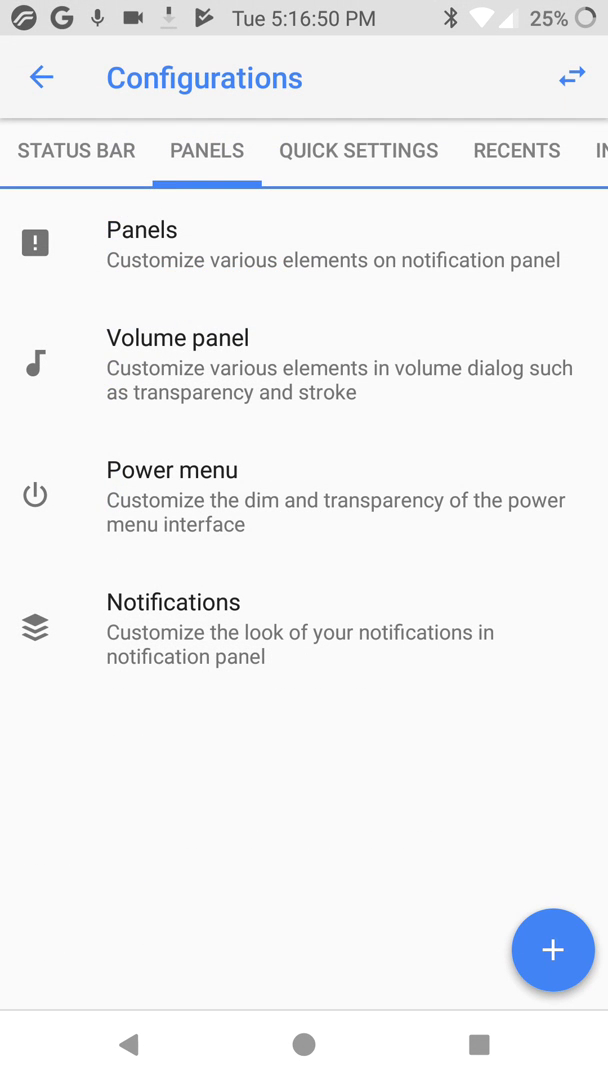
click(172, 468)
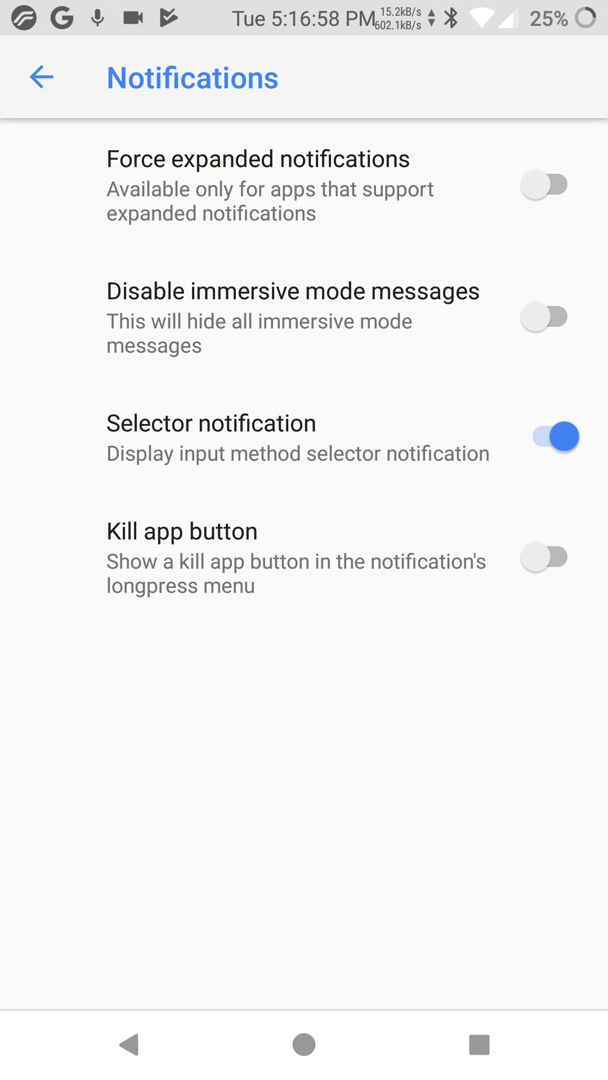
Step: Switch on Force expanded notifications, returning to Settings via the Recents overview
click(544, 186)
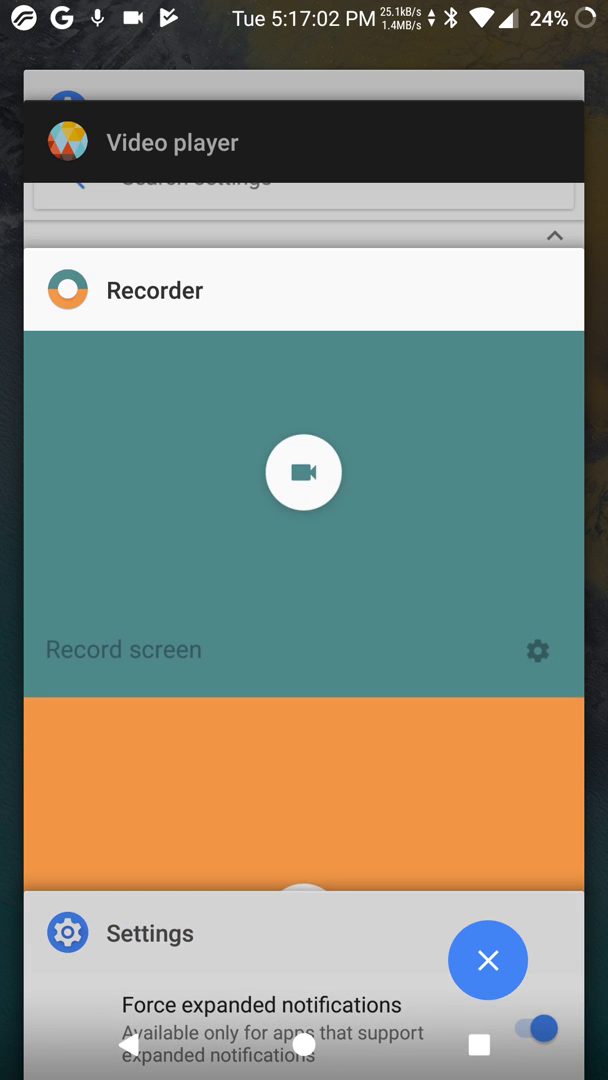
click(488, 960)
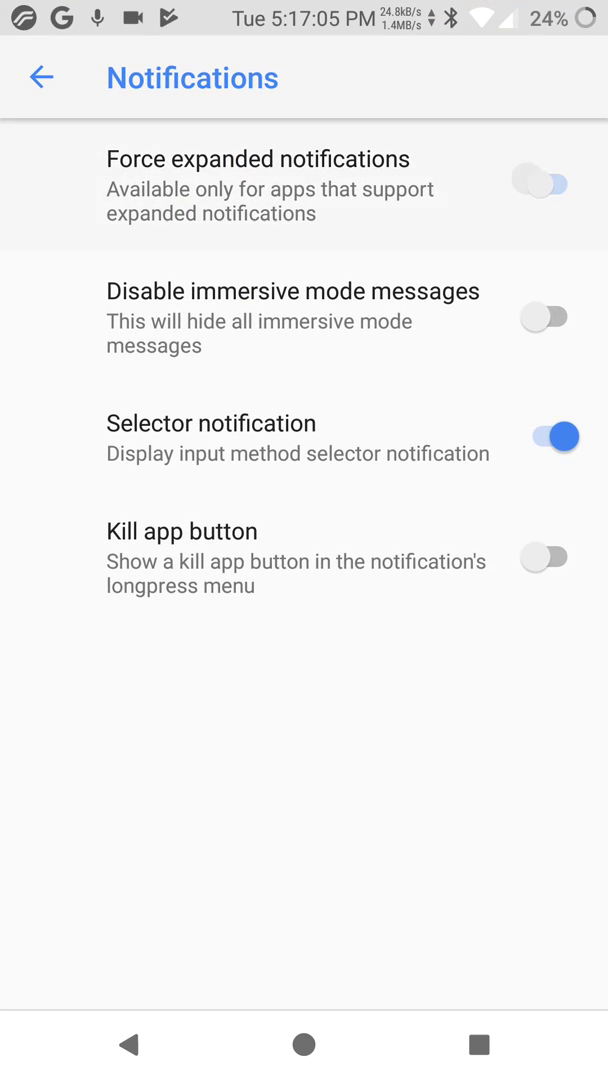
click(540, 184)
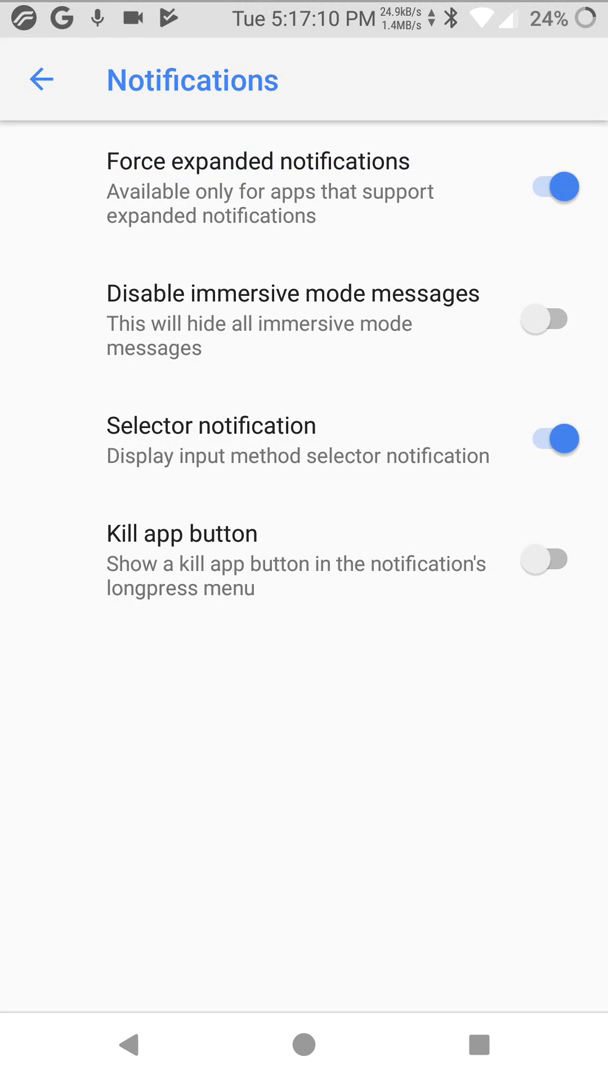
click(544, 558)
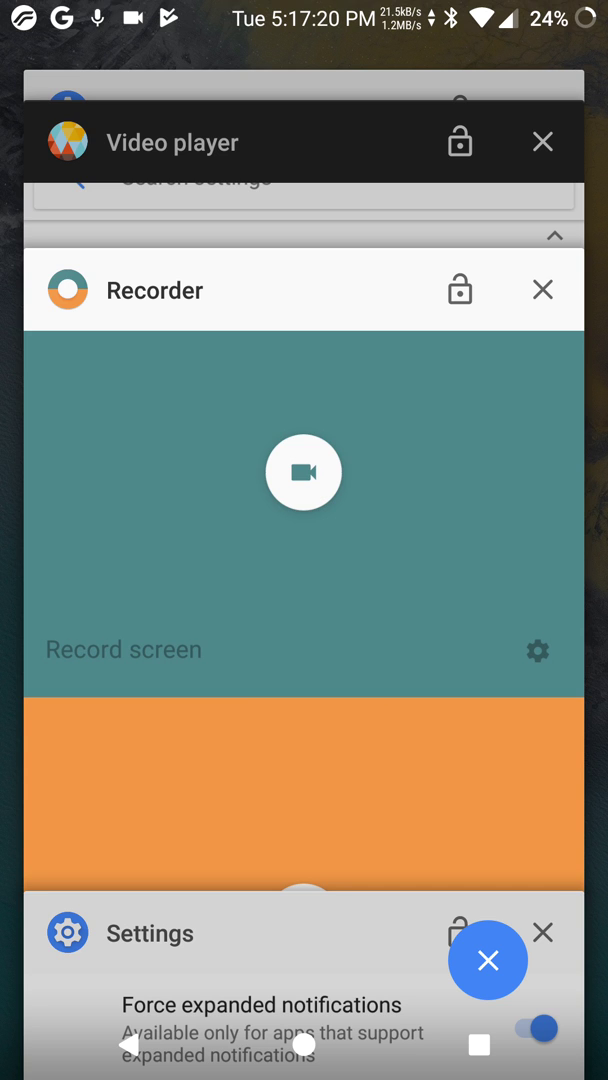
click(488, 960)
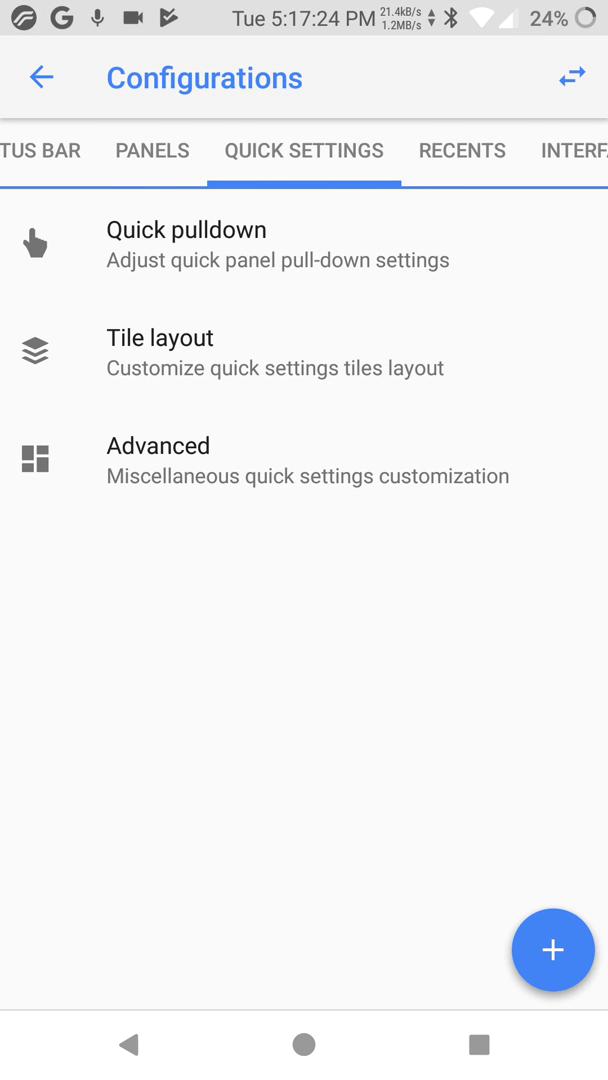
Step: Browse the quick settings Tile layout page
click(184, 228)
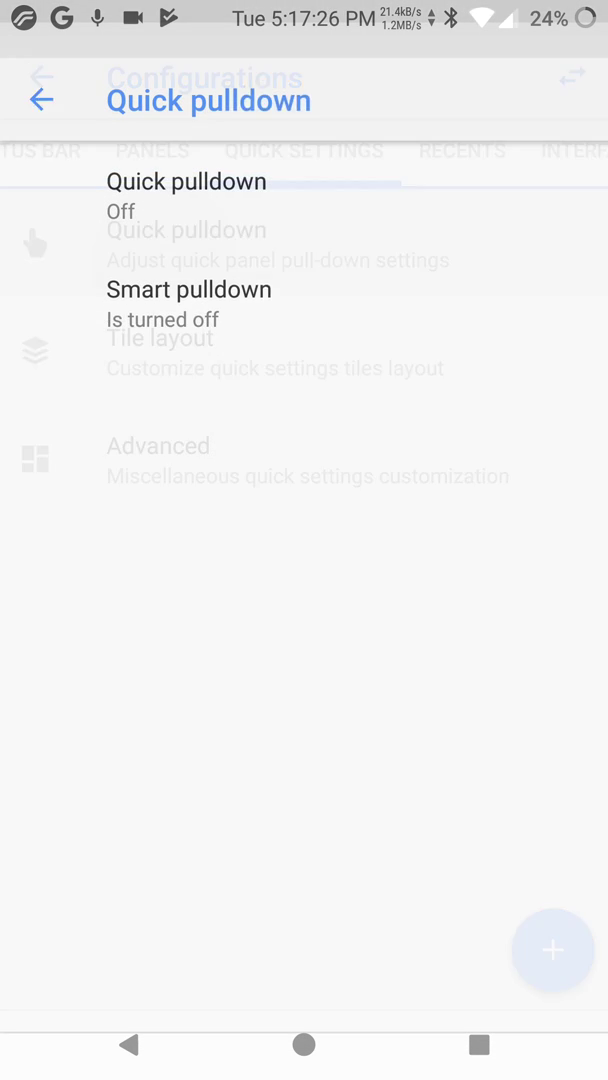
click(186, 196)
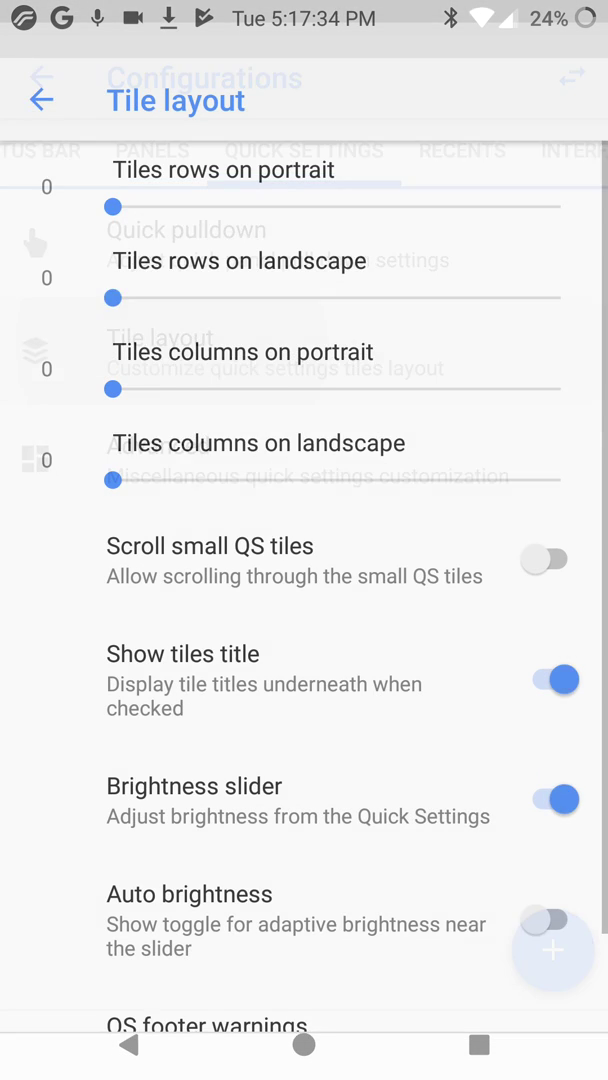
scroll(down, 3)
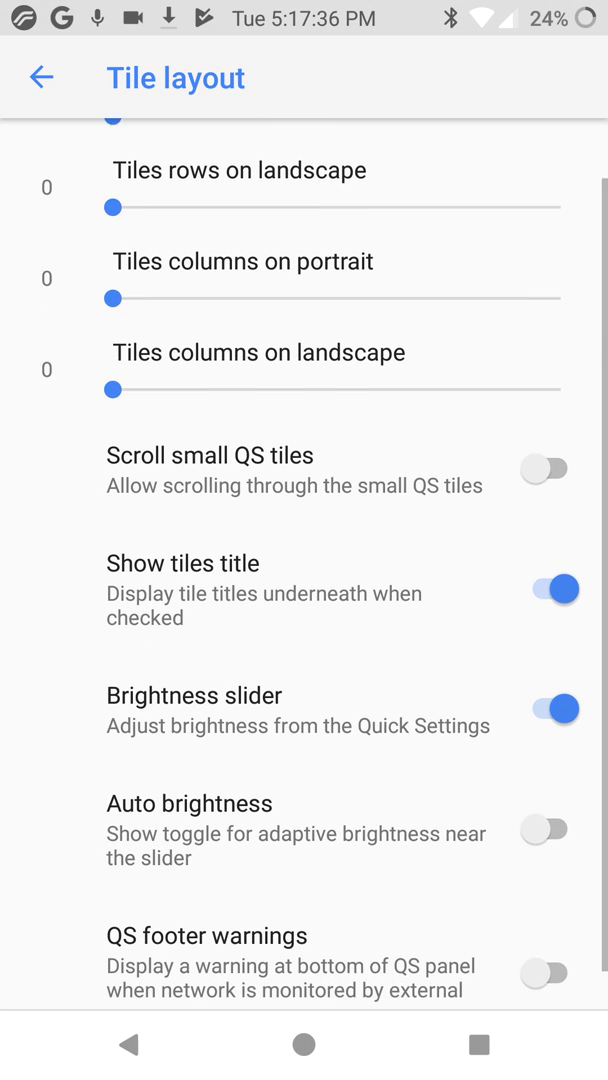
scroll(down, 3)
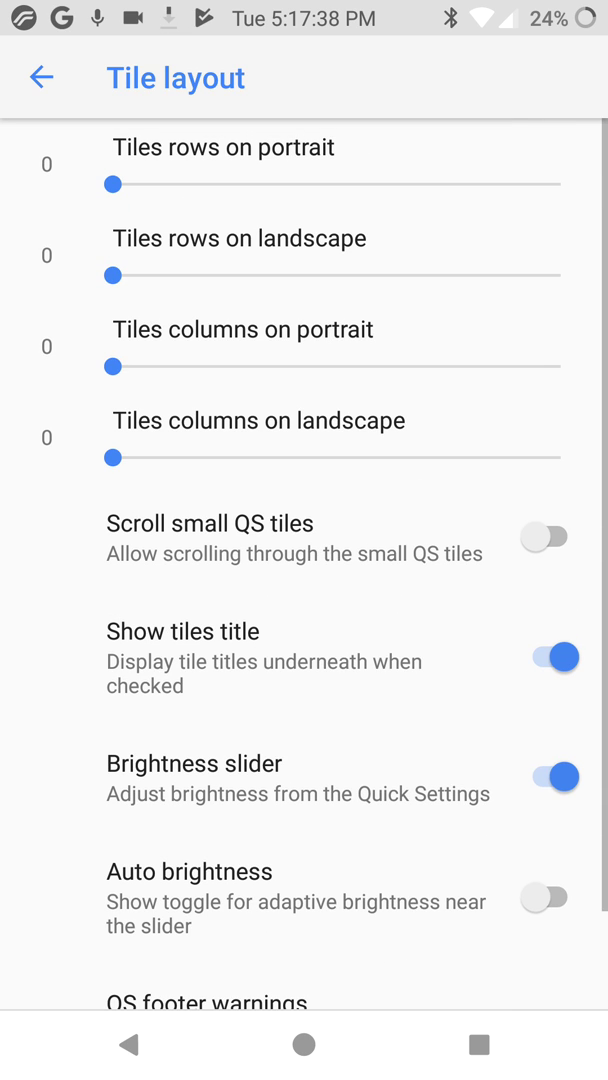
Step: In Advanced tile options toggle Easy tile add on and back off, then return to Configurations
click(112, 184)
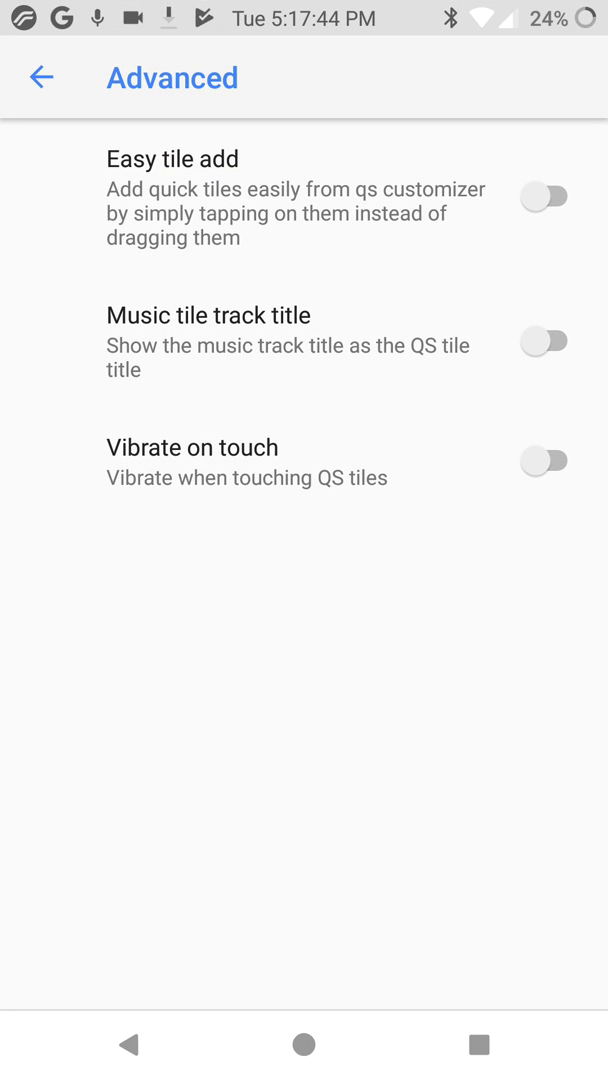
click(544, 194)
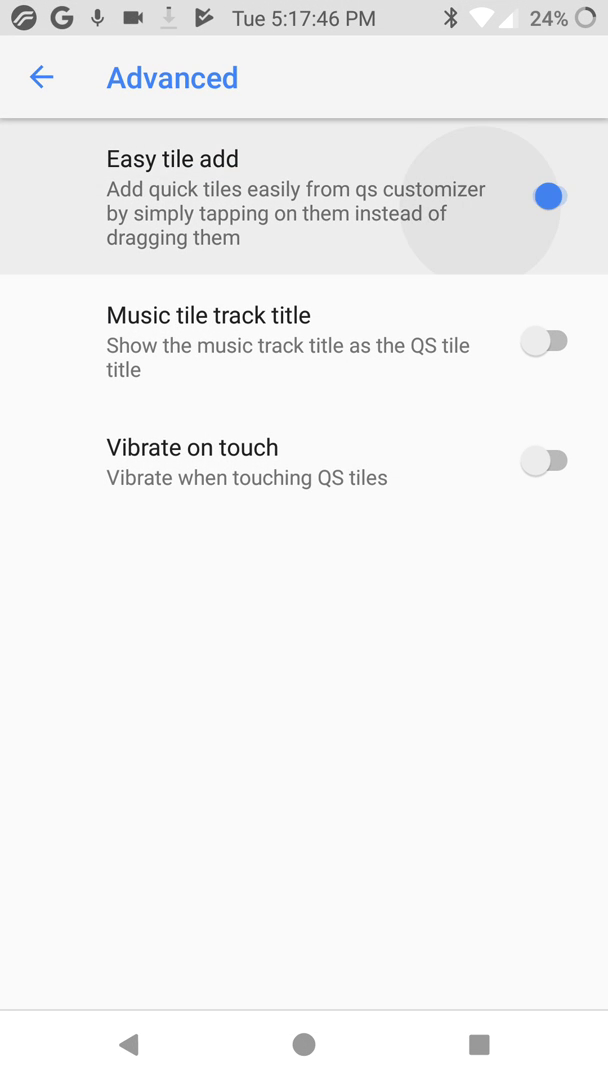
click(544, 196)
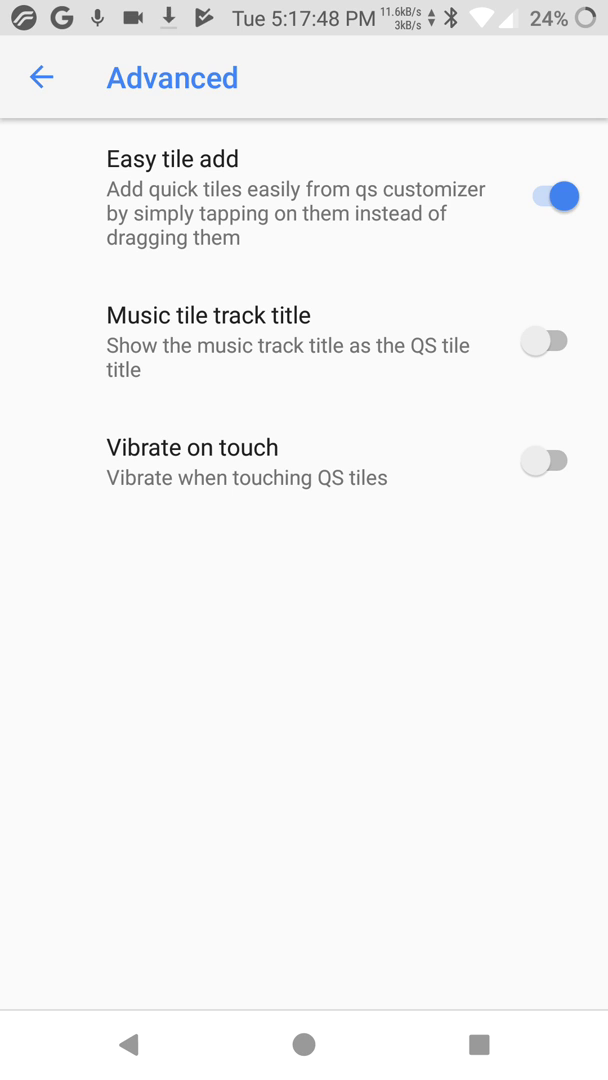
click(544, 196)
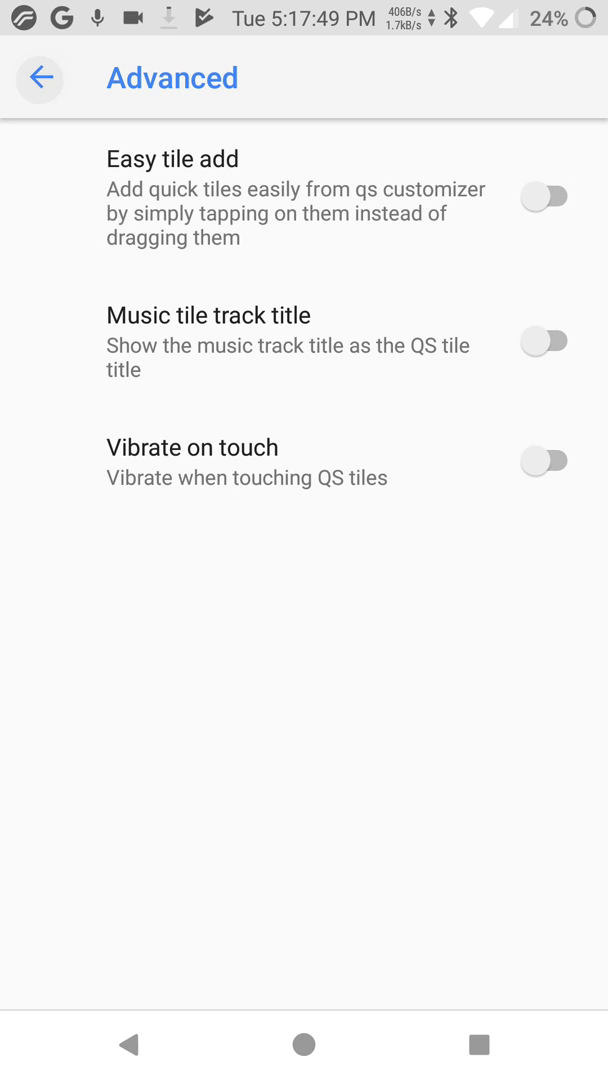
click(38, 78)
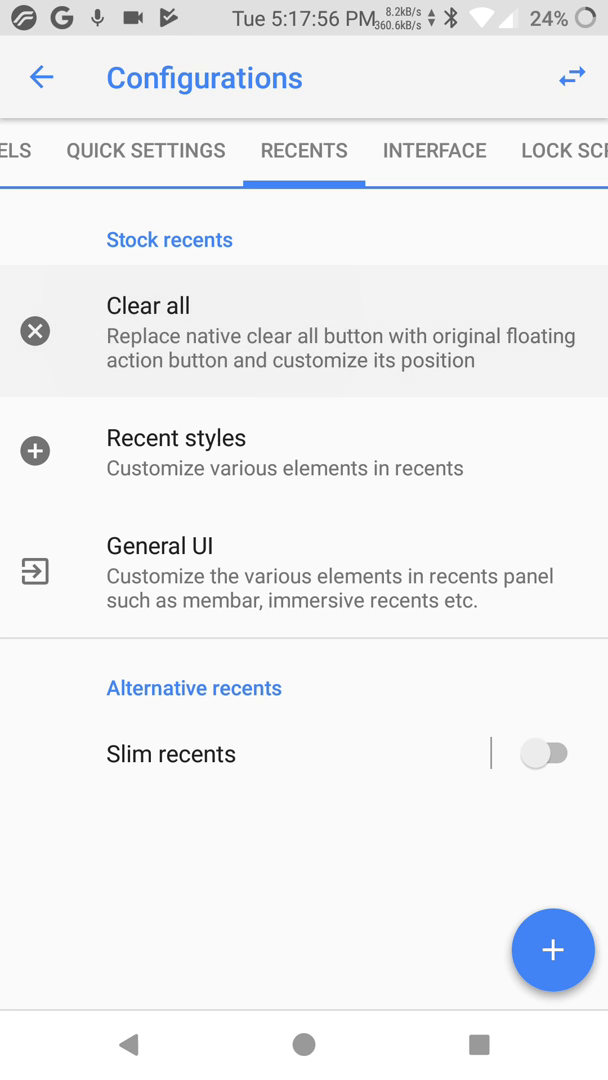
Step: Browse the Recents Clear all, Recent styles and General UI pages
click(300, 332)
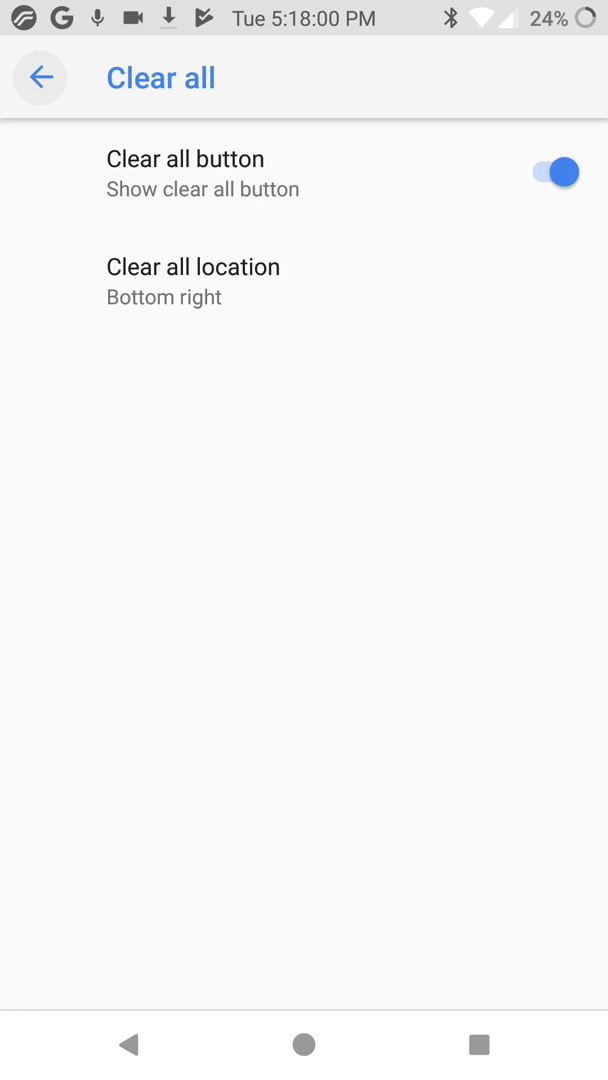
click(40, 78)
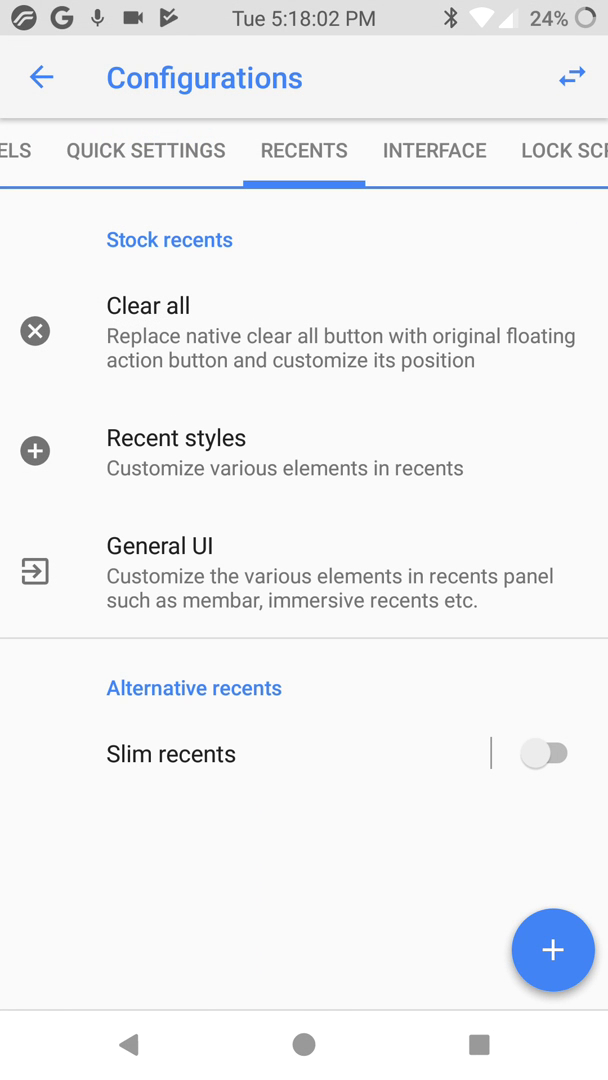
click(176, 436)
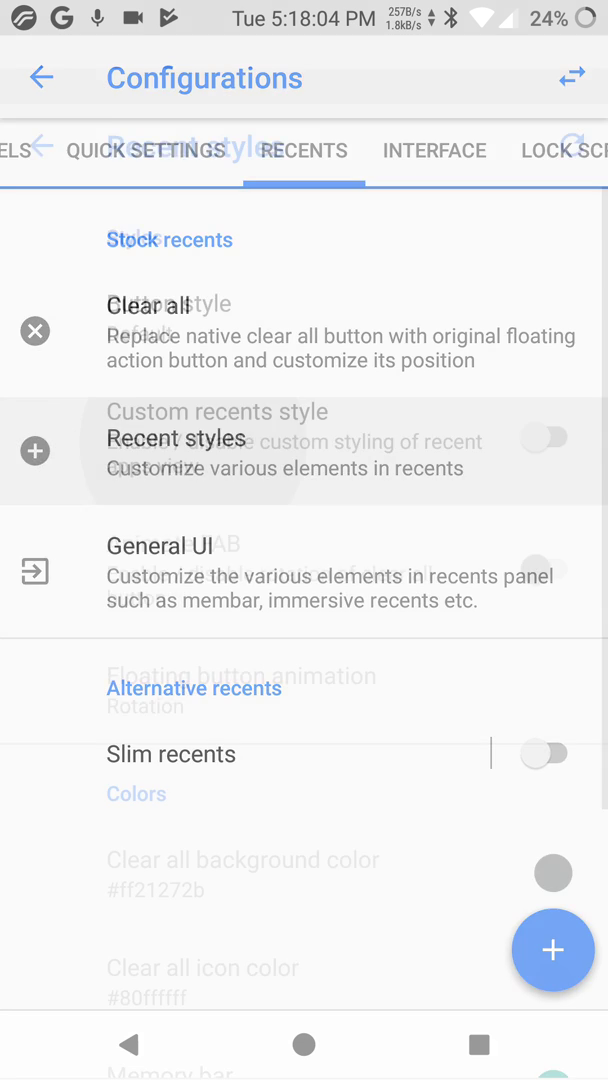
click(176, 438)
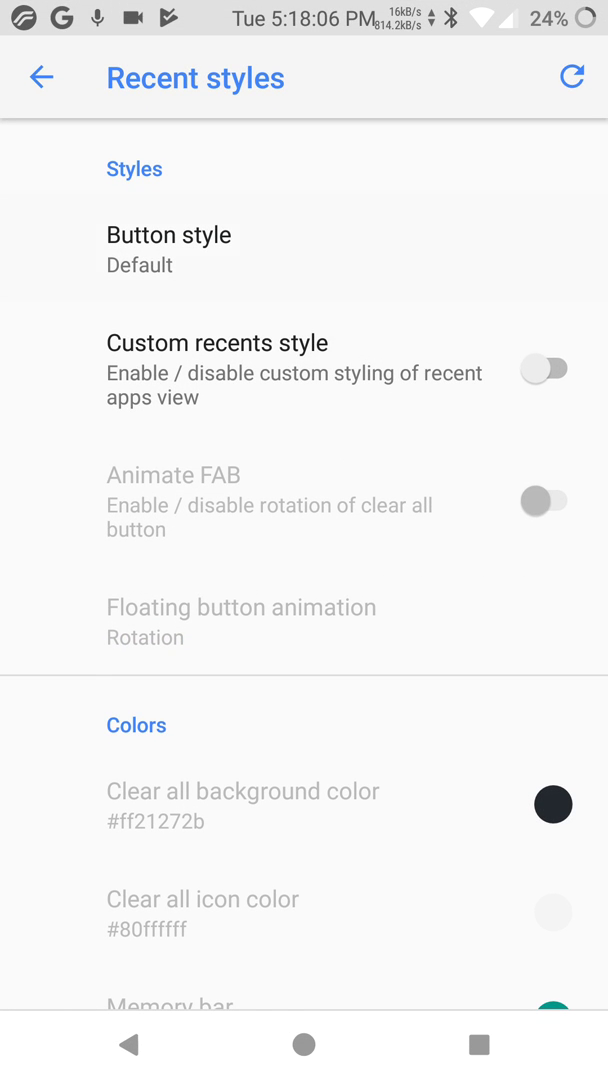
click(168, 248)
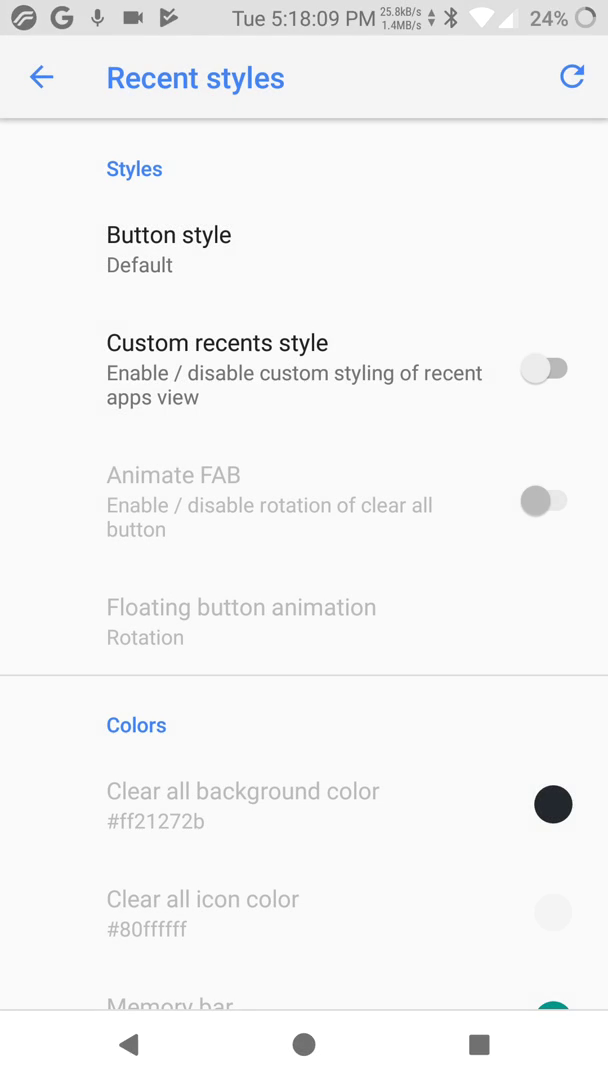
click(40, 78)
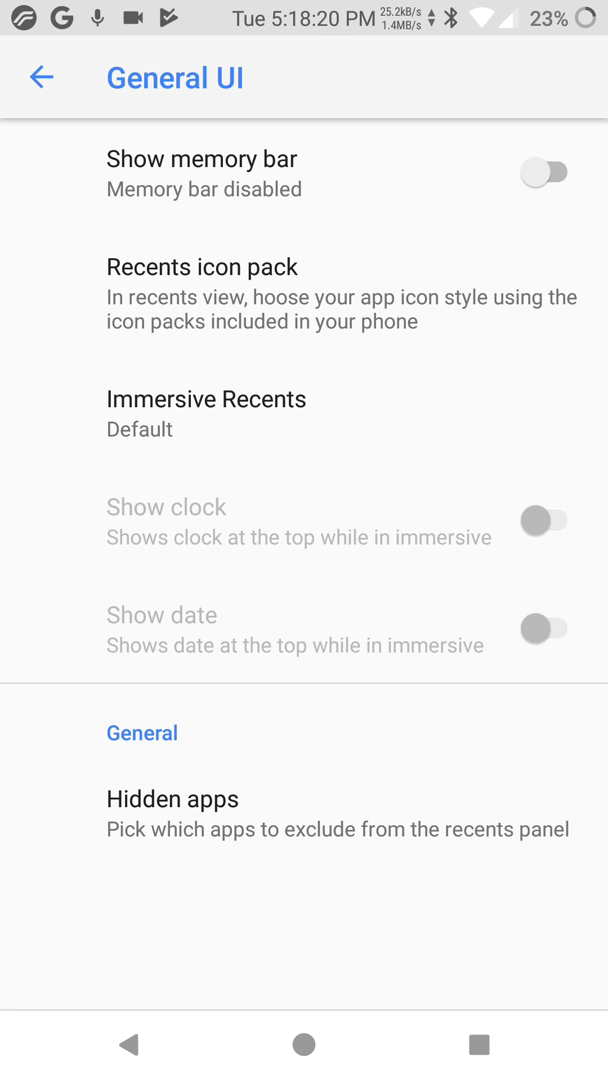
click(40, 78)
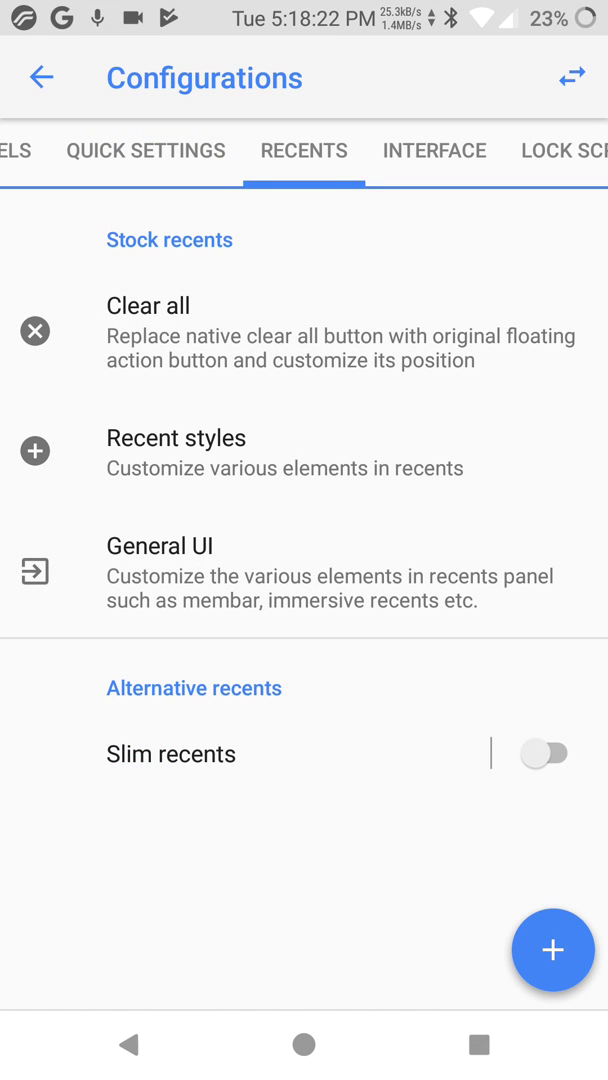
Step: Switch Slim recents on and move to the Interface configurations
click(544, 752)
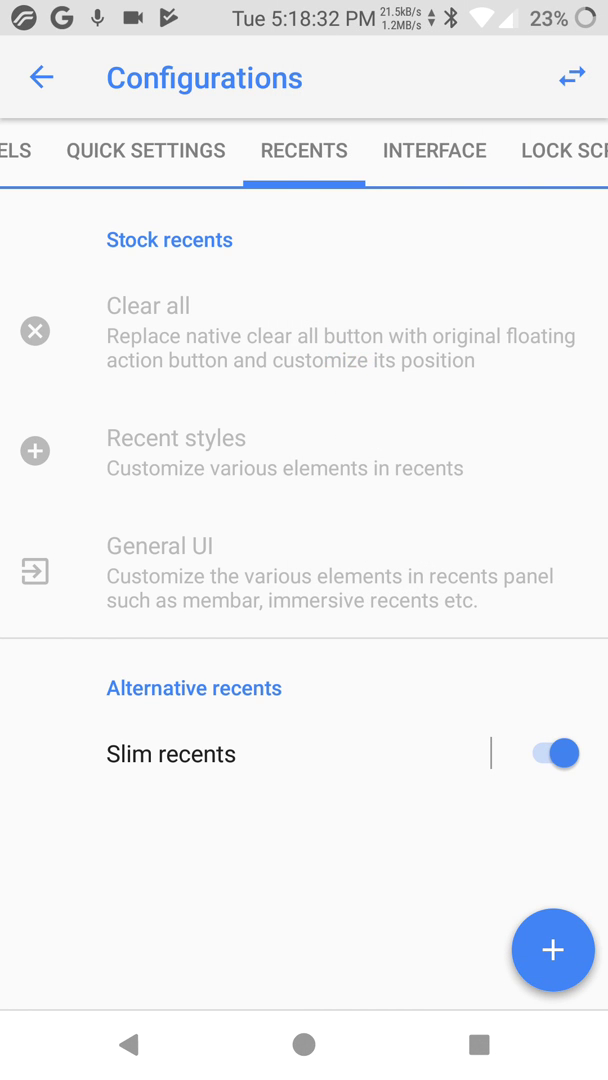
click(544, 752)
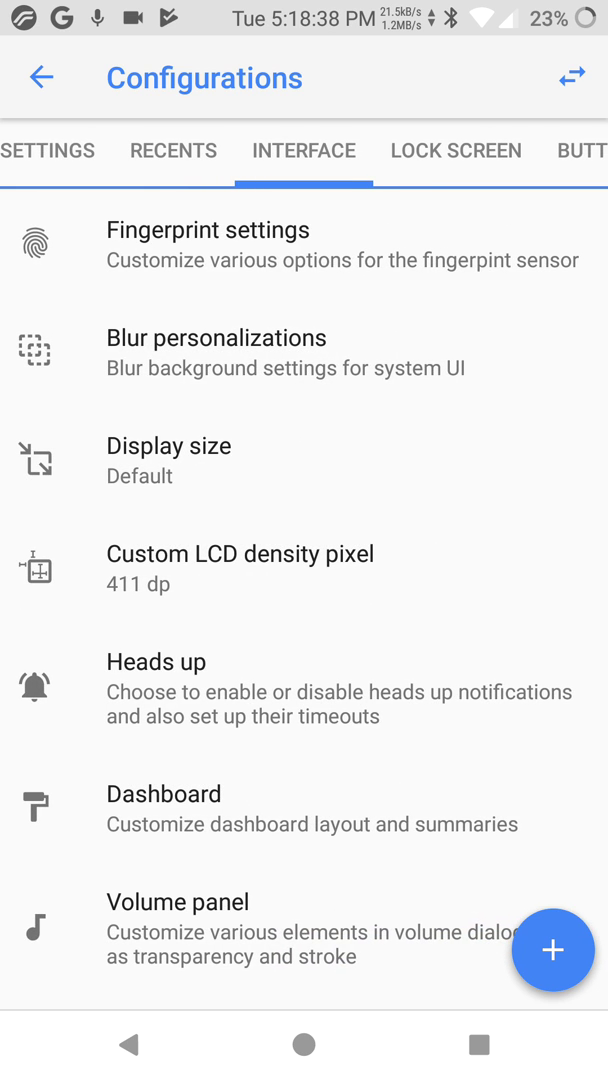
click(208, 228)
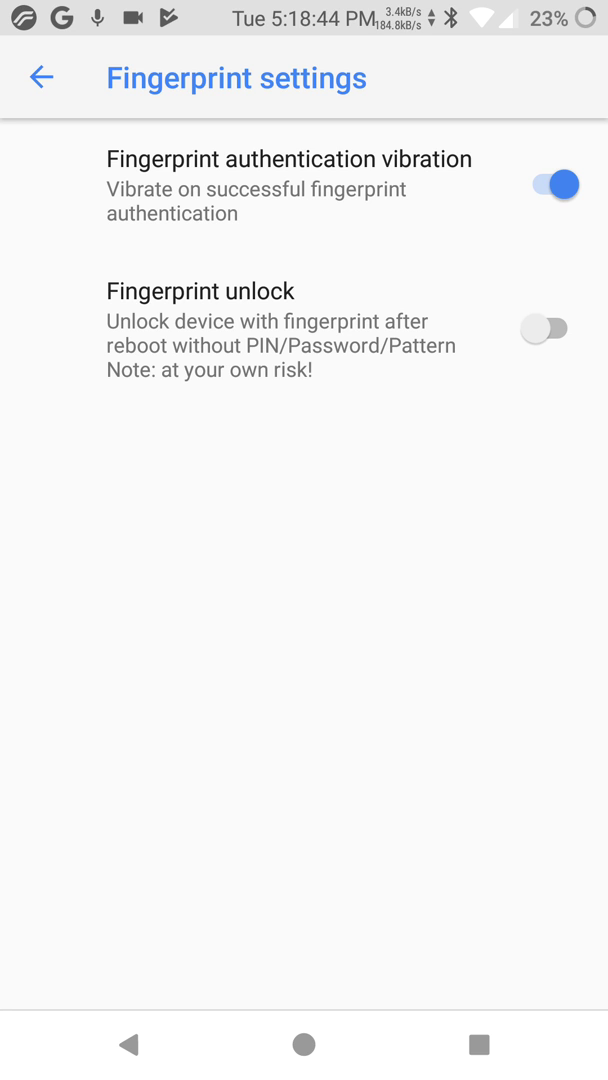
click(40, 78)
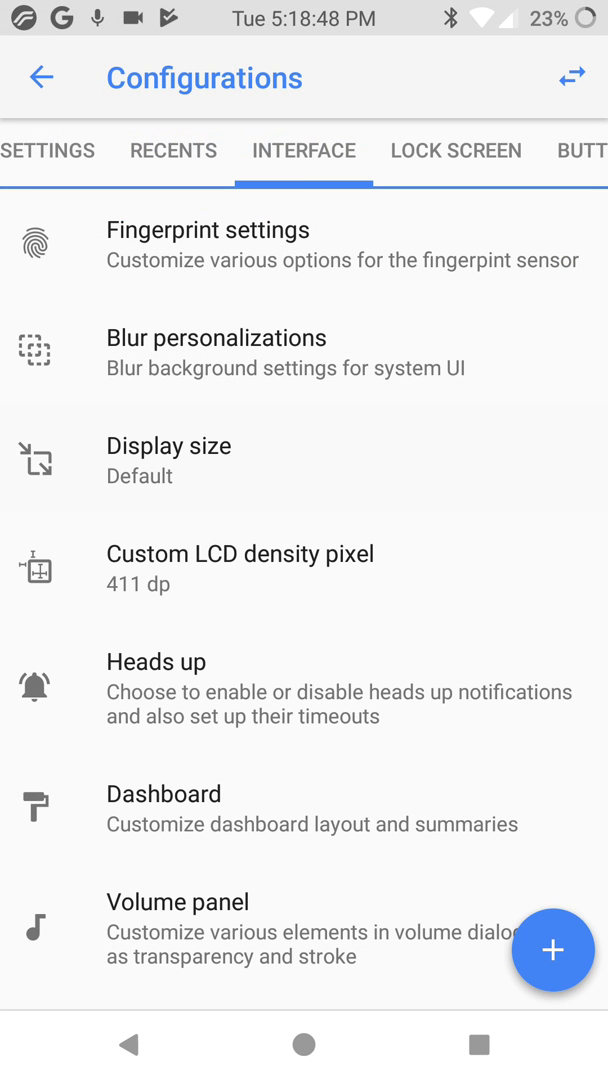
click(168, 444)
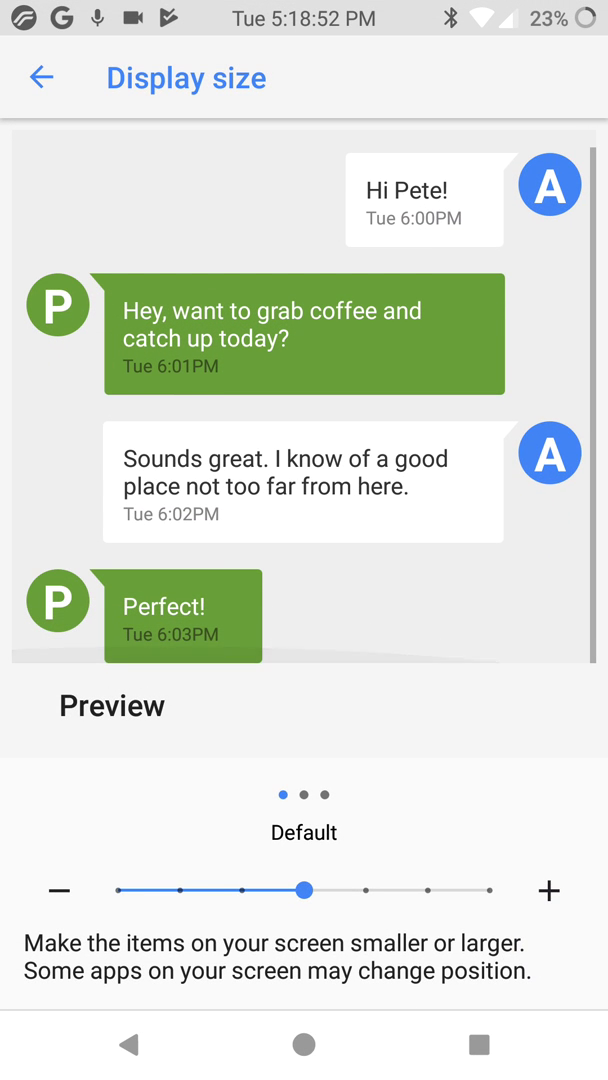
click(40, 78)
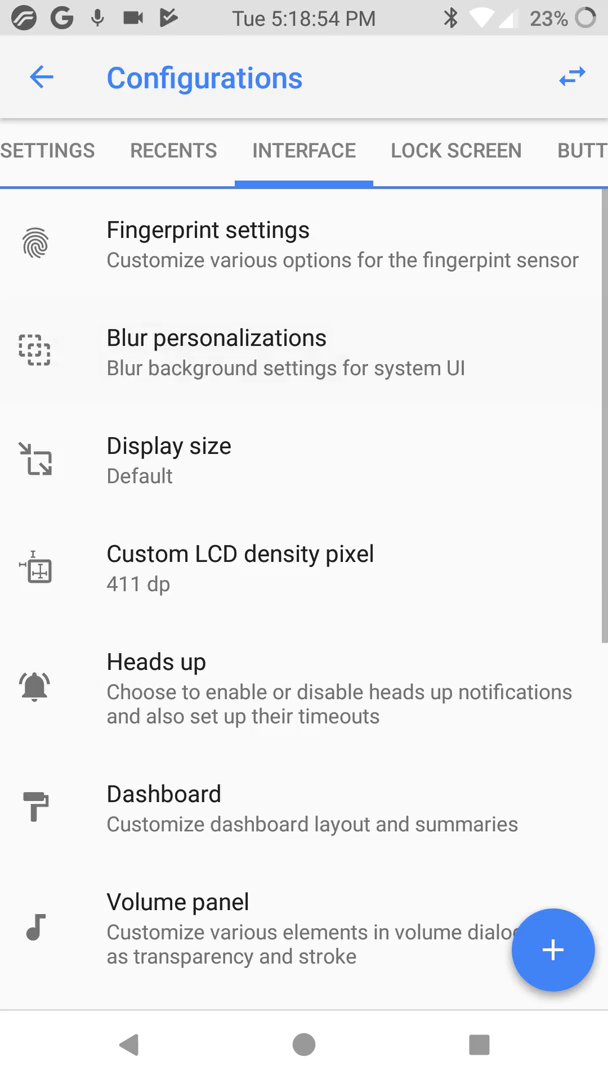
click(216, 352)
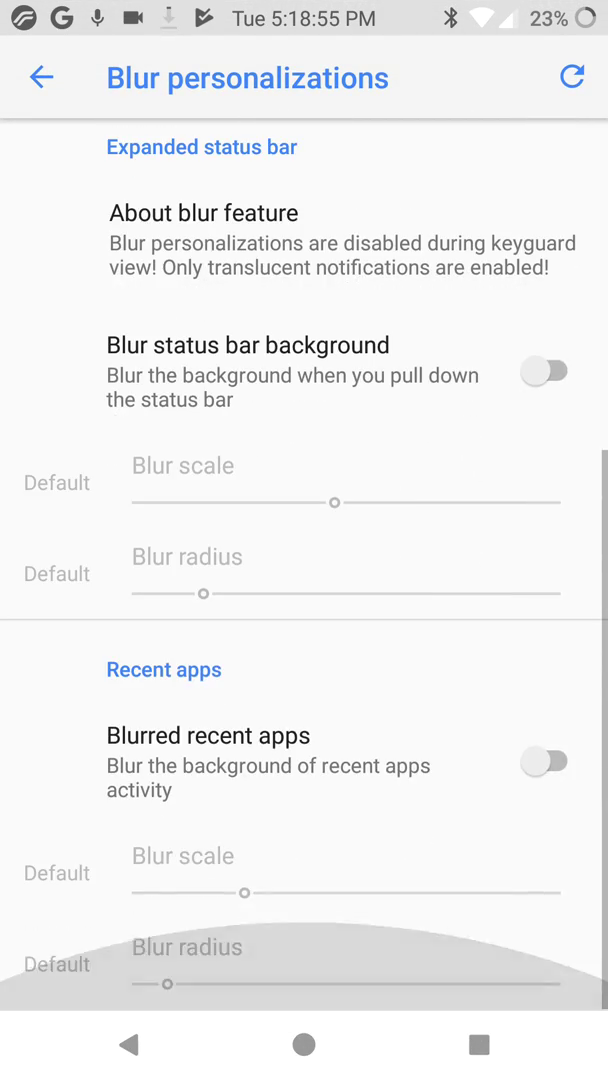
scroll(up, 3)
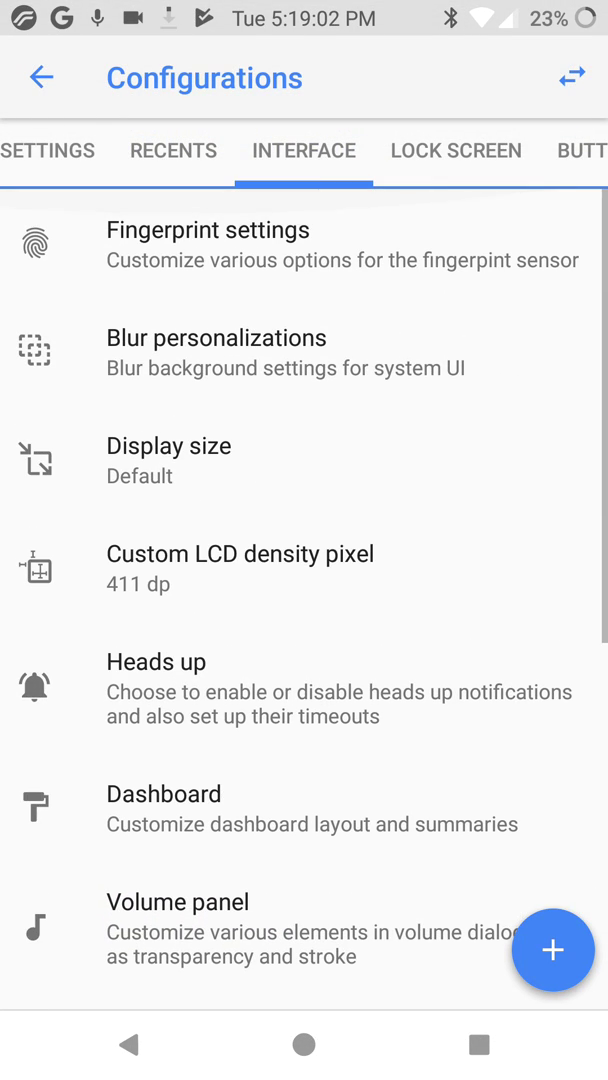
click(168, 460)
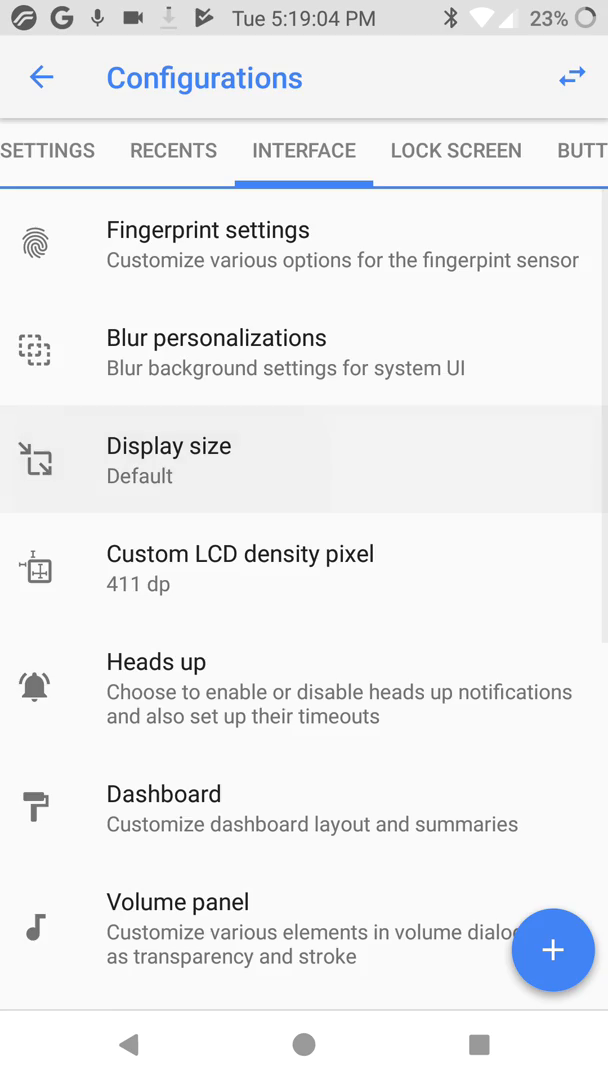
click(168, 460)
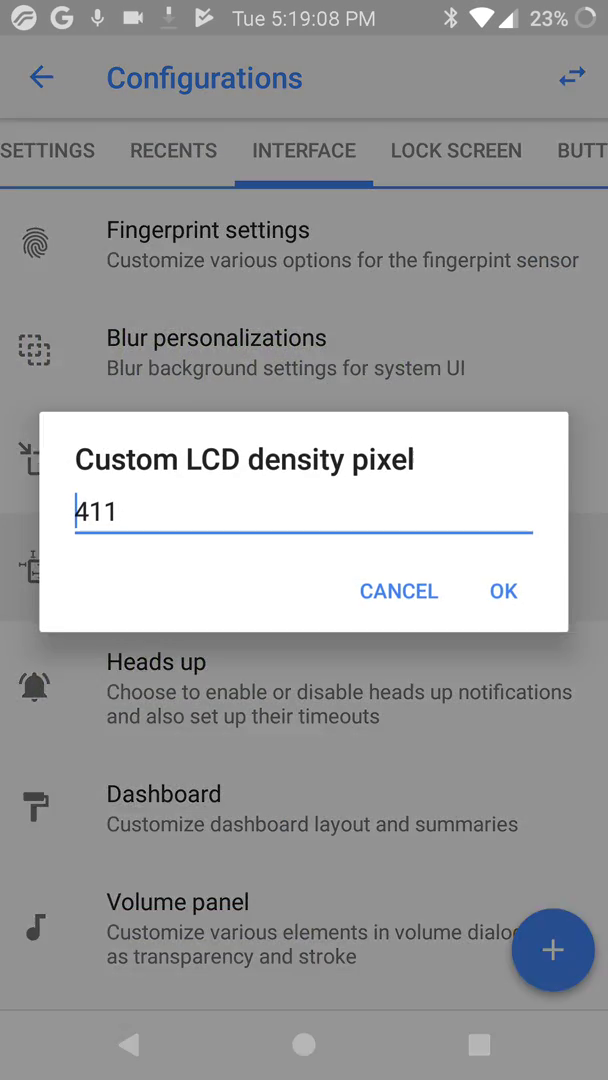
click(300, 512)
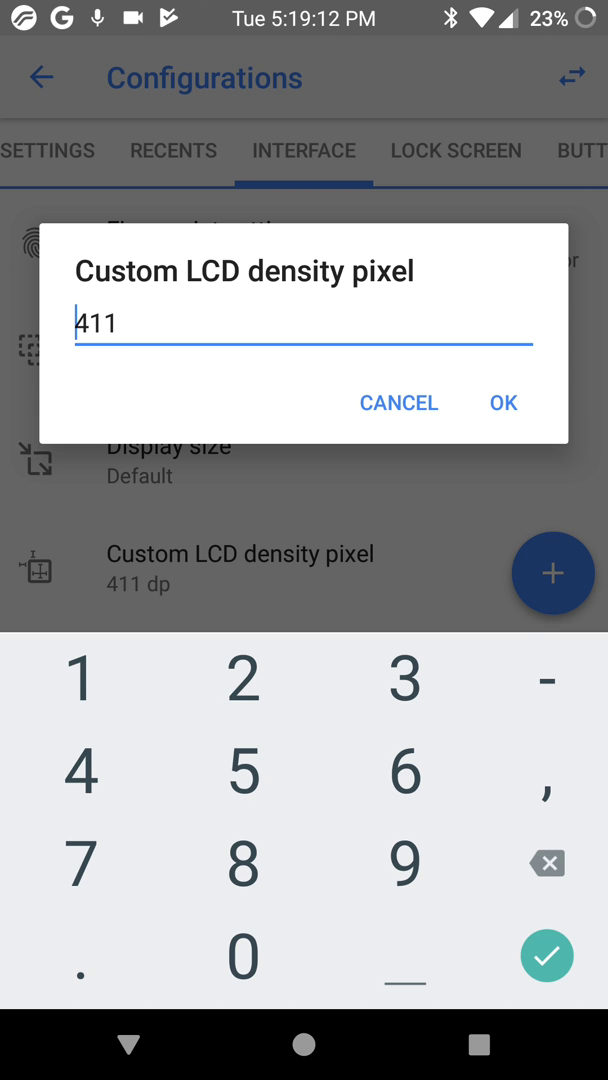
click(504, 402)
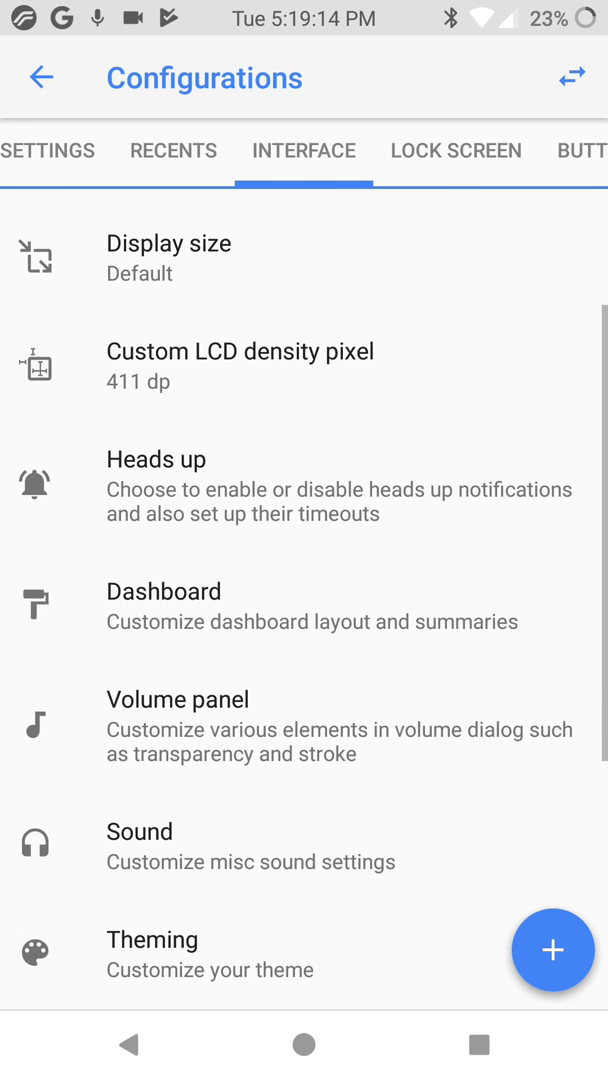
Step: Browse the Heads up and Dashboard pages of the Interface tab without changing anything
scroll(down, 3)
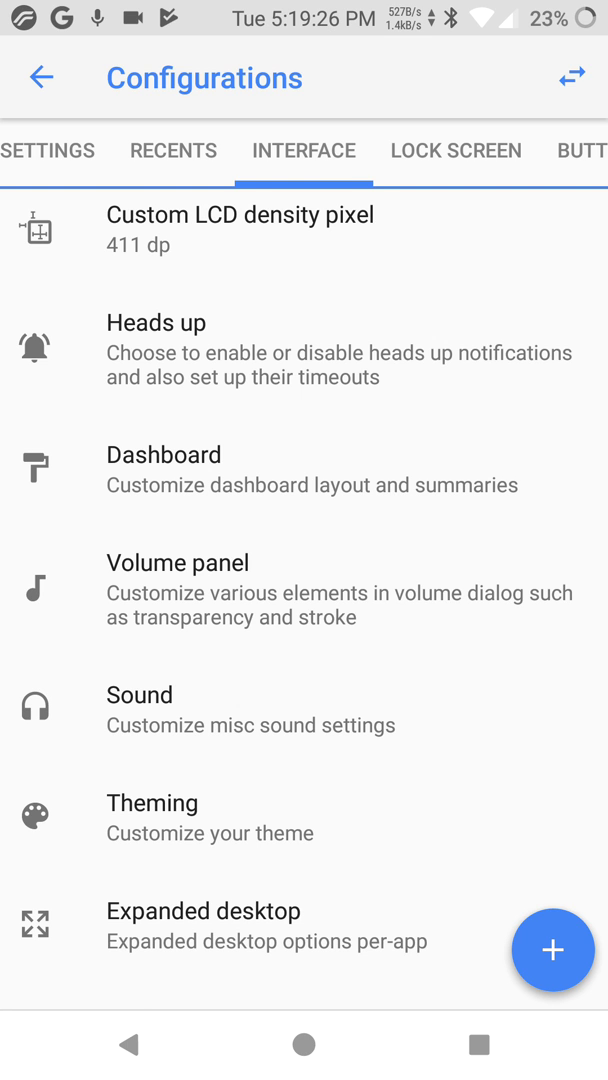
scroll(down, 3)
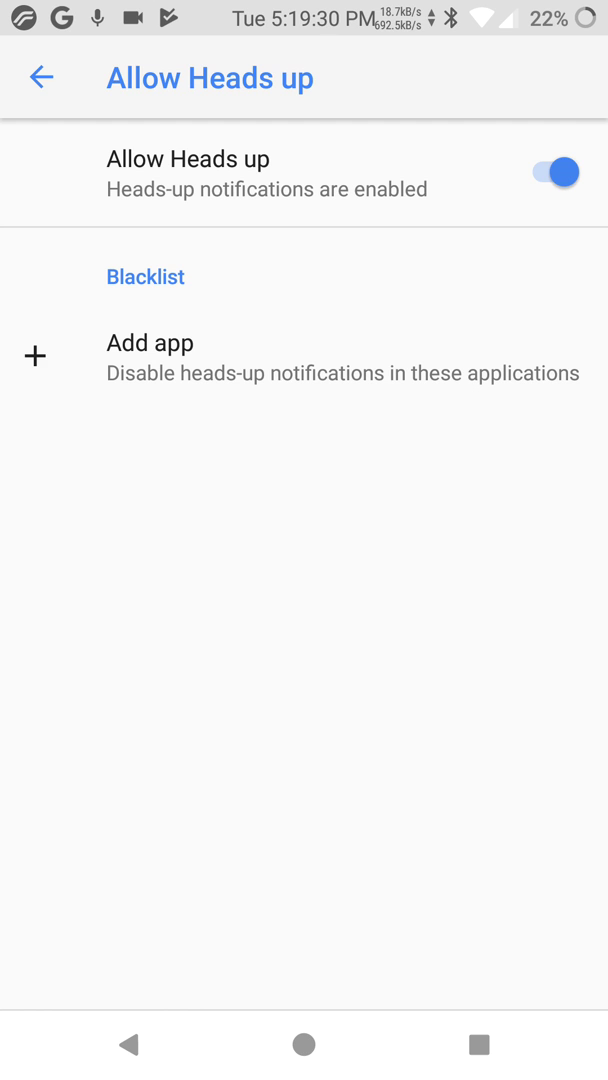
click(40, 76)
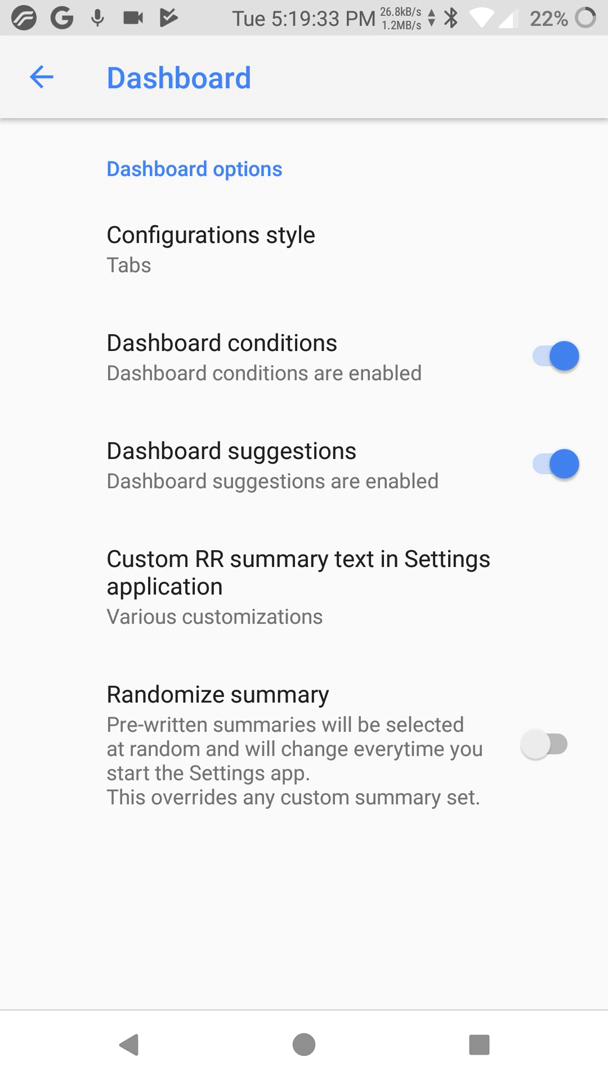
click(40, 78)
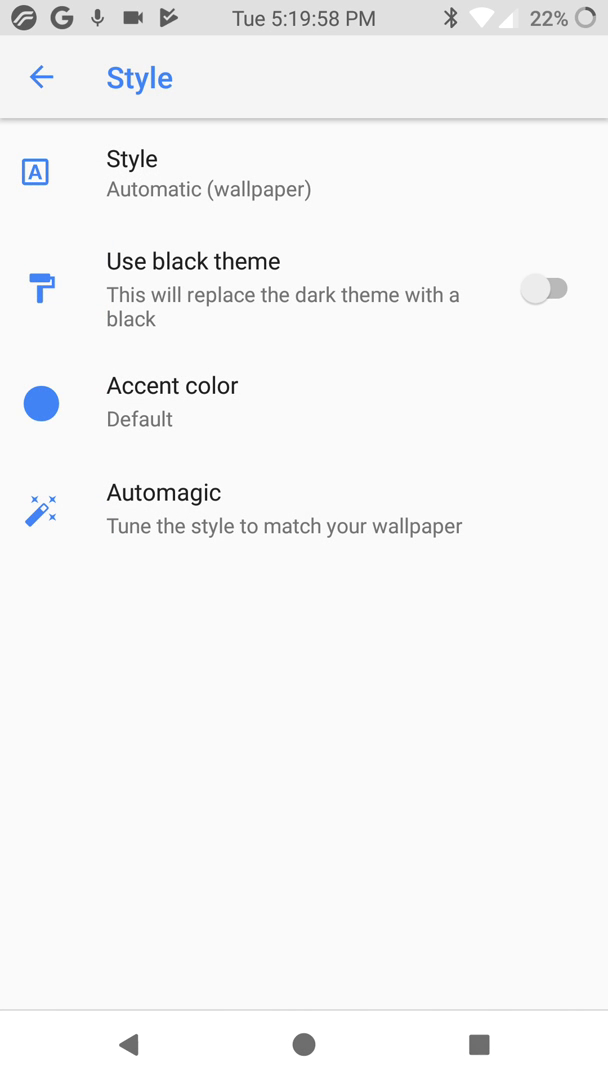
Step: Browse Theming, per-app Expanded desktop and Screenshot options unchanged, then enter the Misc page
click(40, 78)
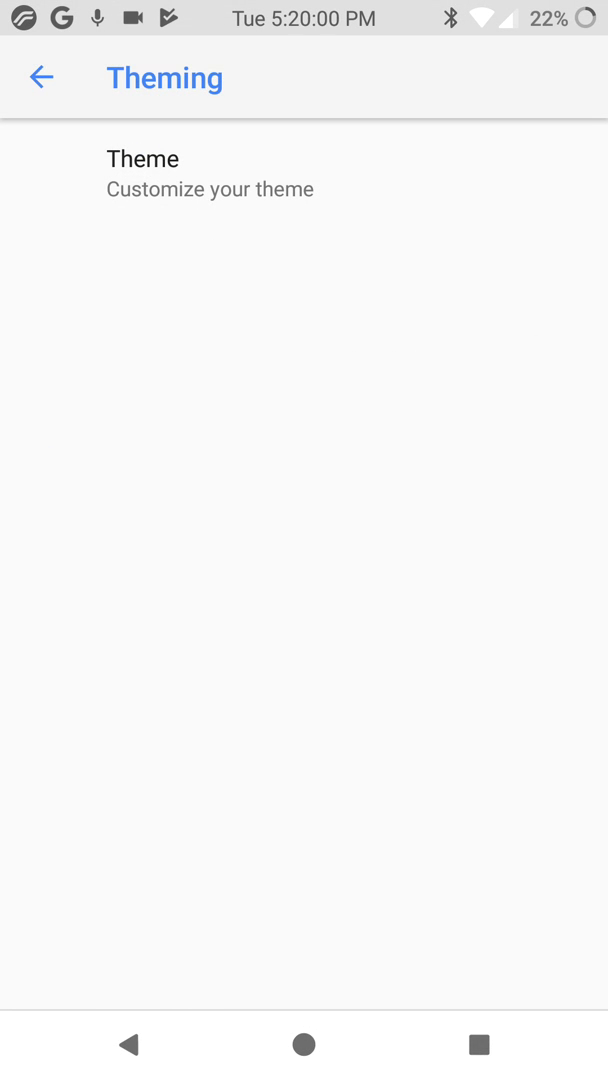
click(40, 78)
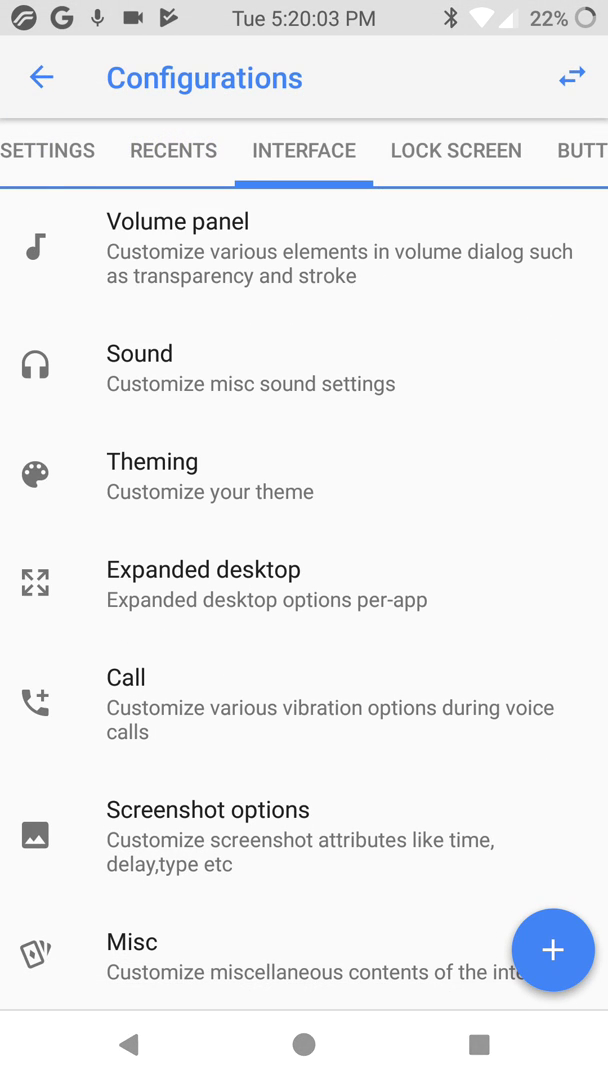
click(204, 568)
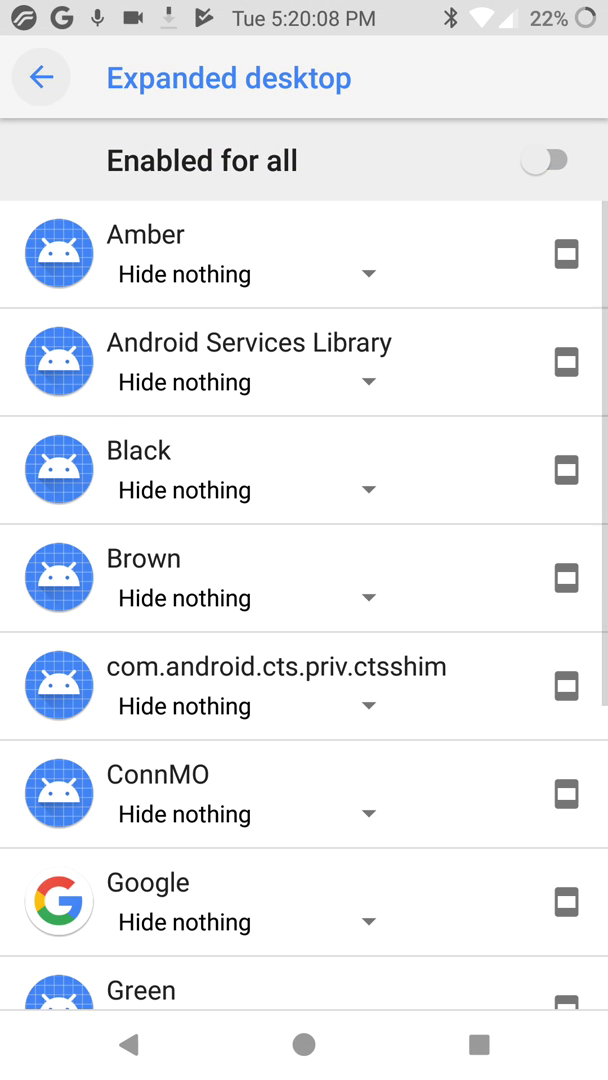
click(40, 76)
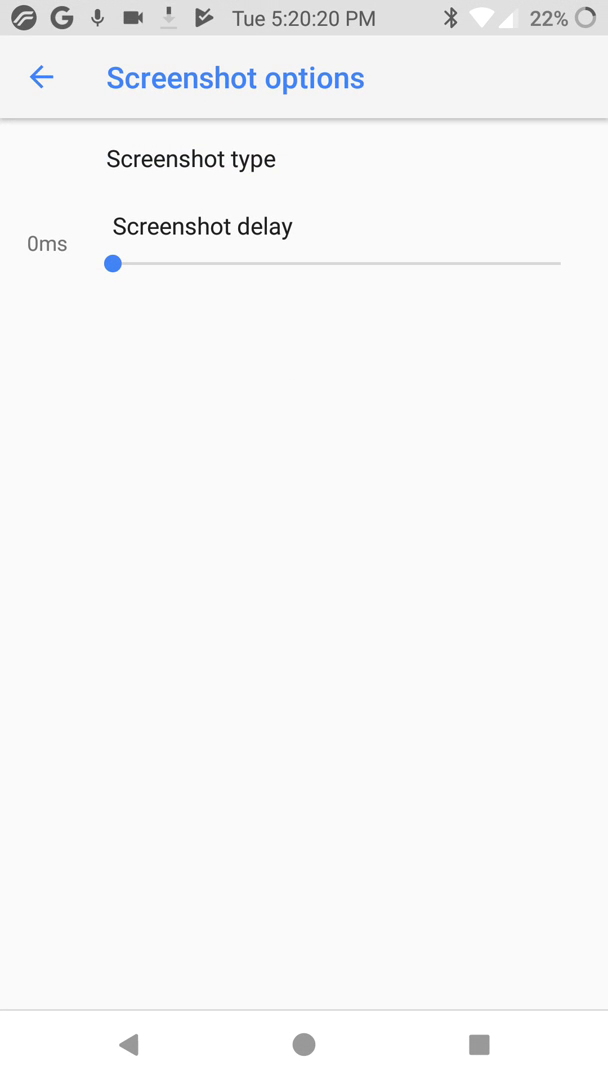
click(40, 78)
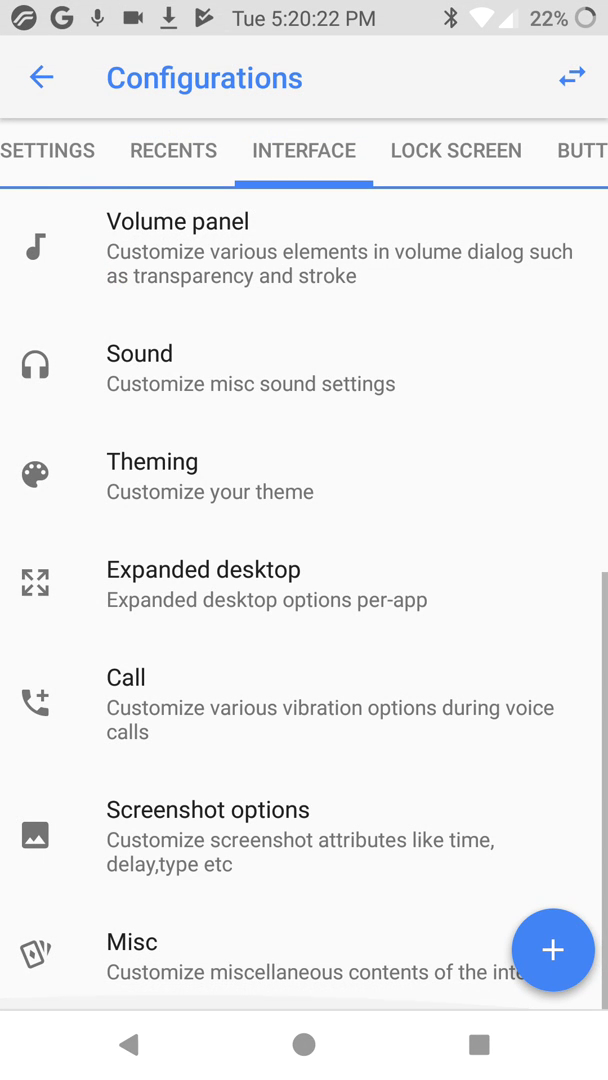
click(132, 940)
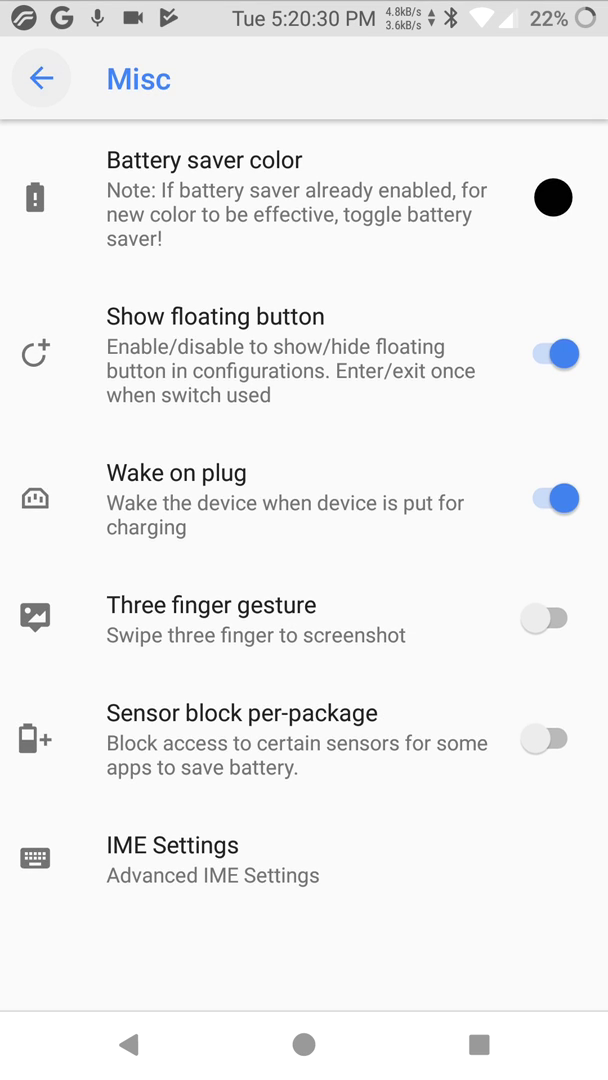
Step: Leave Misc unchanged and bring up the Lock screen configurations list
click(40, 78)
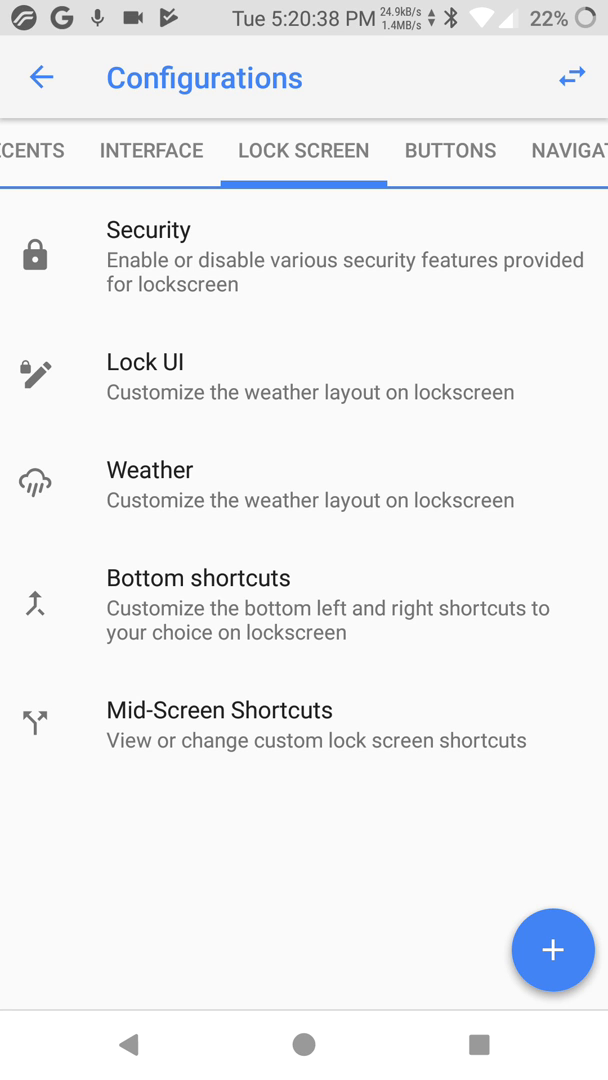
Step: Turn on Quick unlock in the lockscreen Security settings and reach the Power menu section
click(148, 256)
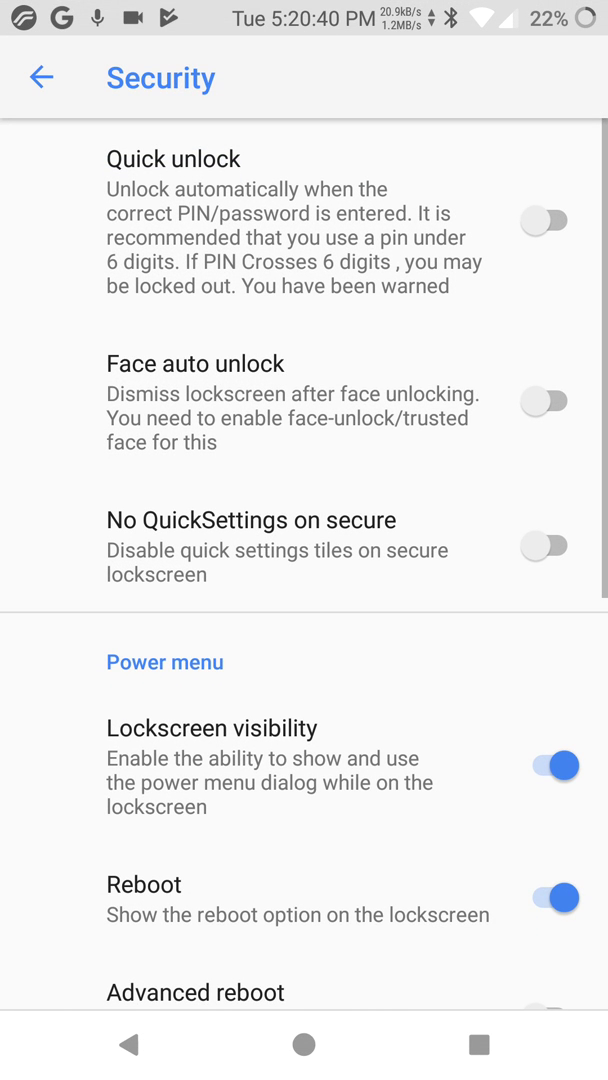
click(544, 220)
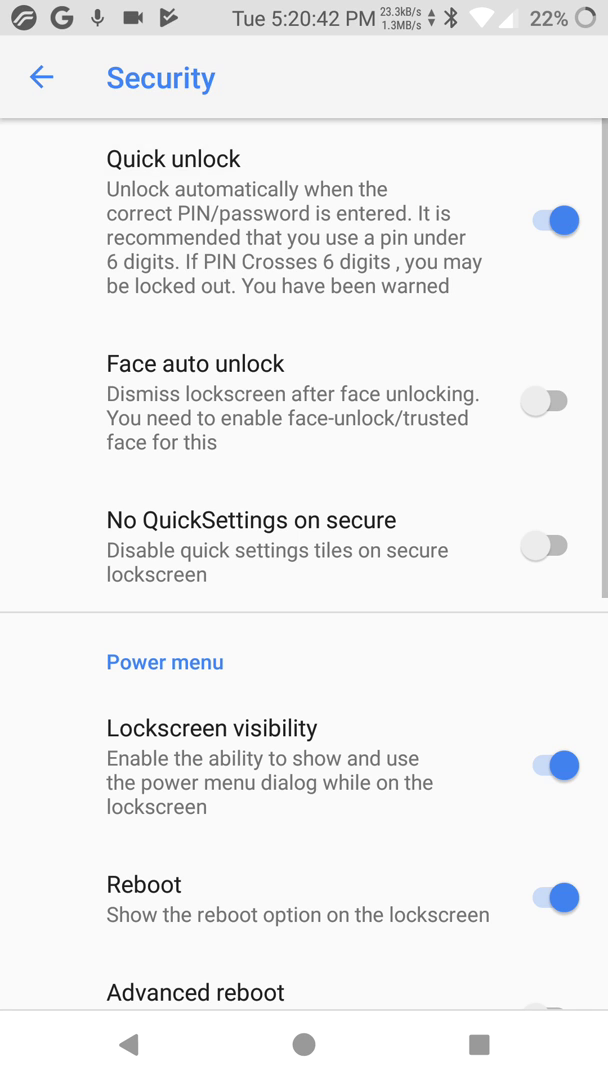
scroll(down, 3)
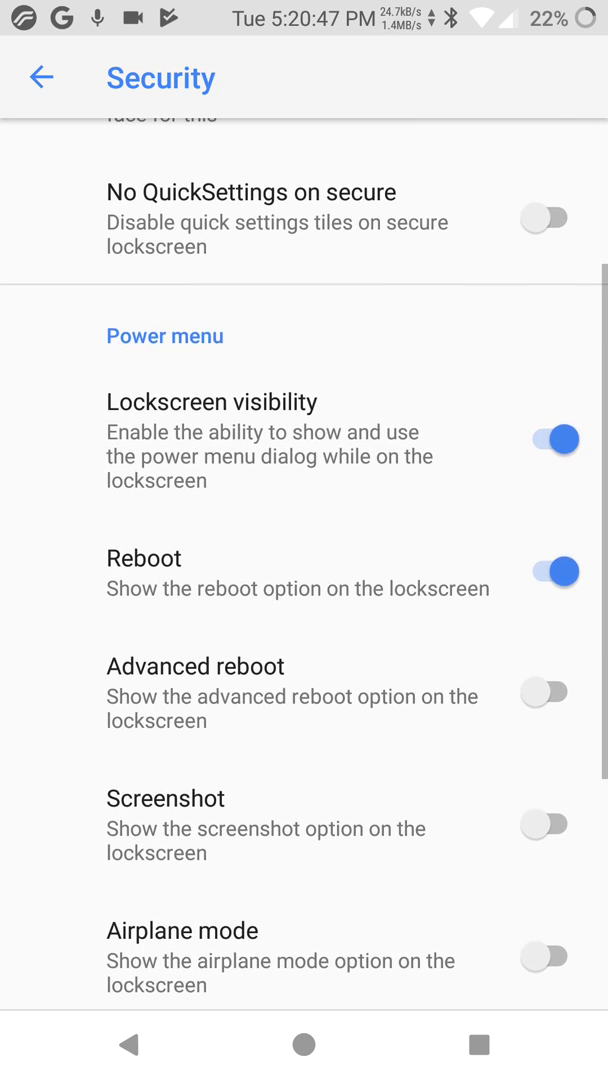
scroll(down, 3)
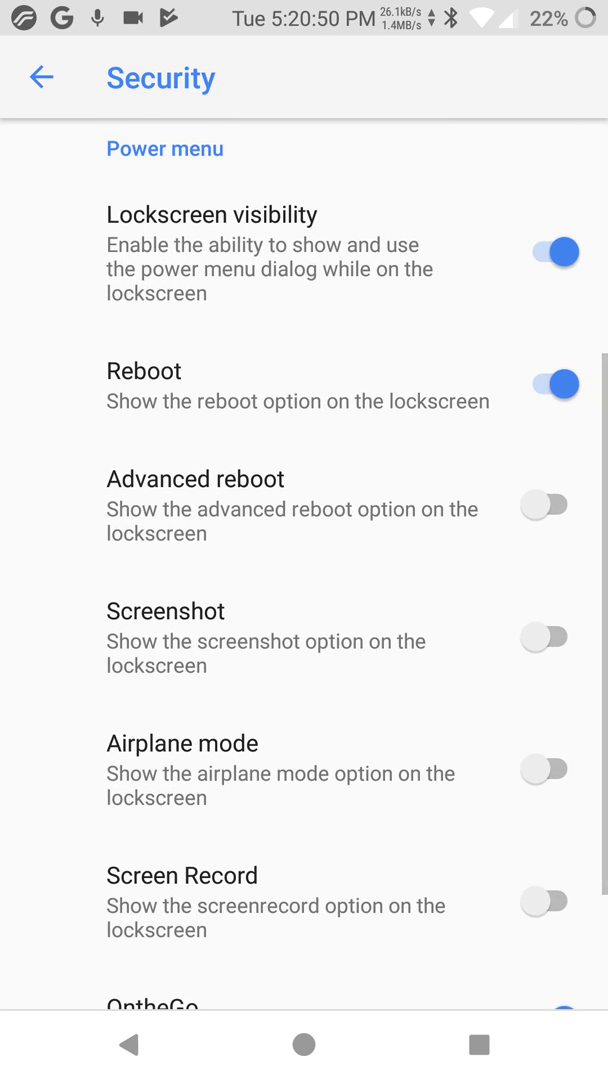
Step: Show Advanced reboot, Screenshot and the remaining power menu options on the lockscreen
click(544, 504)
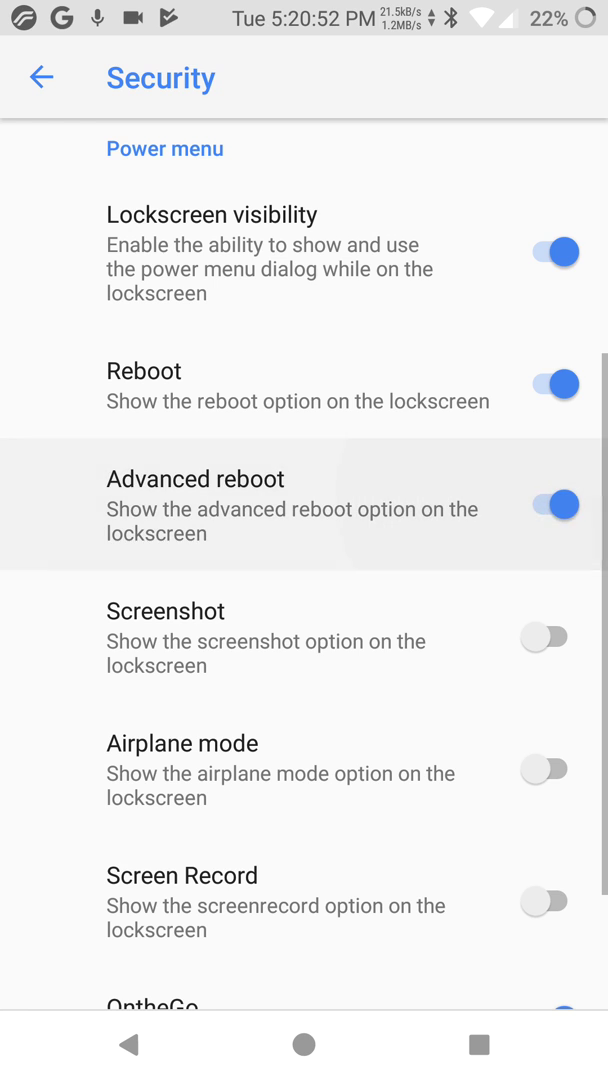
click(544, 636)
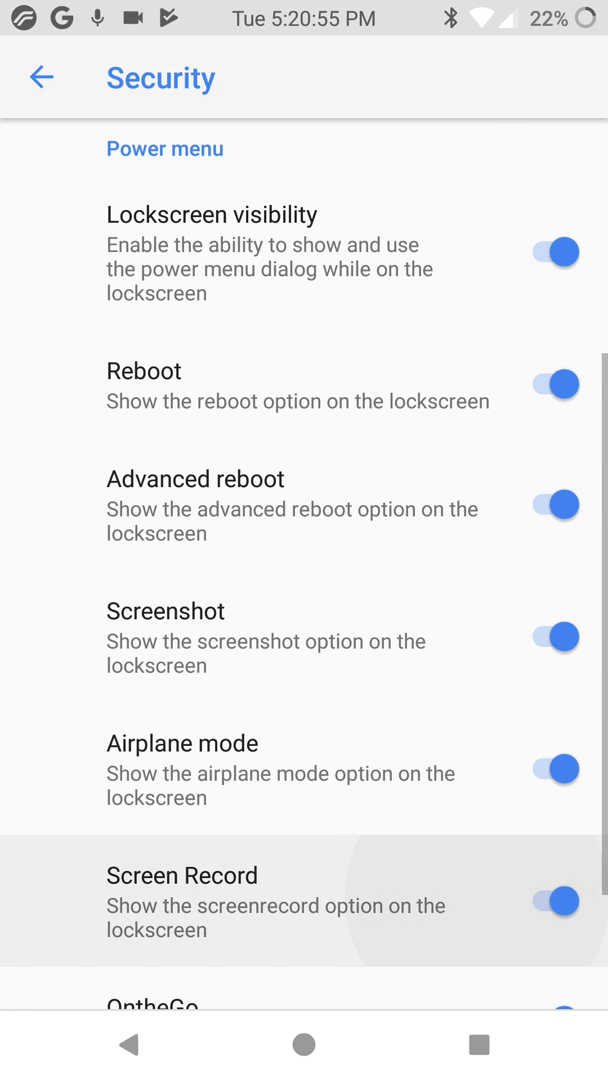
scroll(down, 3)
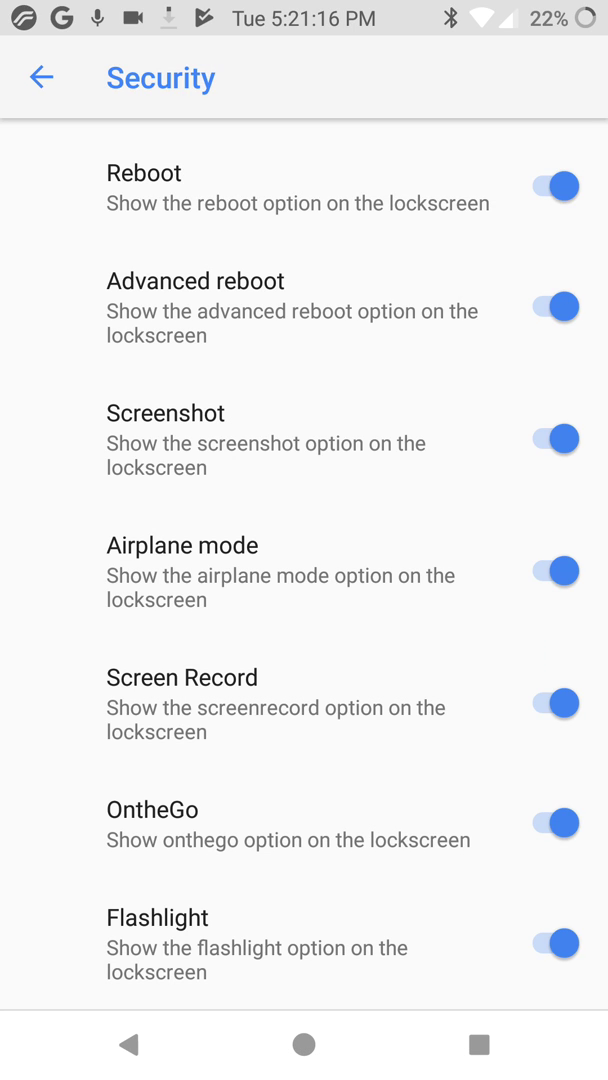
click(40, 78)
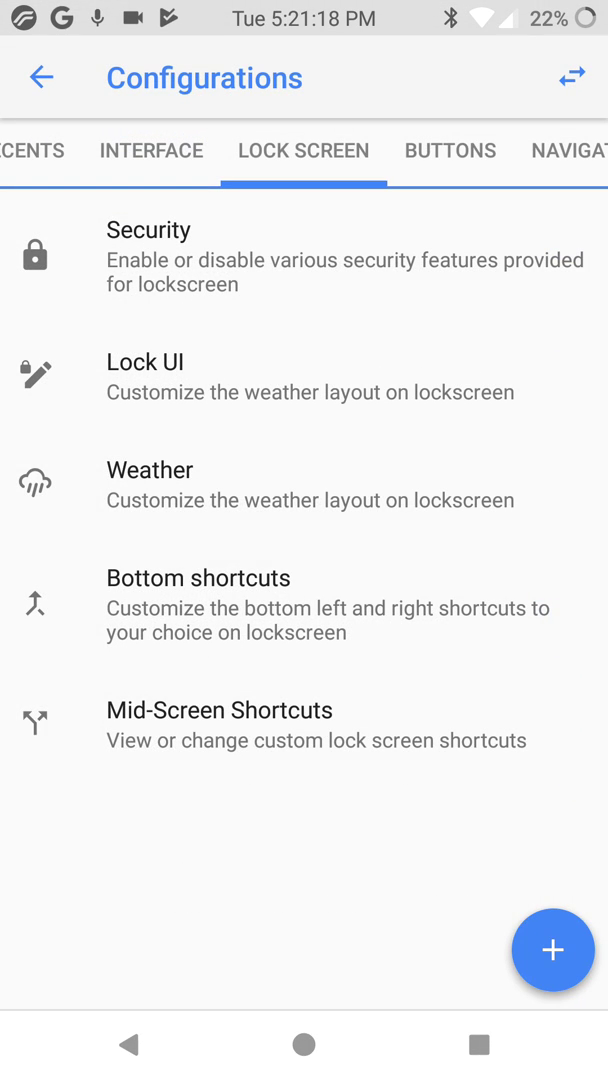
Step: Enable Weather display on the lockscreen
click(148, 468)
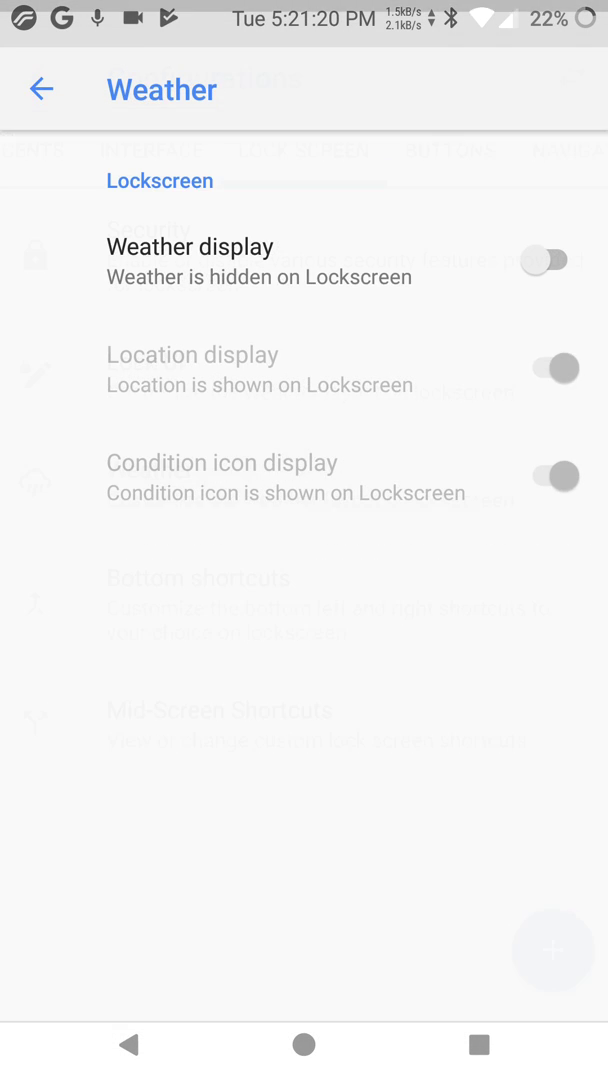
click(550, 260)
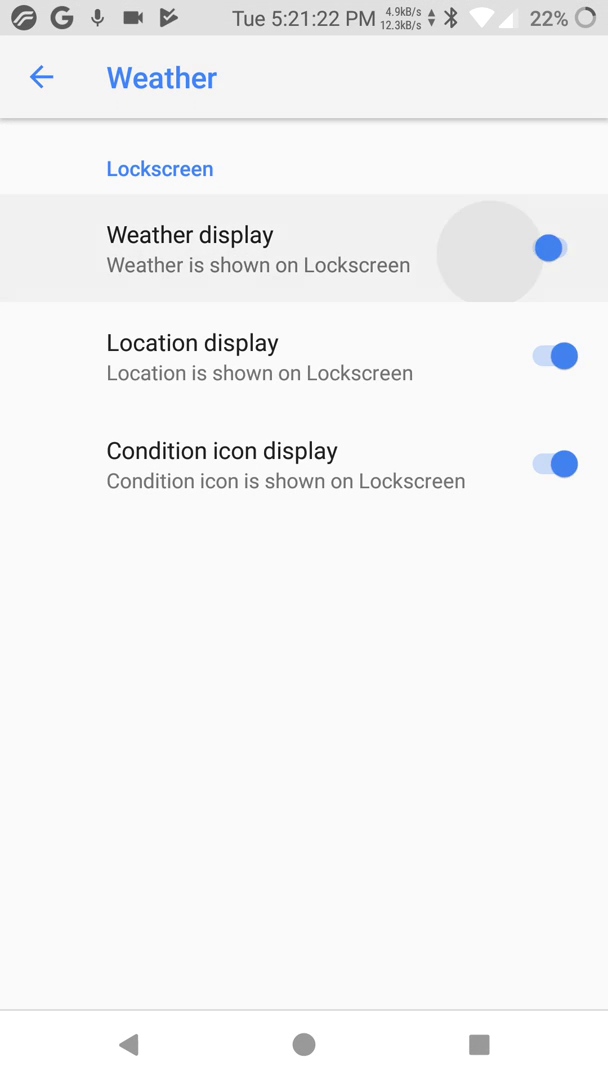
click(552, 248)
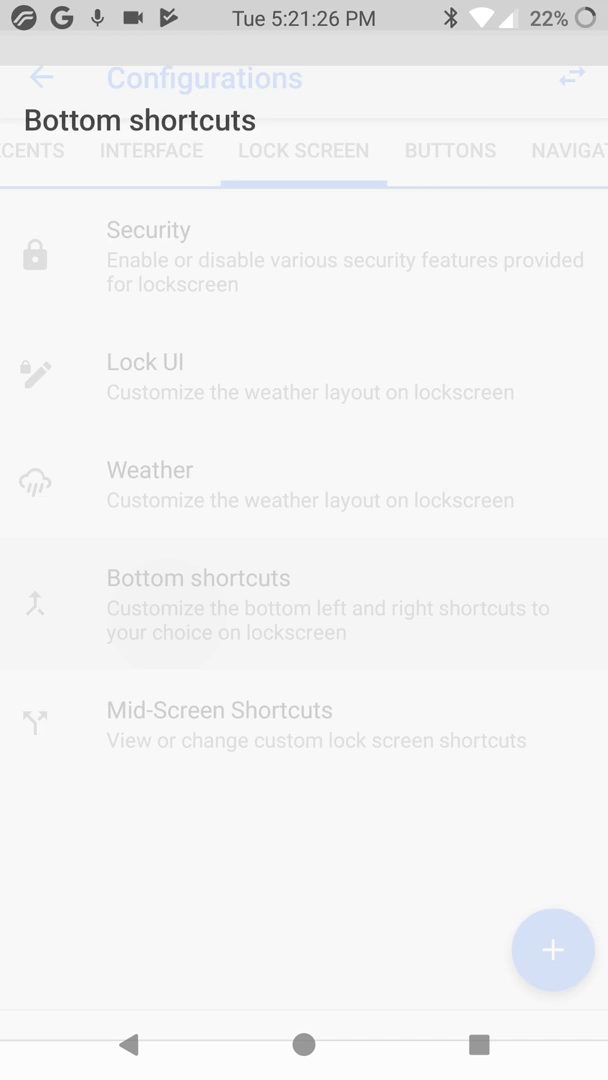
Step: Review the lockscreen shortcut and power menu pages, dismissing the shortcut help with OKAY
click(200, 576)
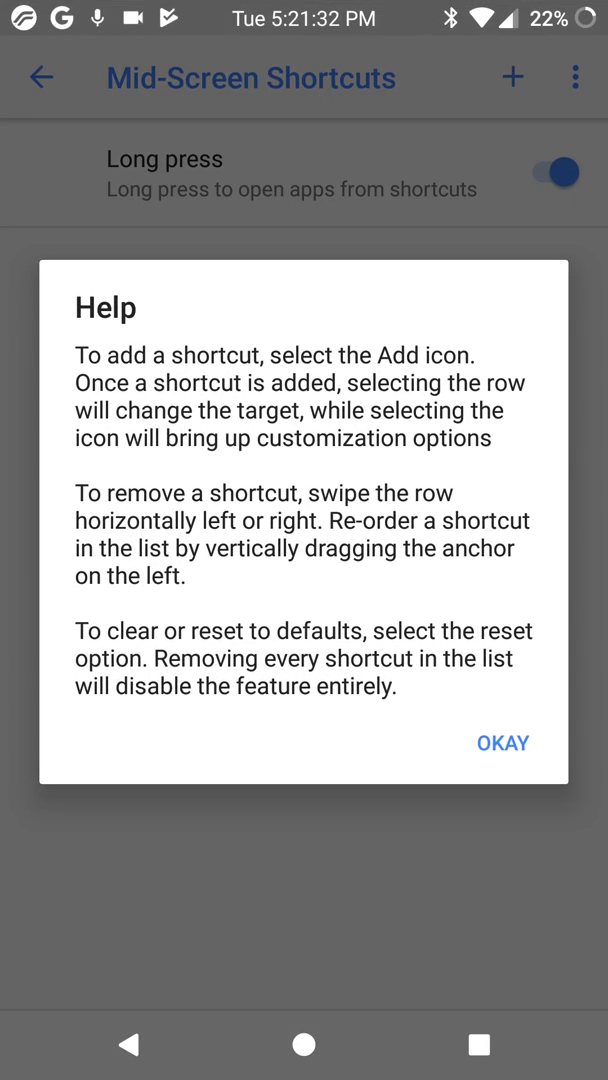
click(502, 744)
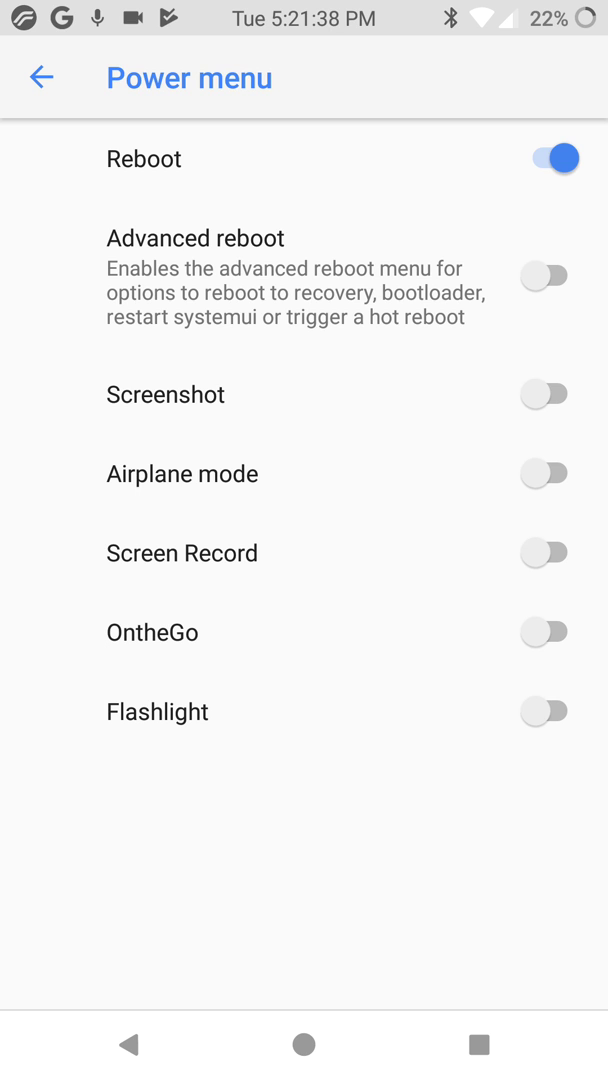
click(544, 276)
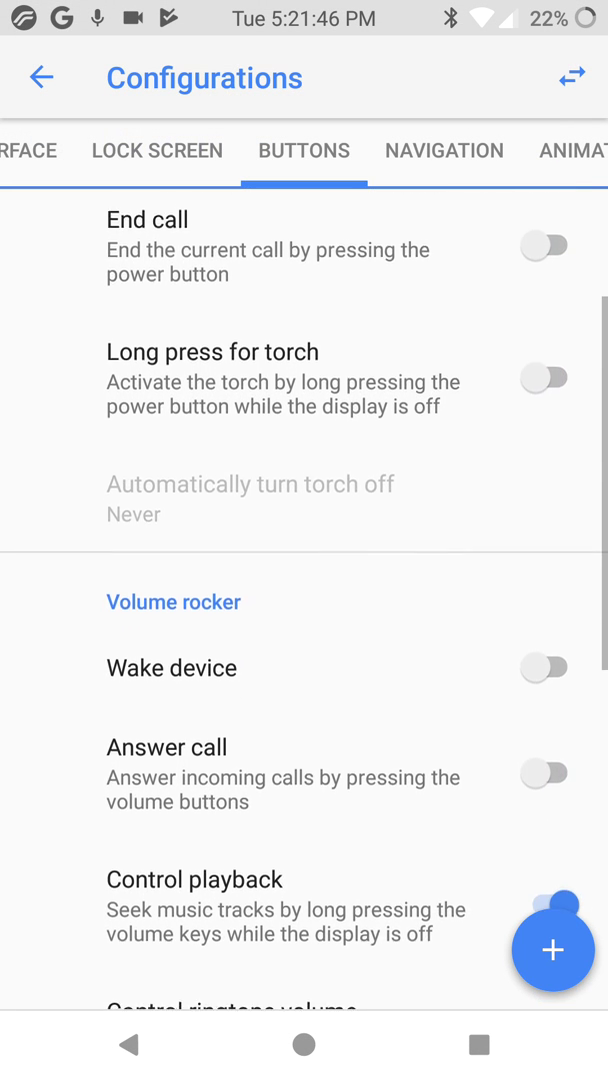
Step: Allow the navigation bar and choose Smartbar as the navigation mode
scroll(down, 3)
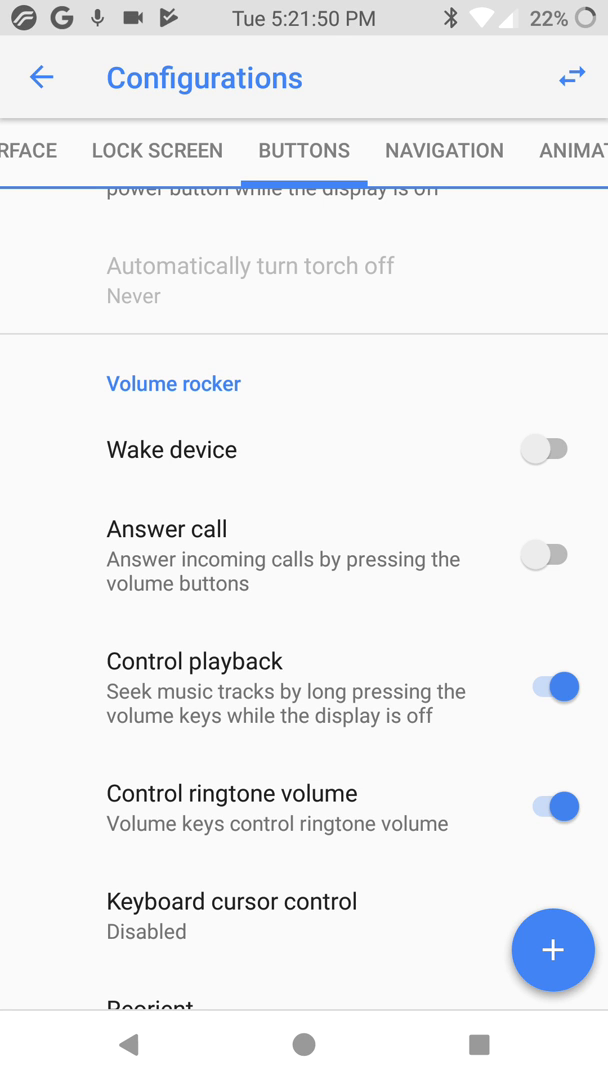
scroll(down, 3)
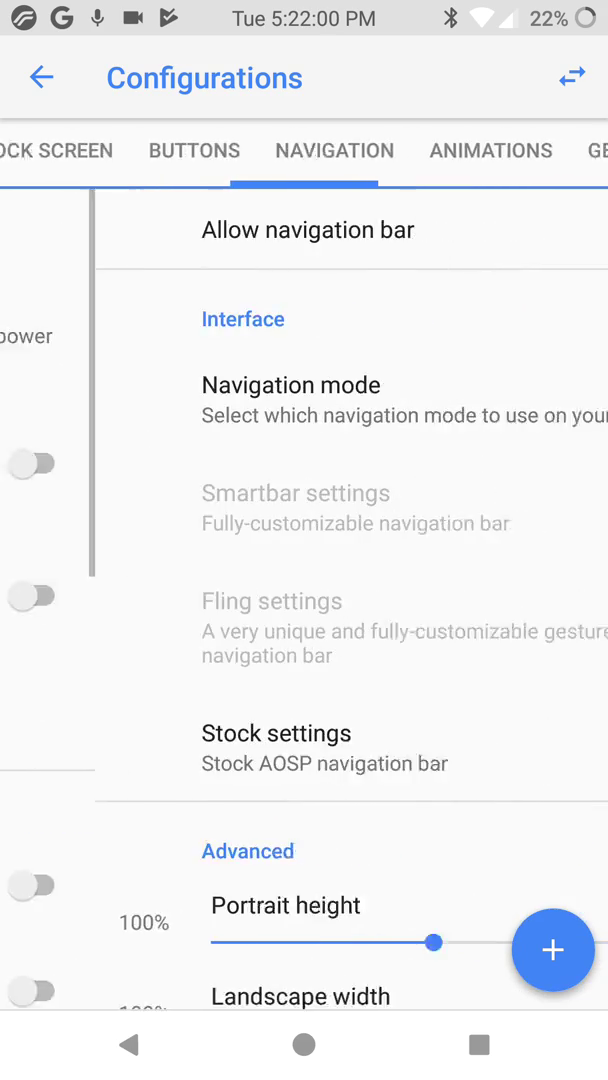
click(552, 228)
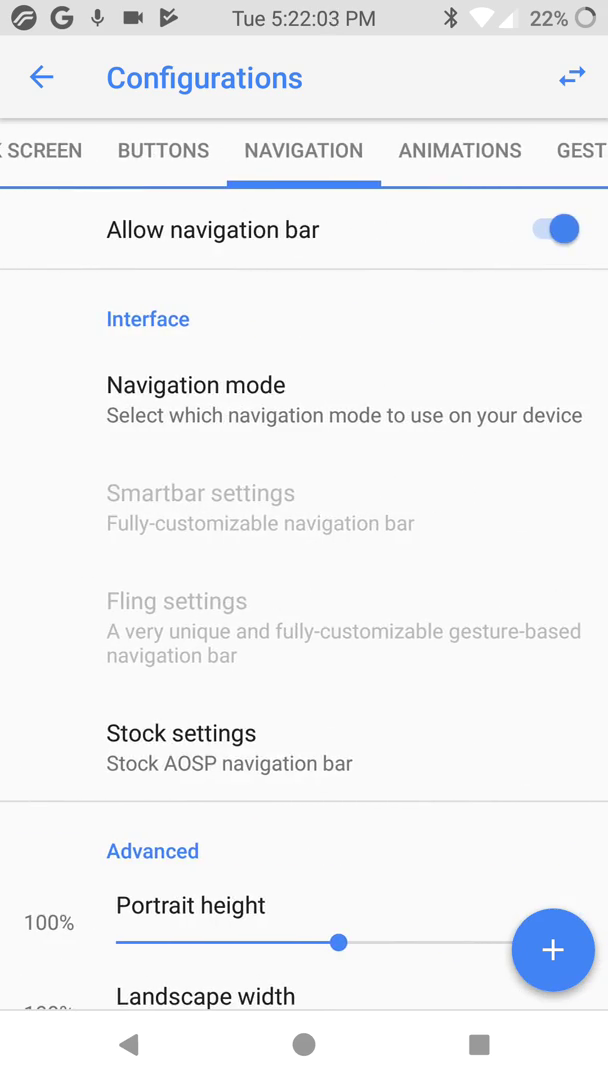
click(196, 384)
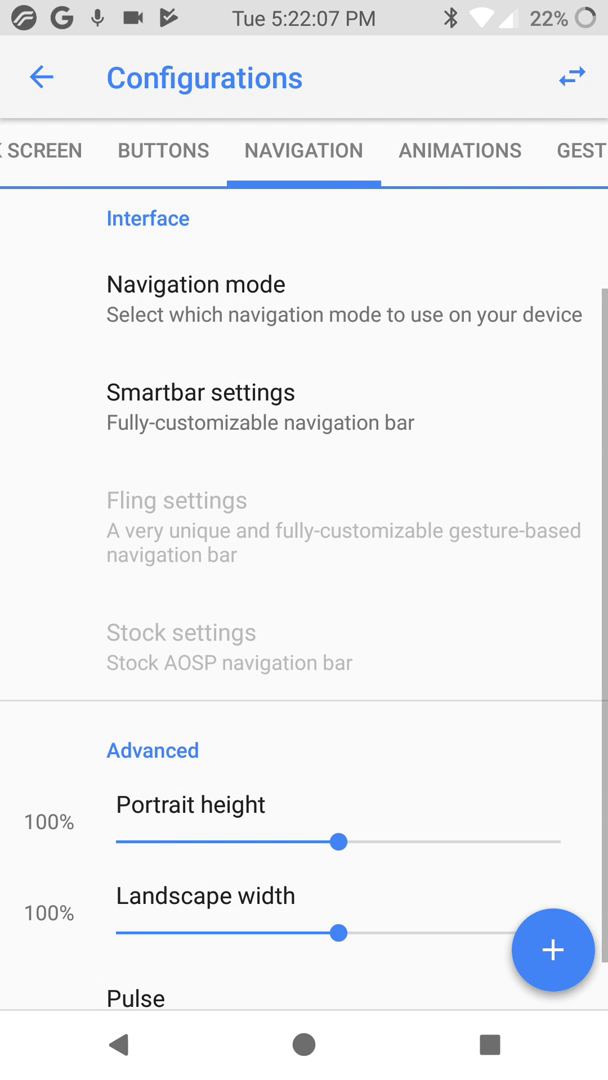
scroll(down, 3)
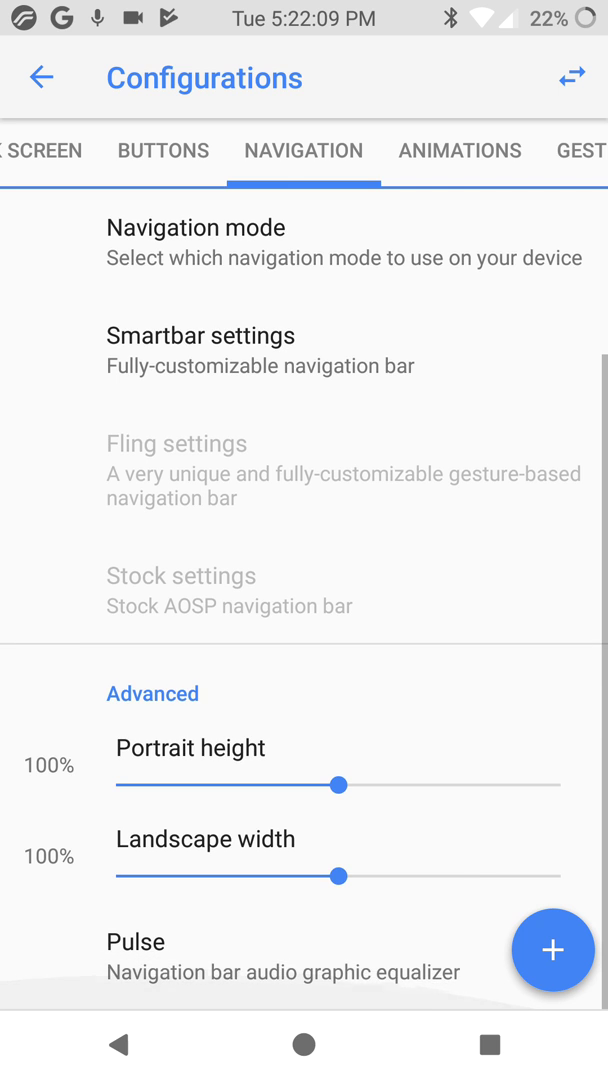
Step: Review the Smartbar setup, its save option and contextual button placement
click(200, 336)
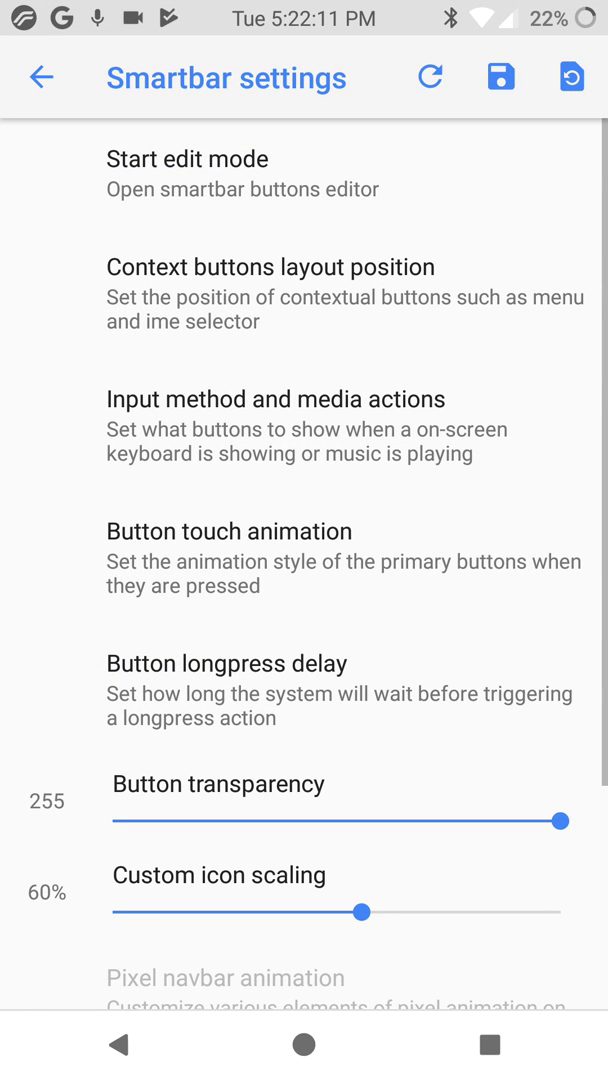
click(500, 78)
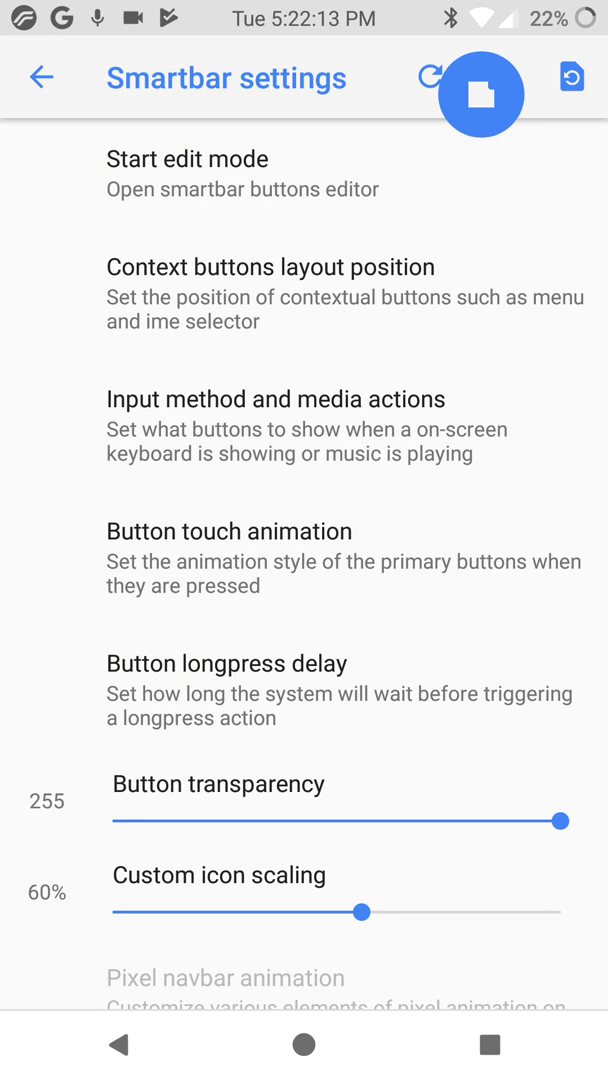
click(270, 266)
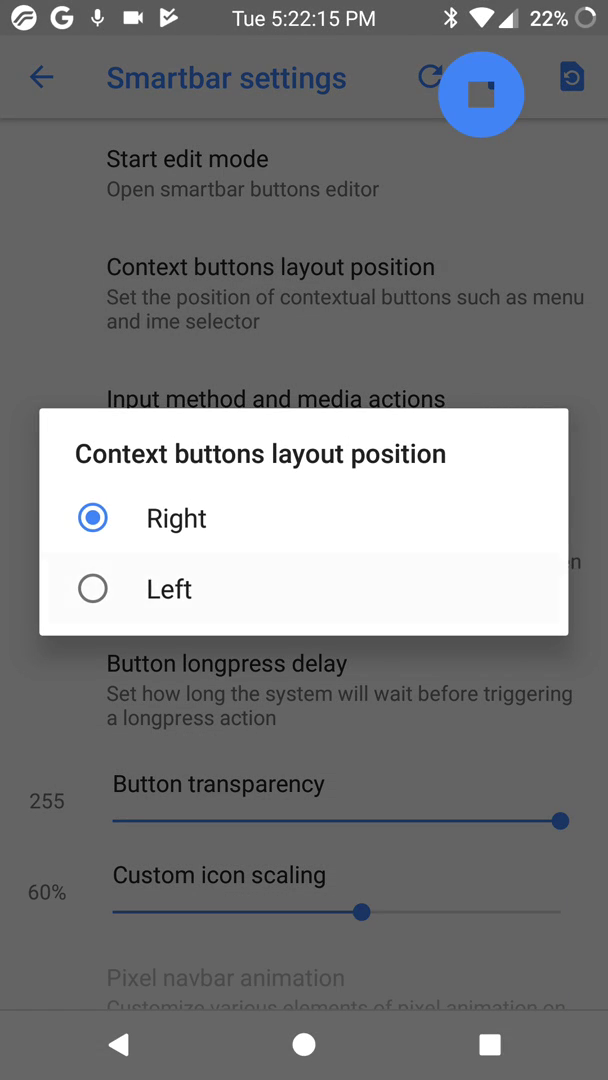
click(176, 518)
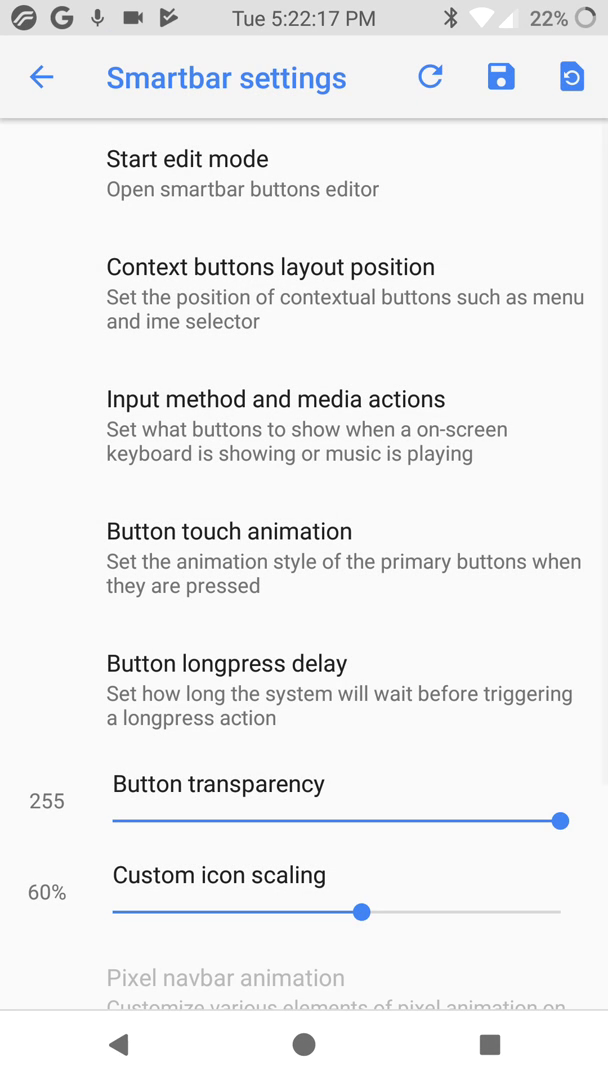
Step: Leave Smartbar button transparency at 251 after sliding it down and back up
scroll(down, 3)
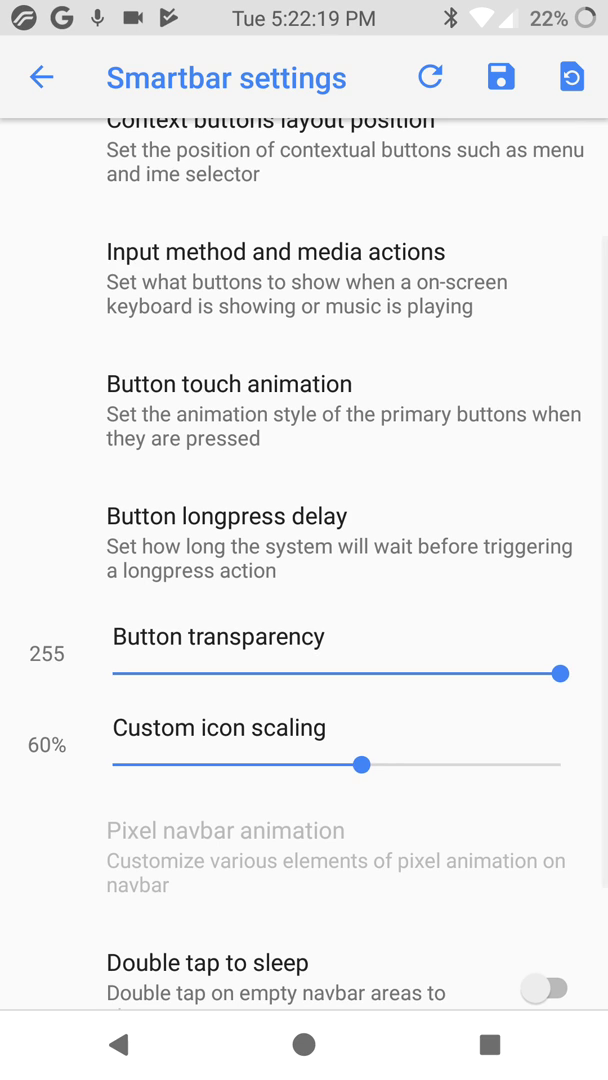
drag(562, 672, 154, 672)
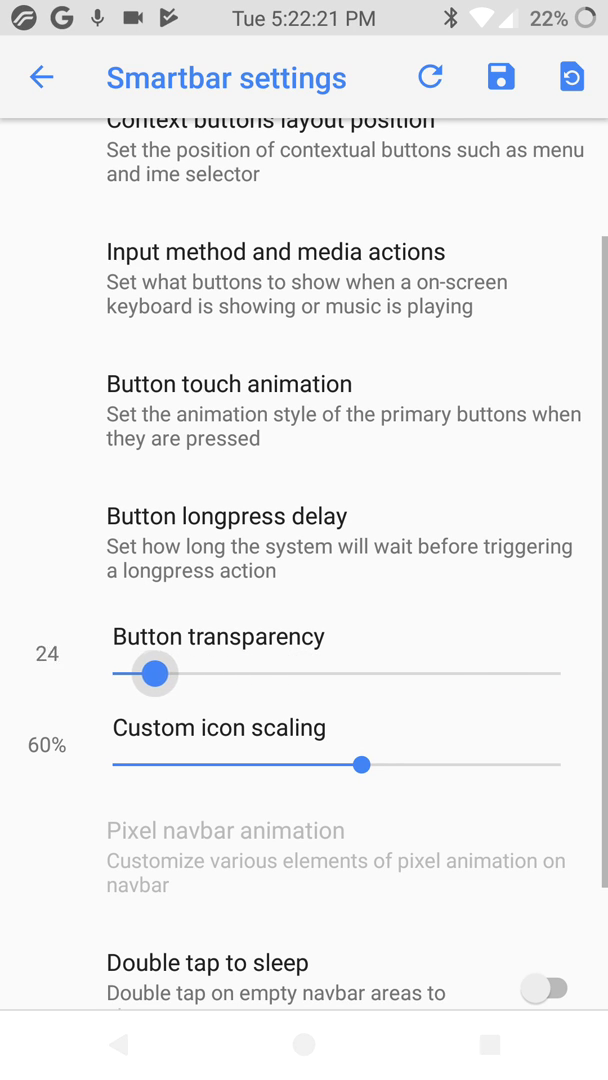
drag(156, 672, 522, 672)
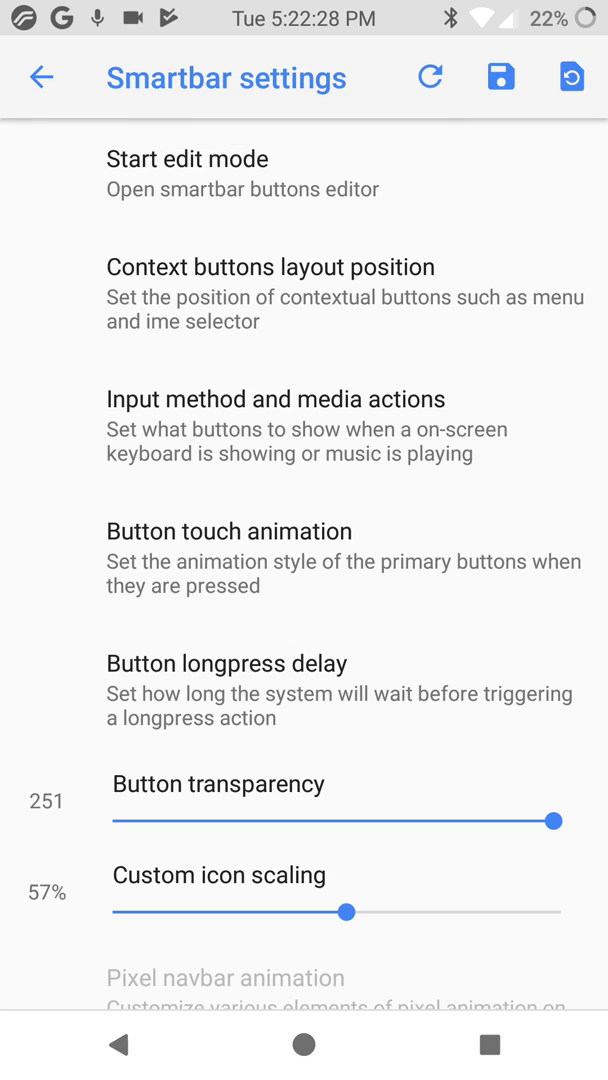
click(40, 76)
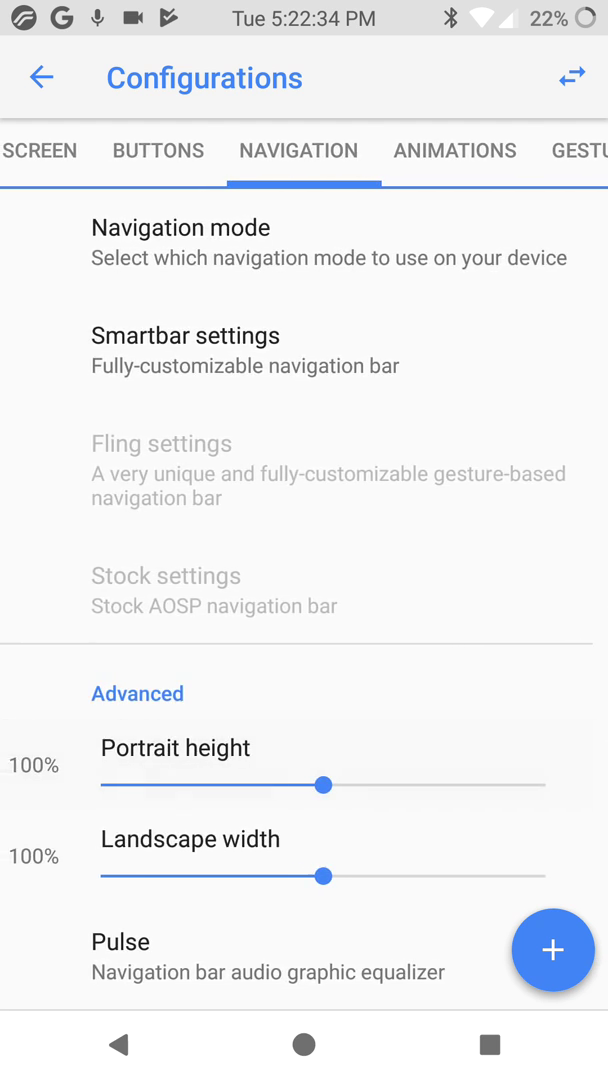
Step: Shrink the navigation bar's portrait height with the Advanced slider
drag(324, 784, 150, 804)
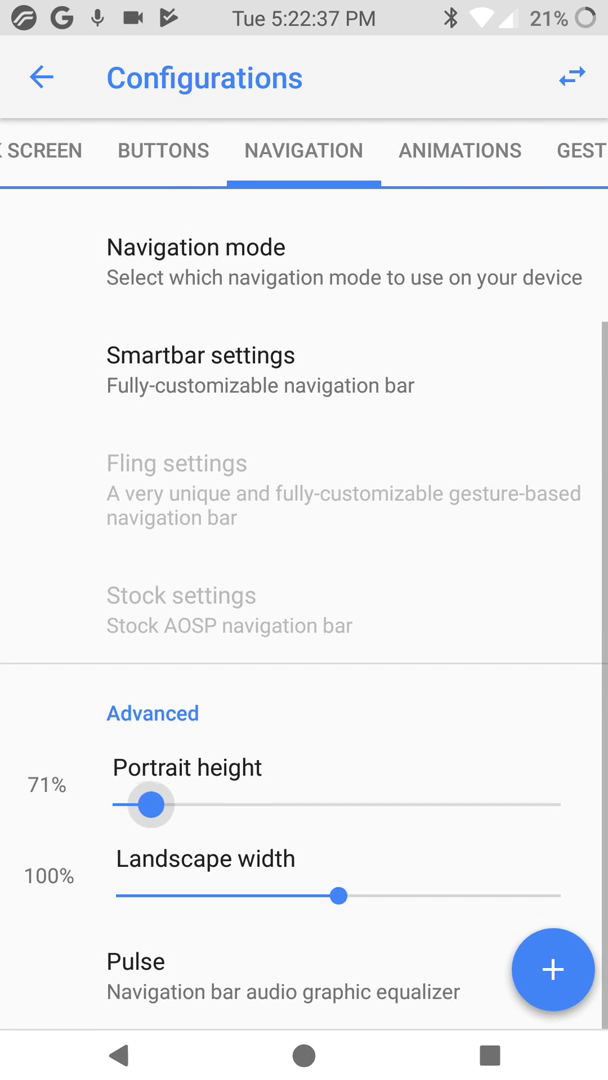
drag(152, 804, 112, 810)
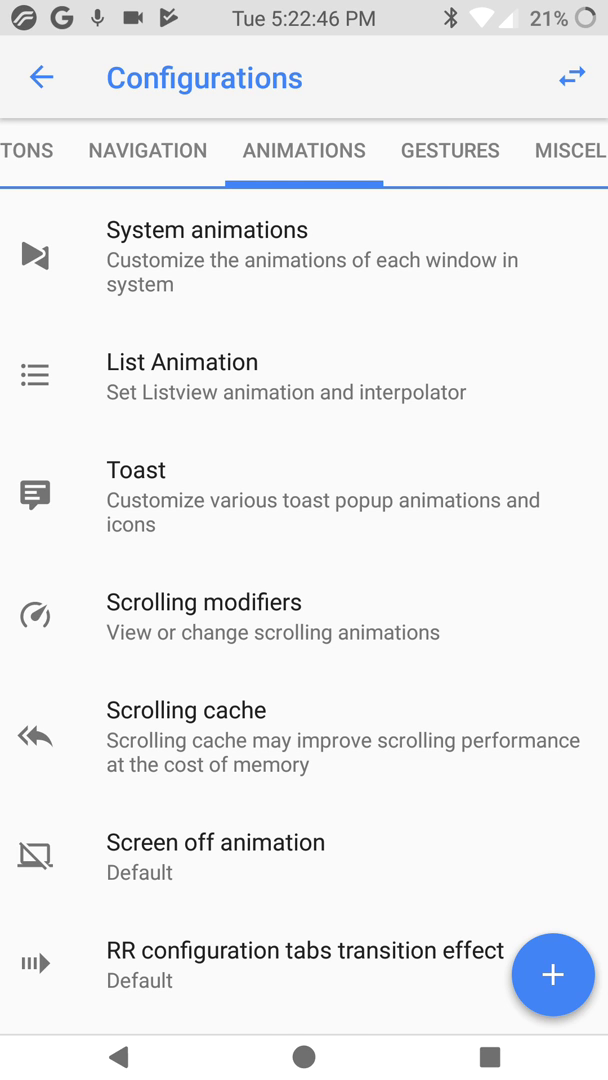
Step: Review the List animation and Toast animation options without changes
click(208, 228)
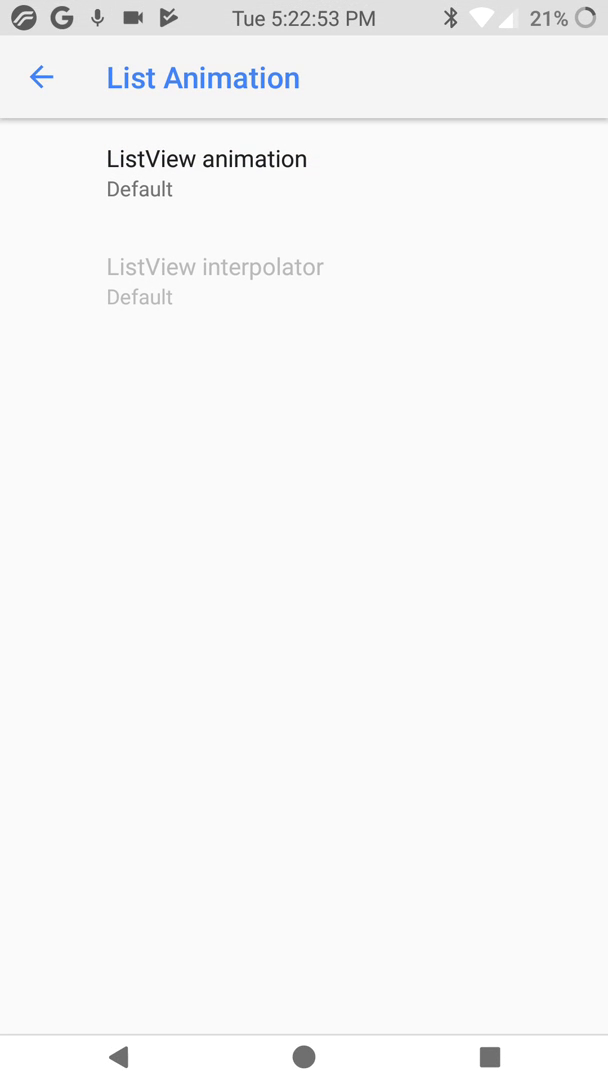
click(40, 76)
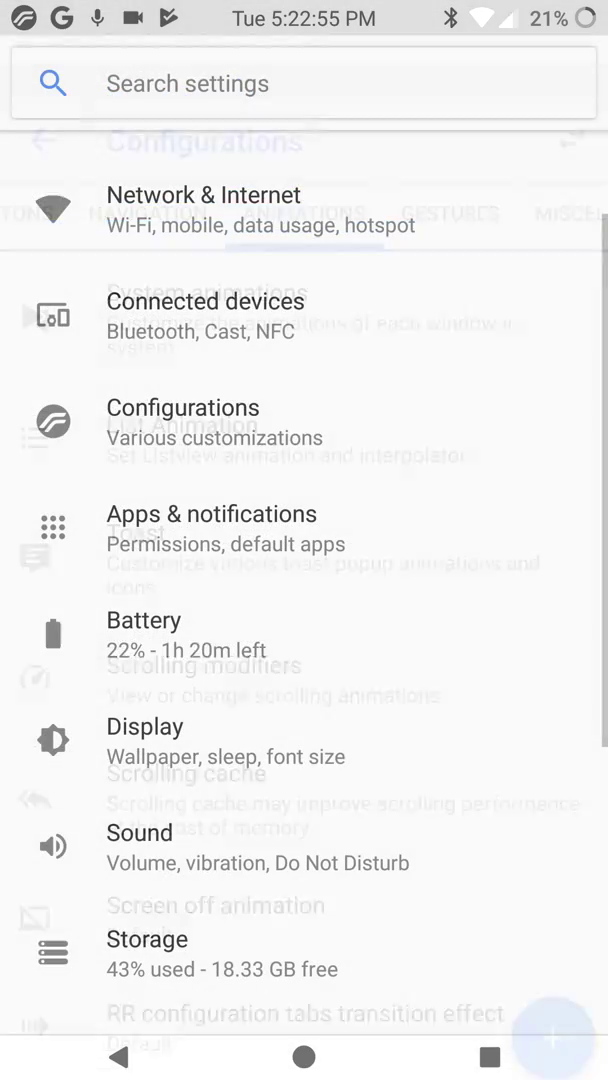
click(184, 408)
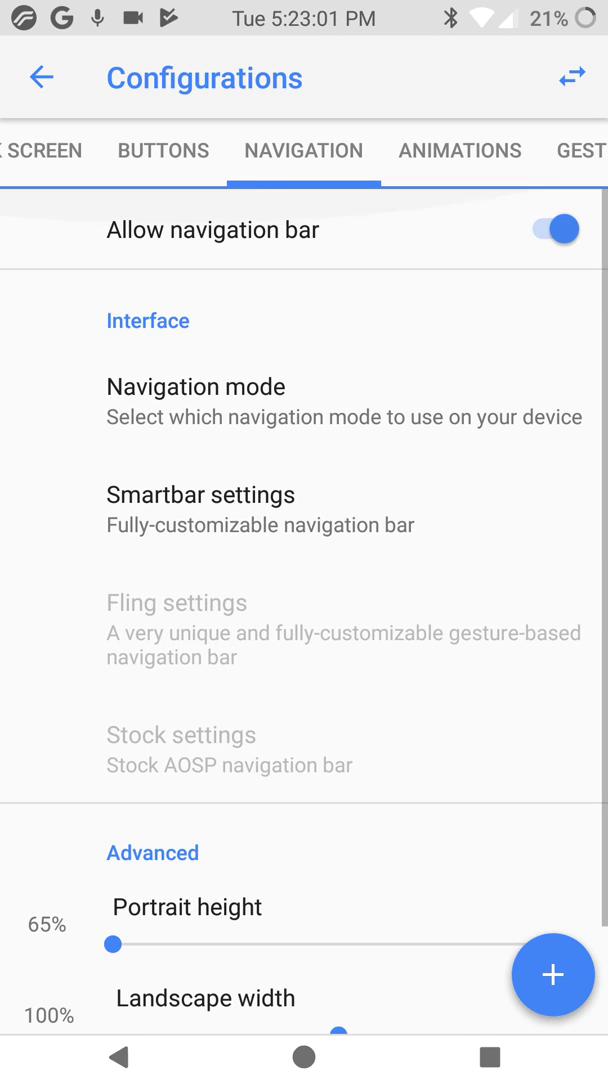
click(460, 152)
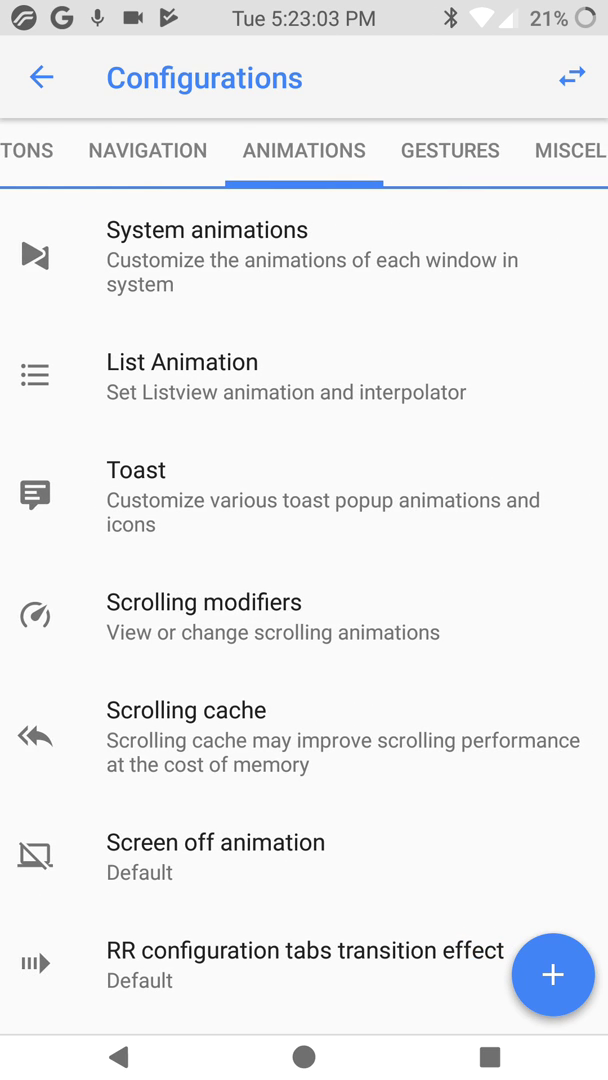
click(136, 470)
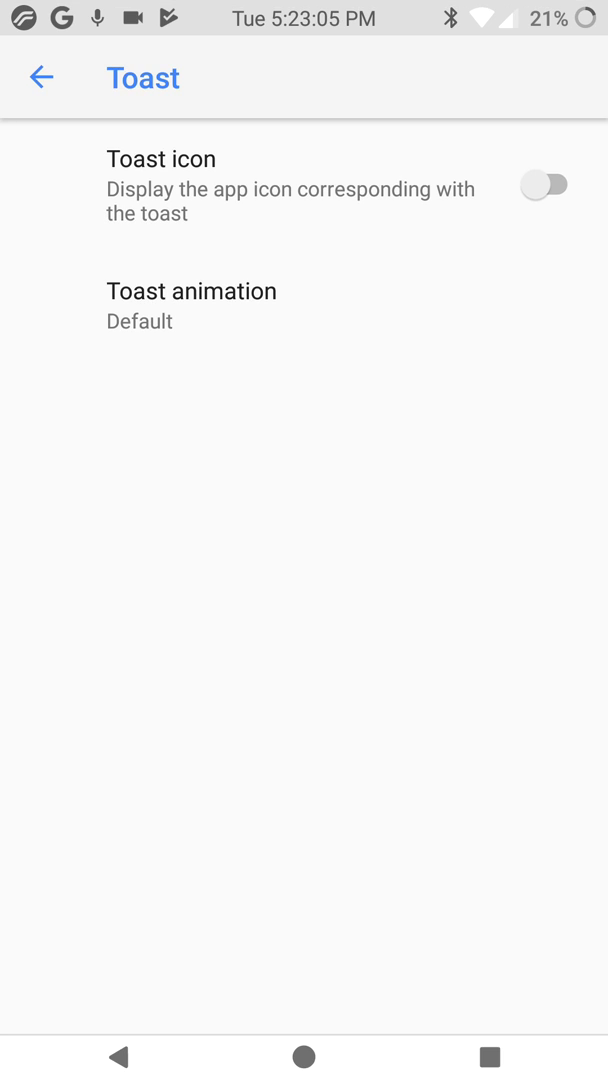
click(544, 184)
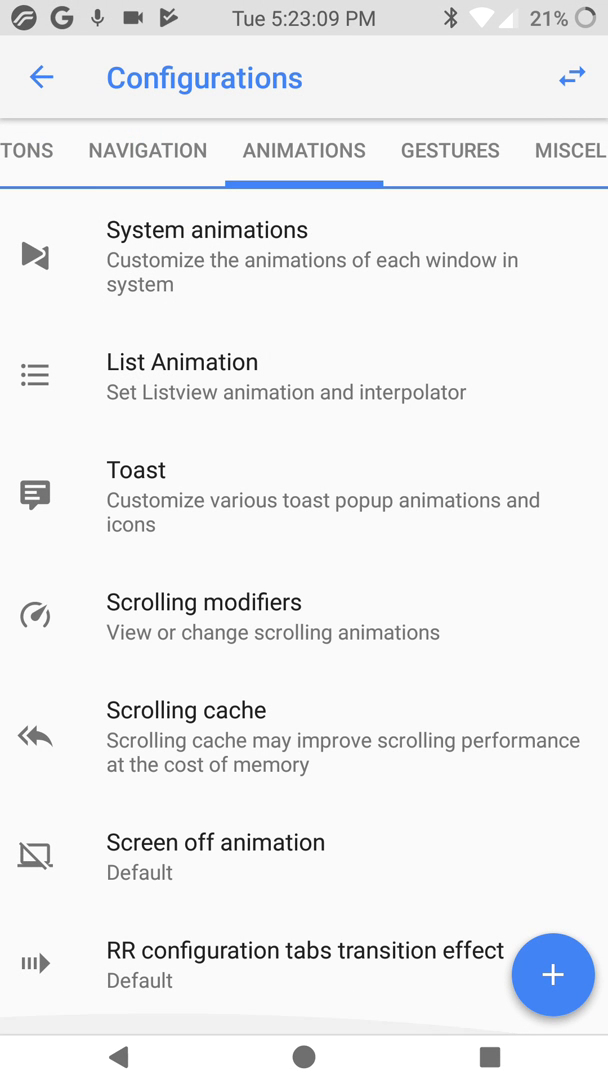
Step: Enable Customized scrolling modifiers
click(204, 602)
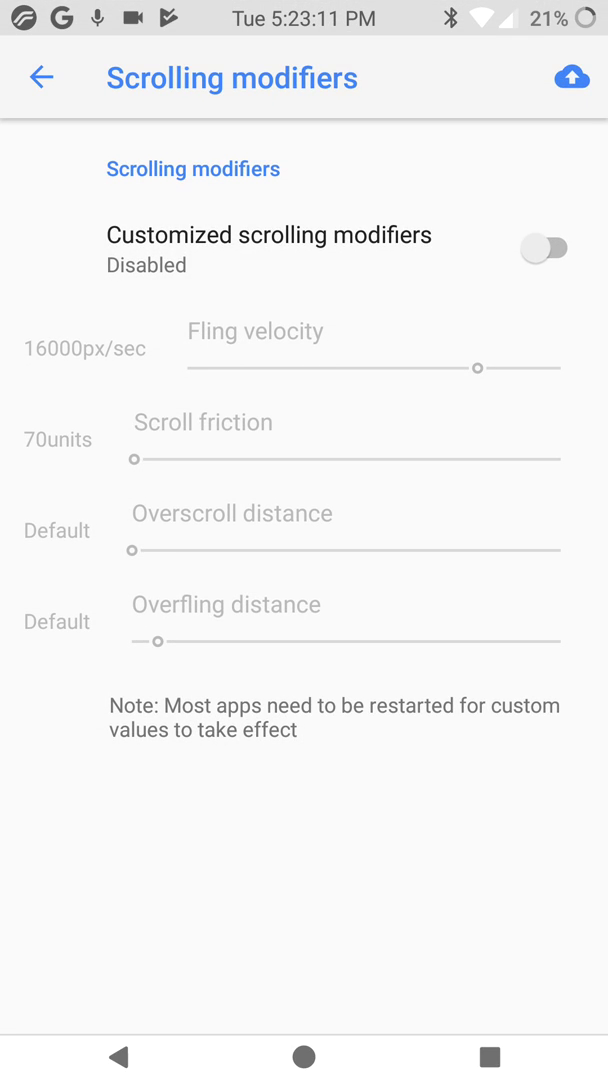
click(544, 248)
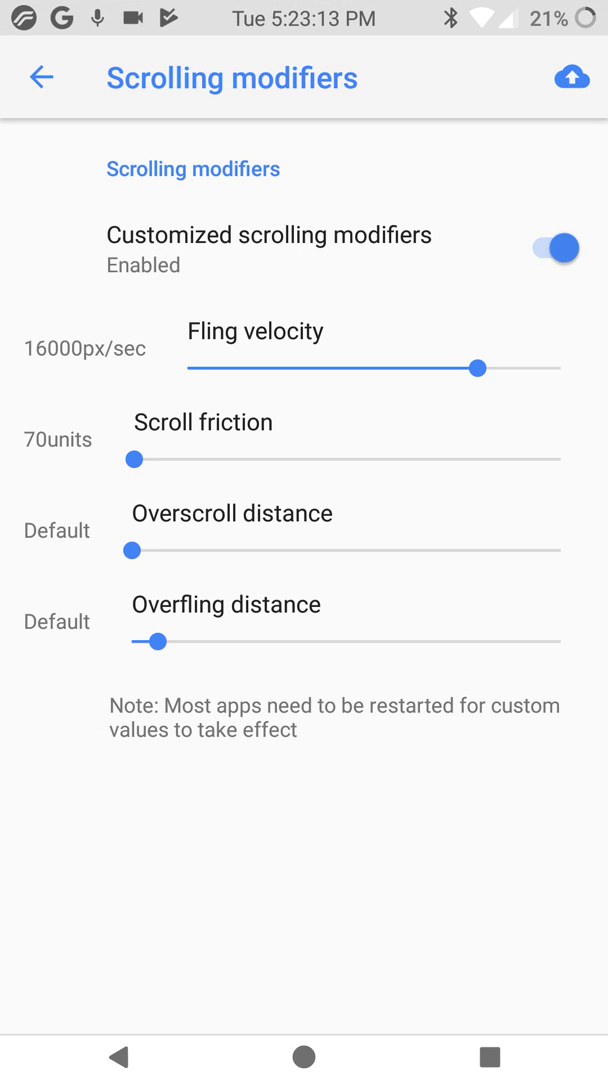
click(40, 78)
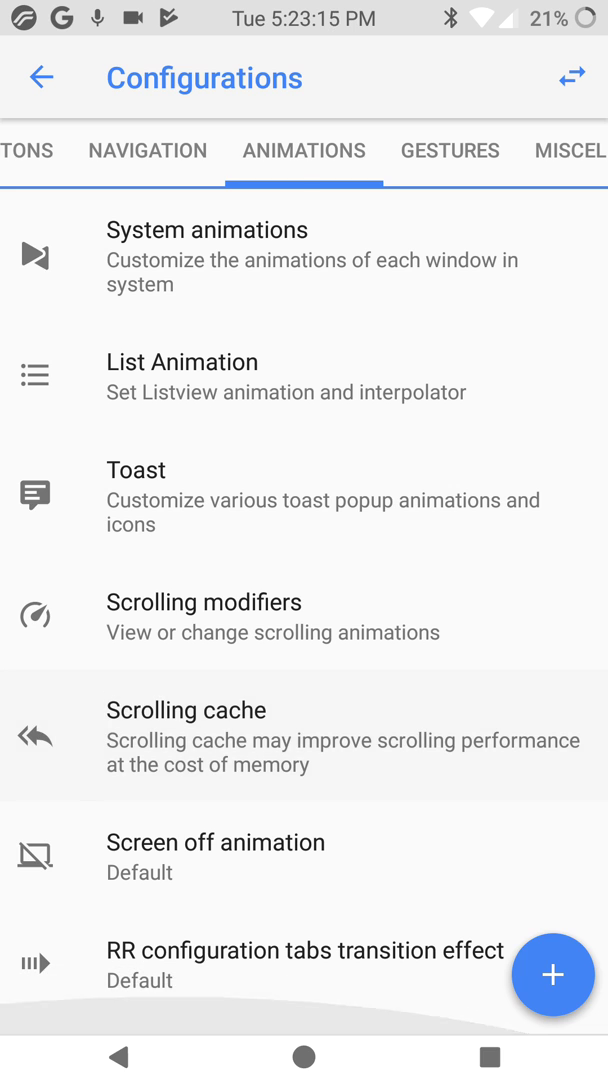
click(186, 710)
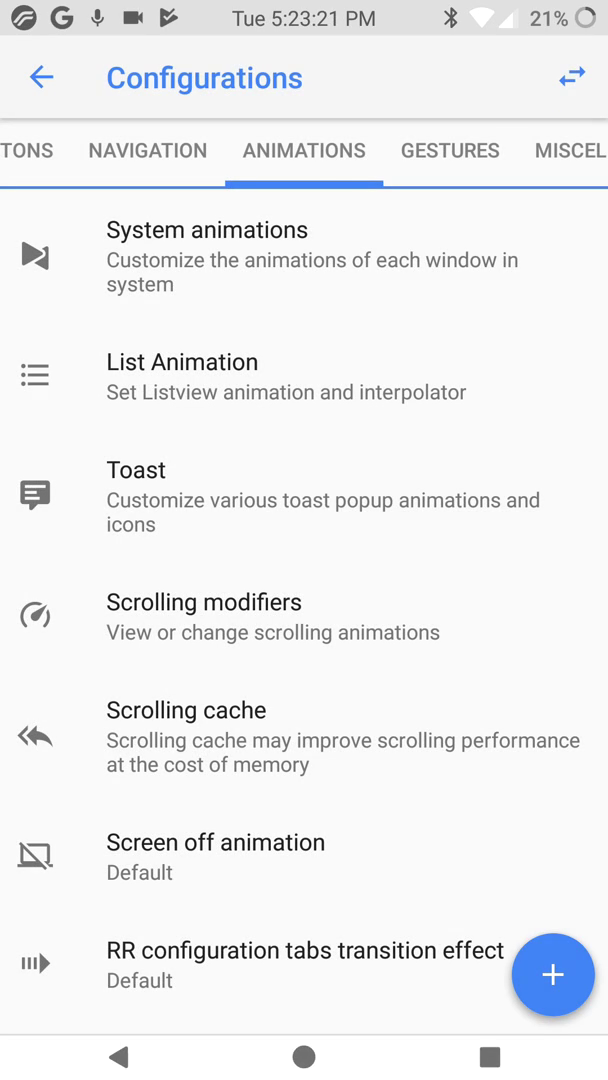
Step: Check the Screen off animation and tabs transition effect choices, keeping Default
click(216, 856)
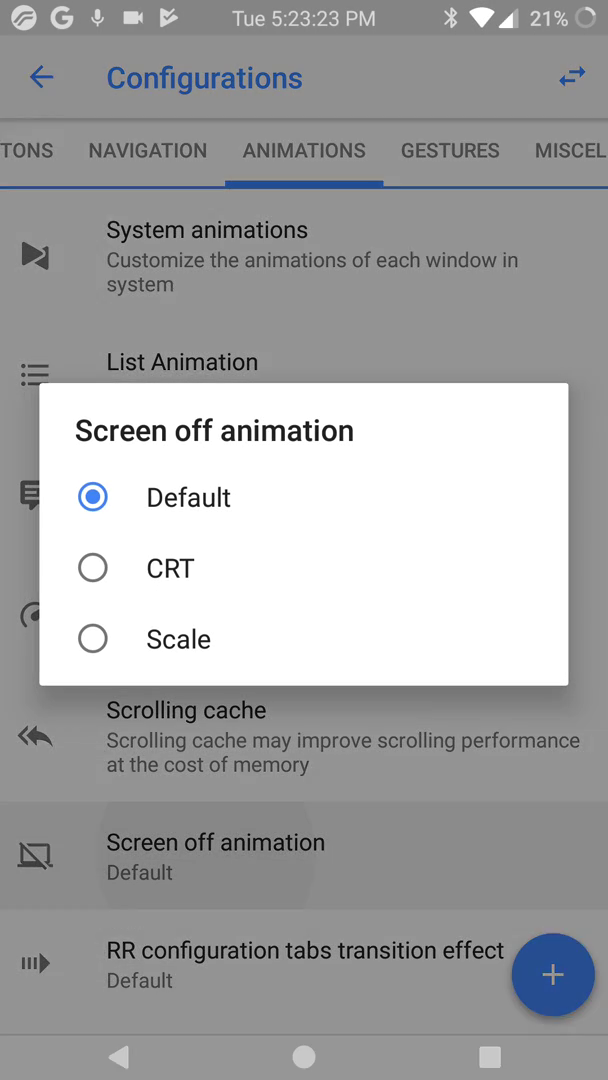
click(188, 496)
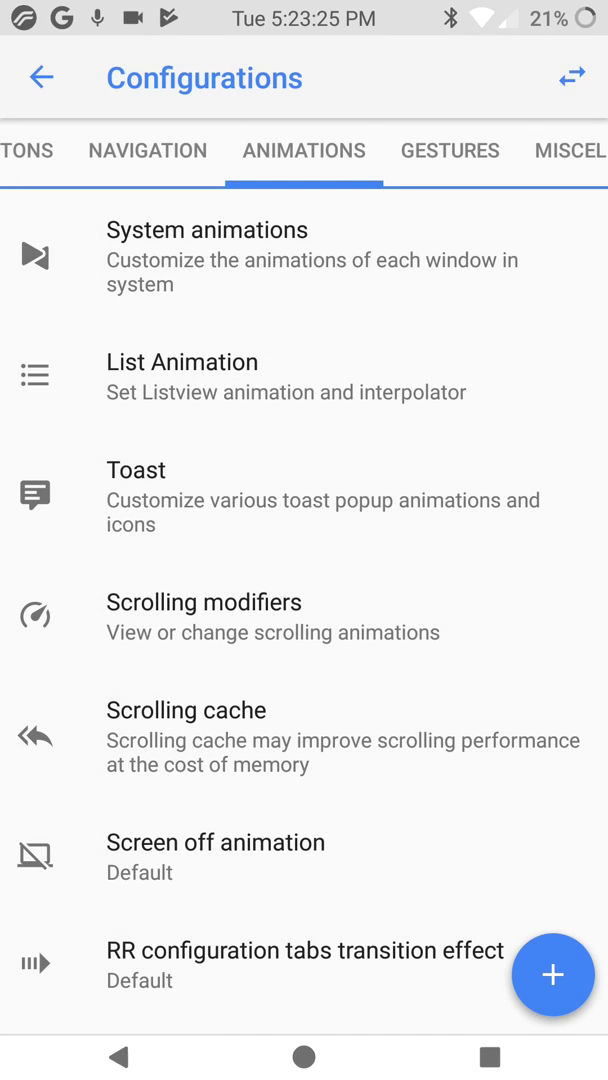
click(304, 948)
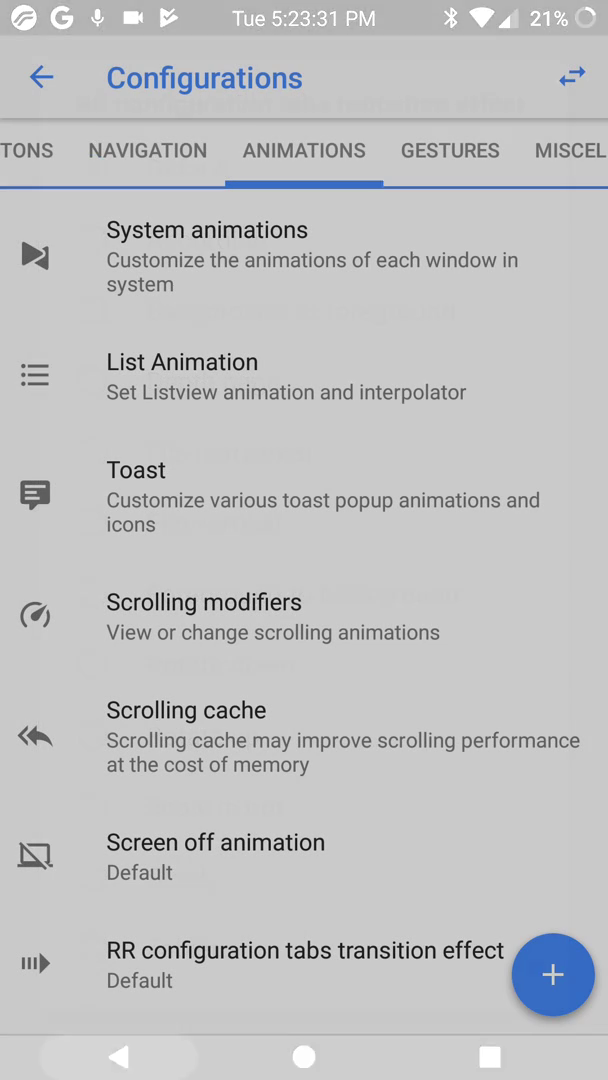
click(448, 150)
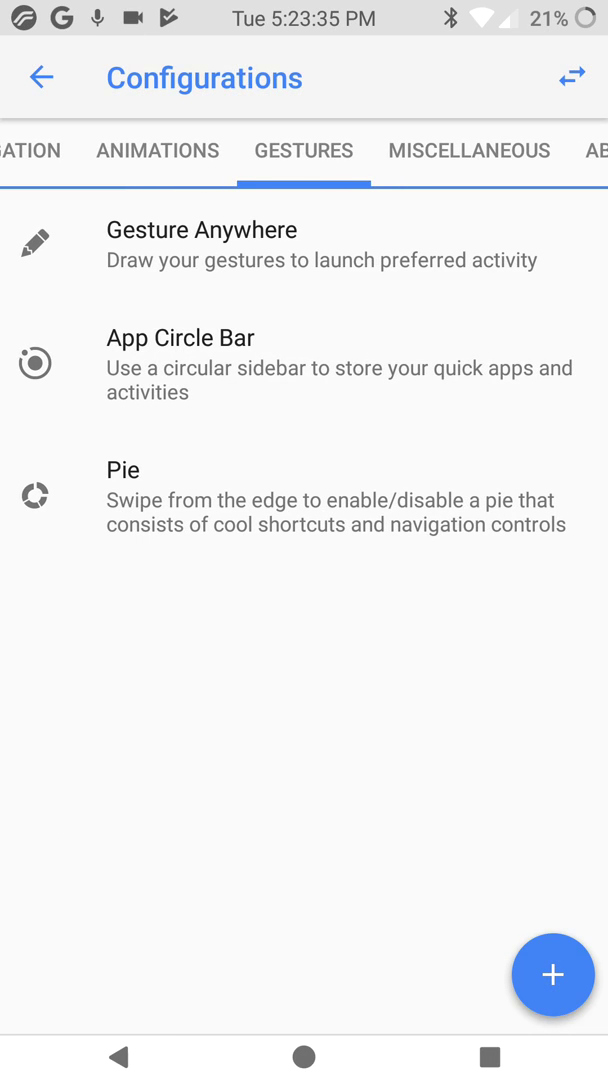
Step: Turn on the App Circle Bar
click(180, 336)
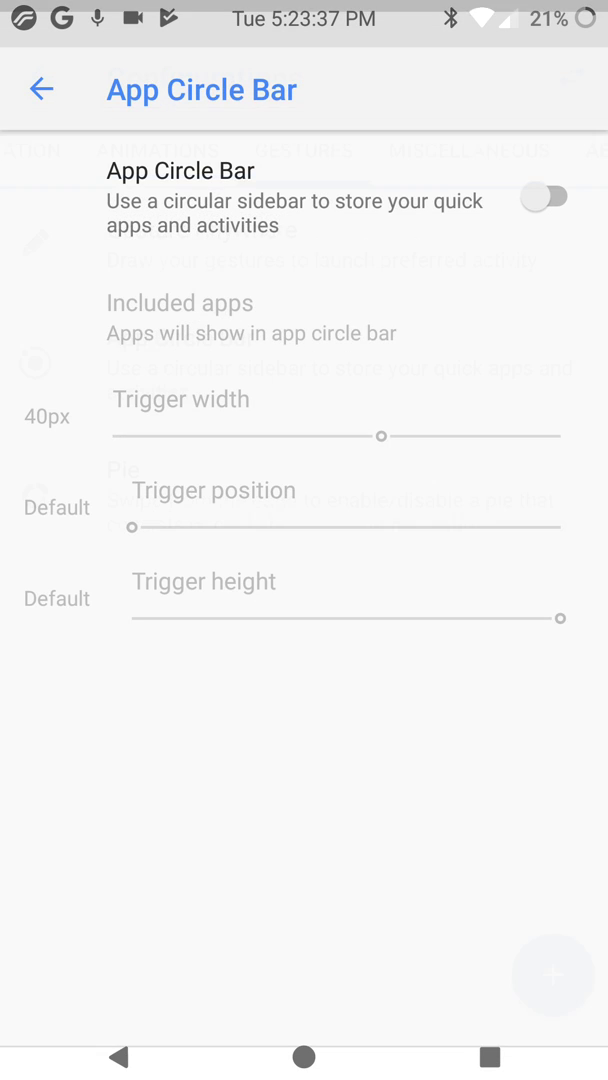
click(548, 196)
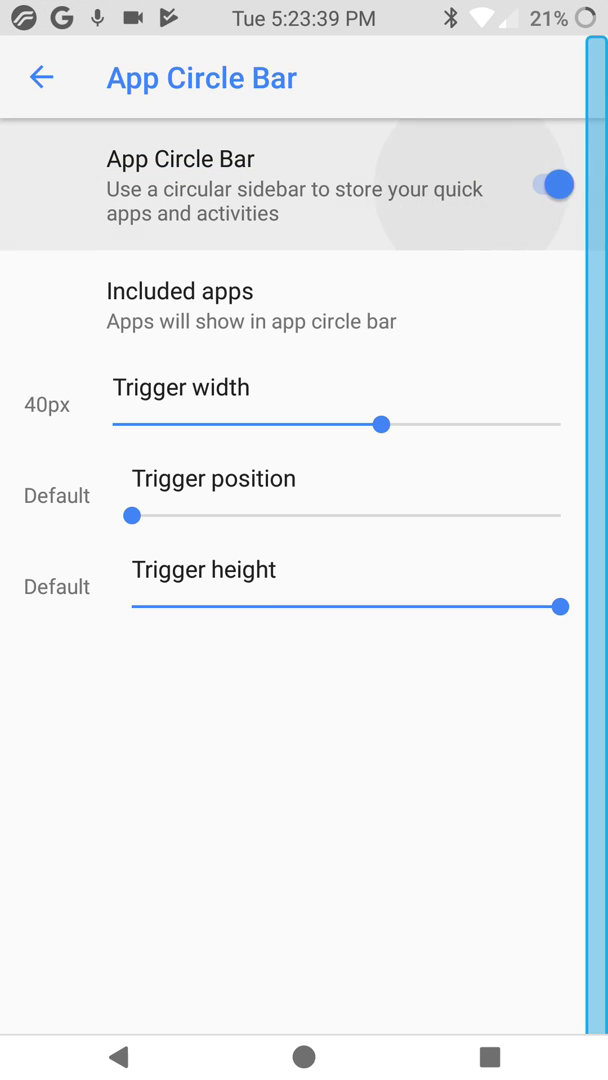
click(558, 184)
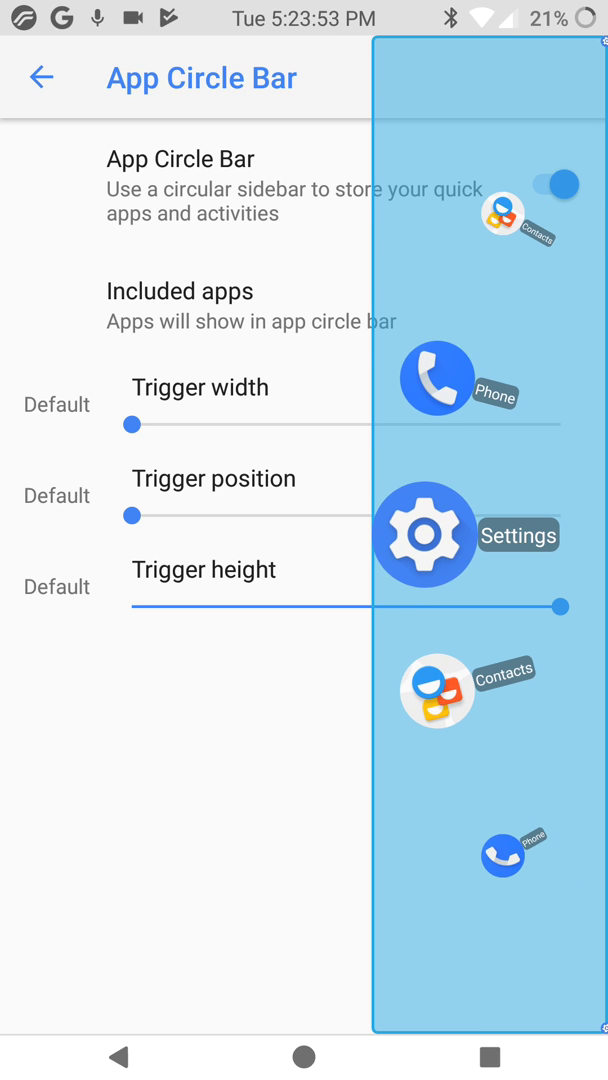
Step: Slide the App Circle Bar trigger height around and leave it at about 63%
drag(564, 608, 112, 608)
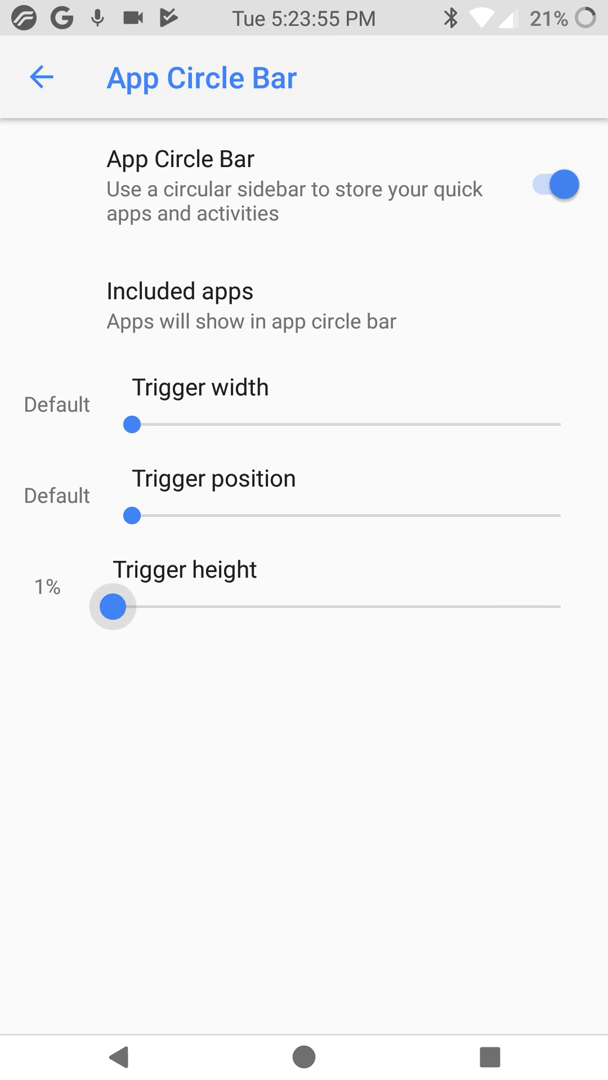
click(112, 608)
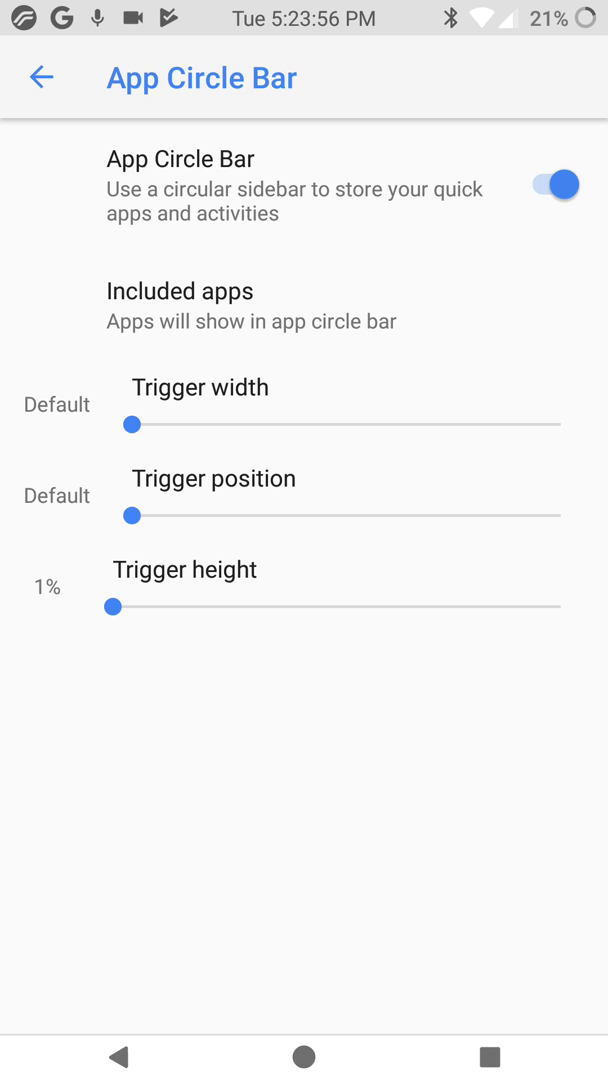
drag(114, 608, 360, 608)
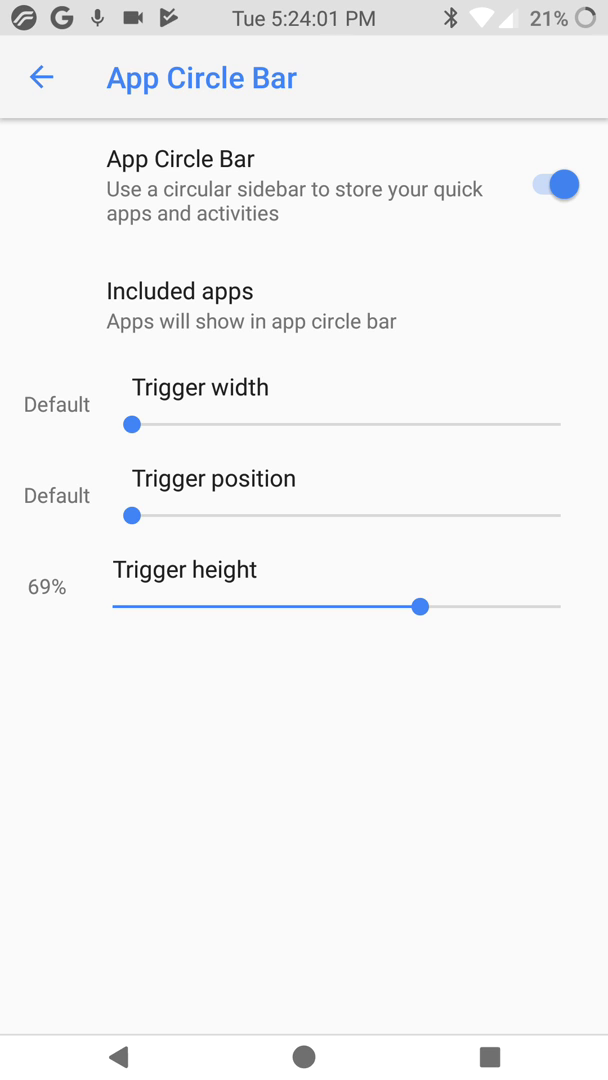
drag(420, 608, 112, 608)
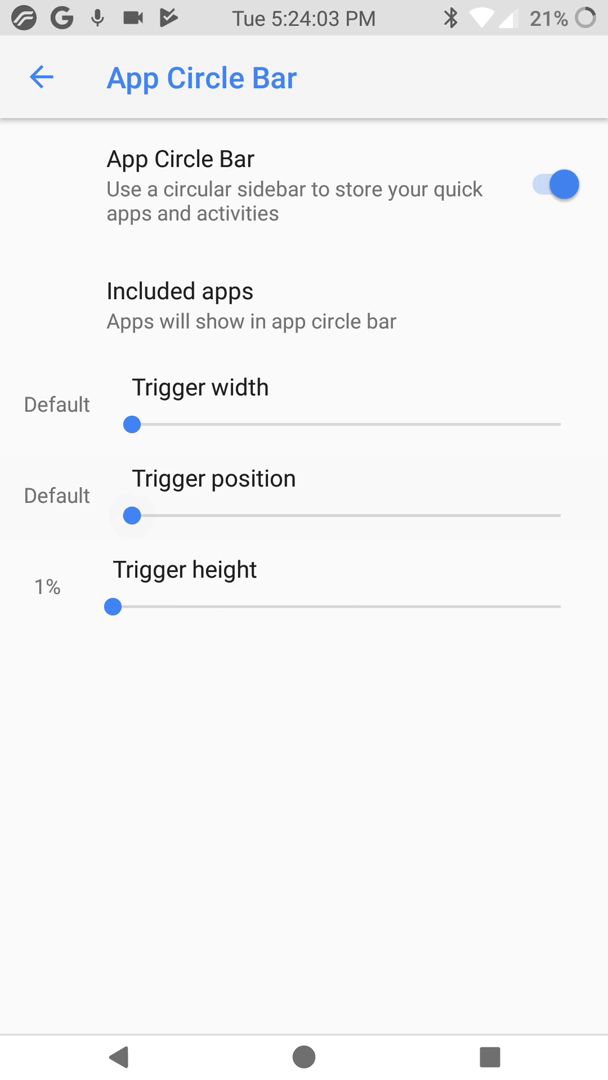
click(112, 608)
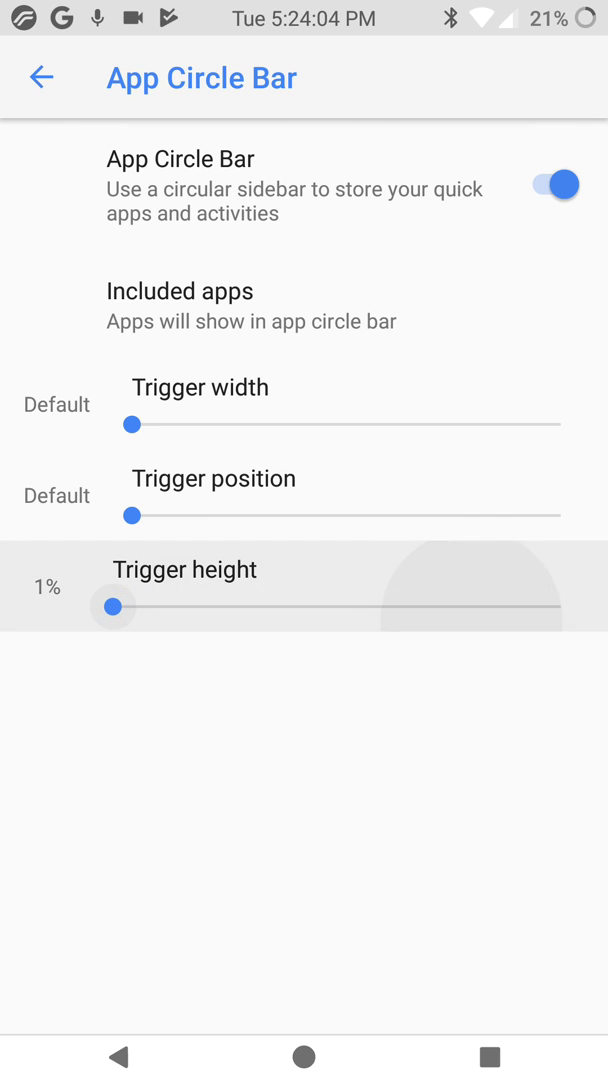
drag(112, 608, 394, 608)
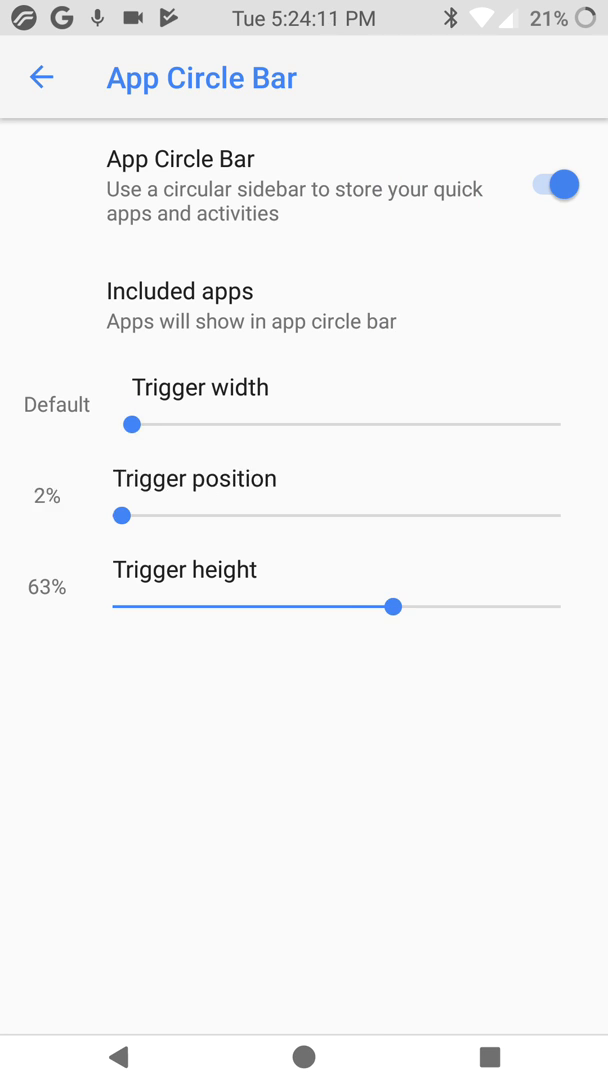
click(40, 78)
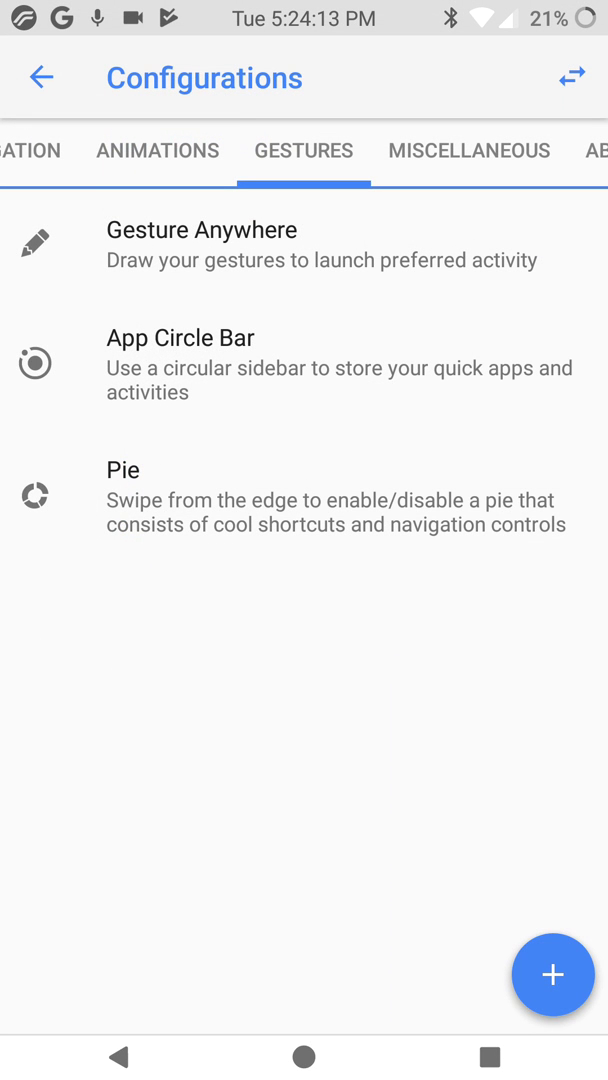
Step: Switch on Enable pie control in the Pie settings, then return to the categories
click(124, 468)
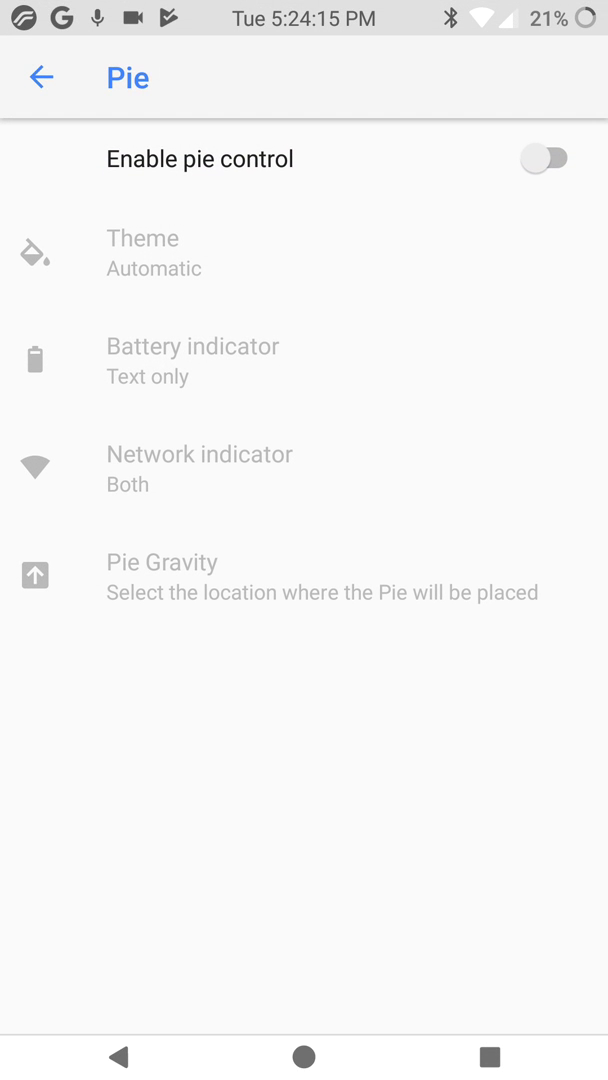
click(544, 158)
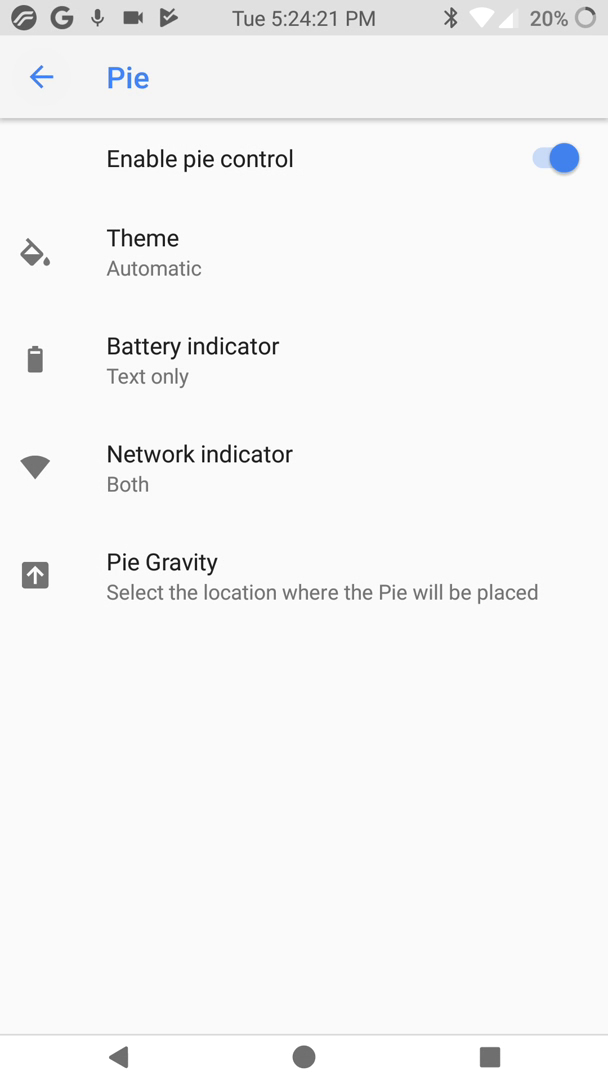
click(40, 78)
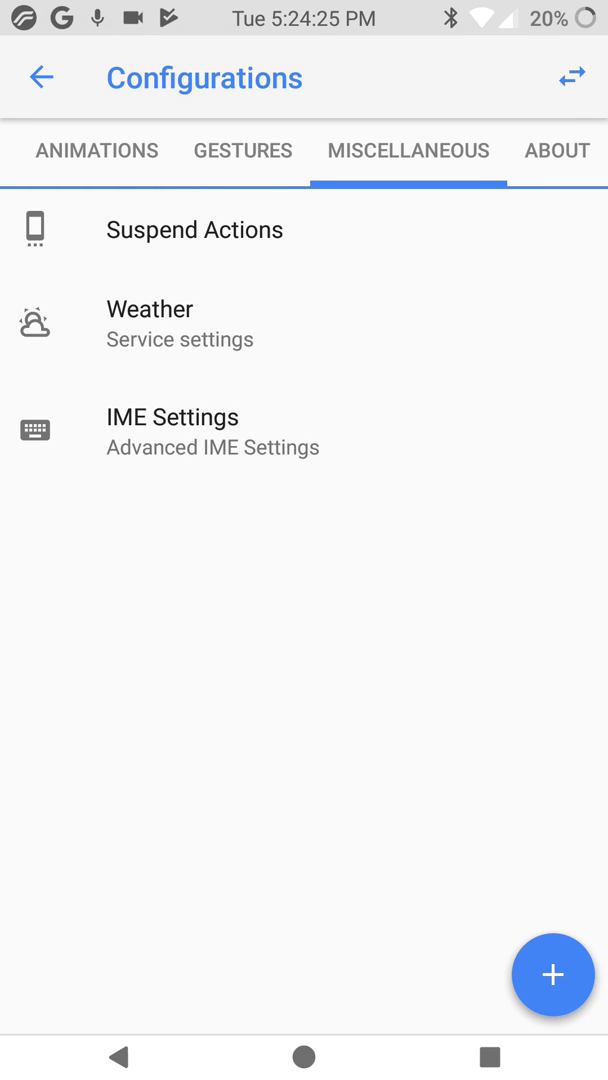
Step: Enable actions on screen off in Suspend Actions, then return to Miscellaneous
click(194, 228)
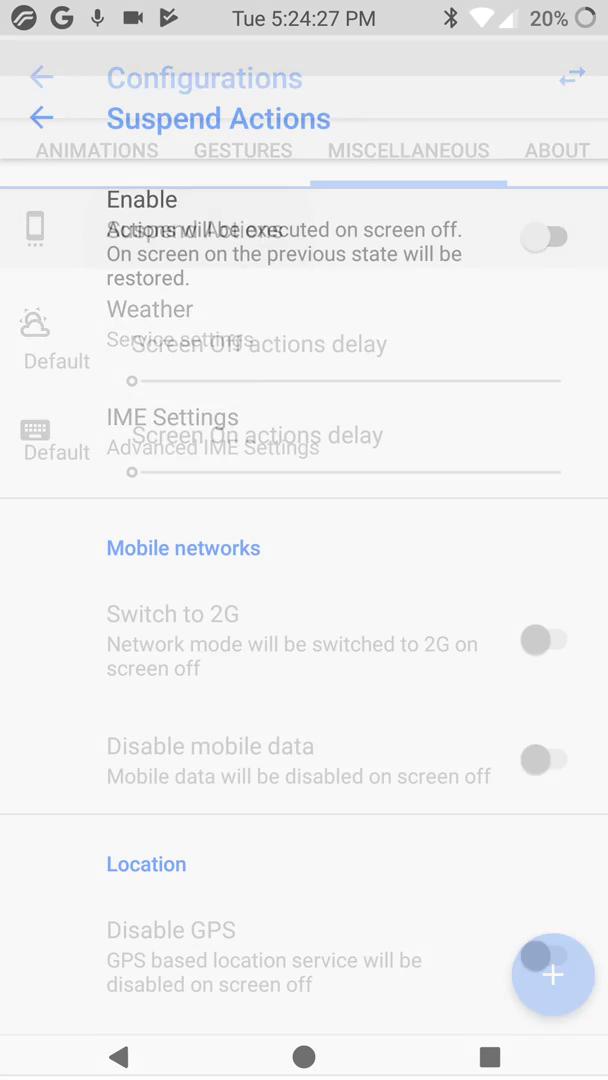
click(544, 236)
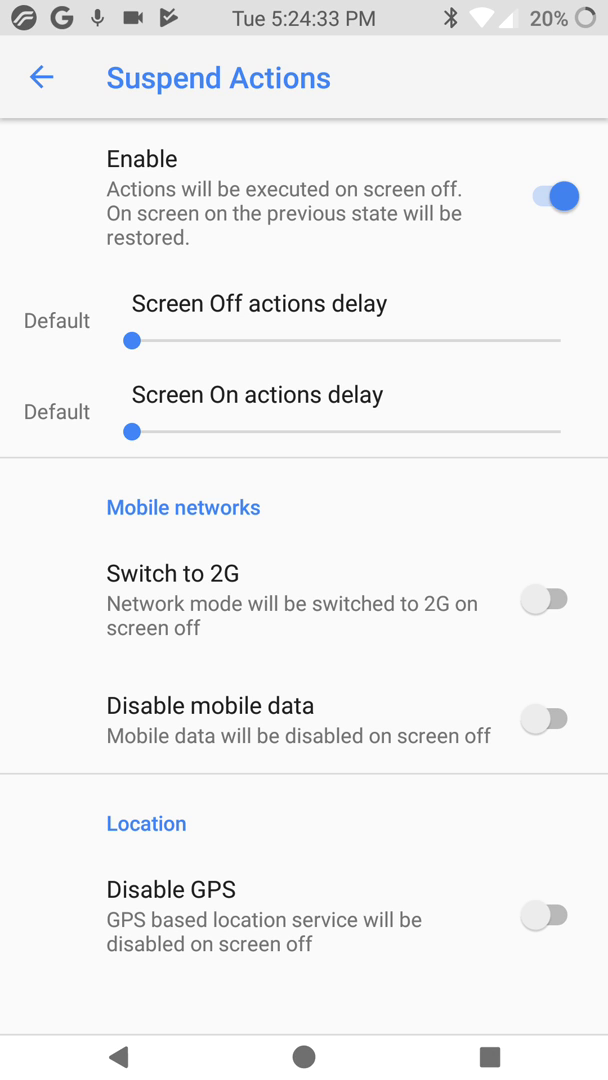
click(40, 78)
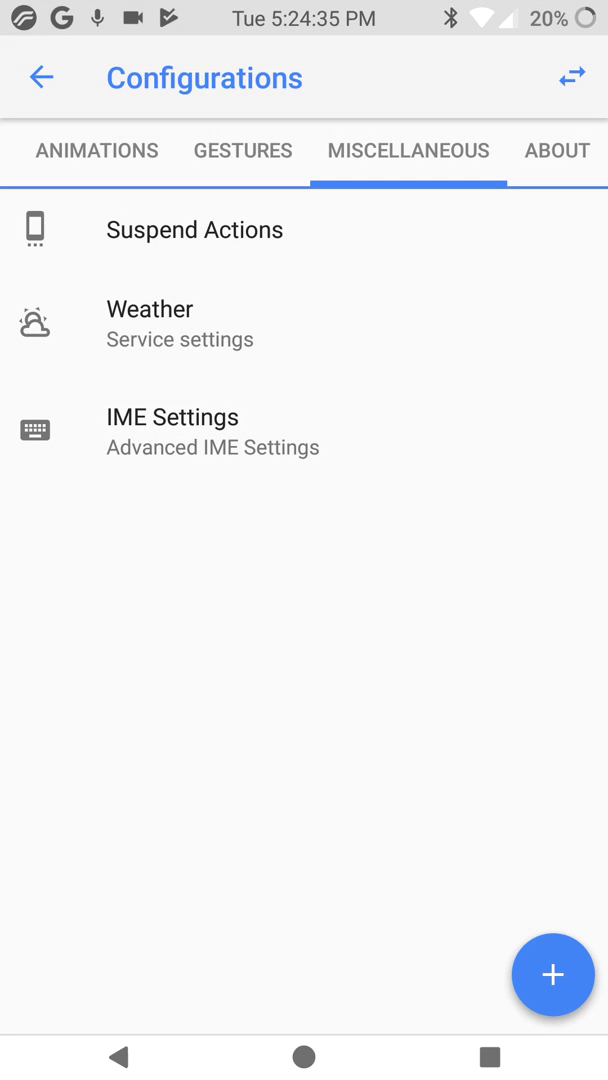
Step: Review the Weather service settings, answering the location prompt and dismissing the icon pack dialog, then head to IME Settings
click(148, 322)
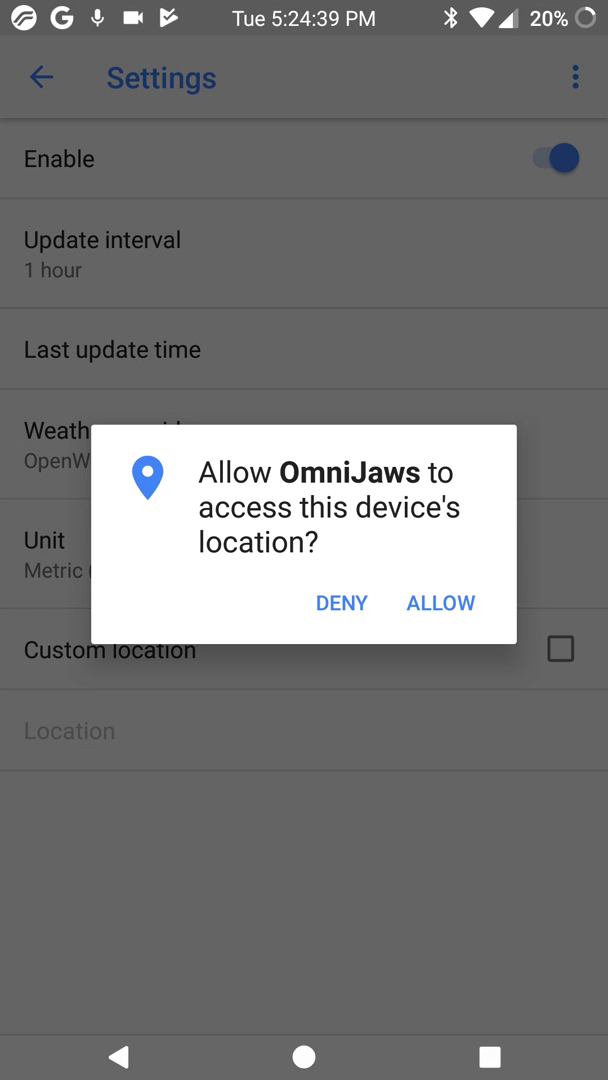
click(440, 602)
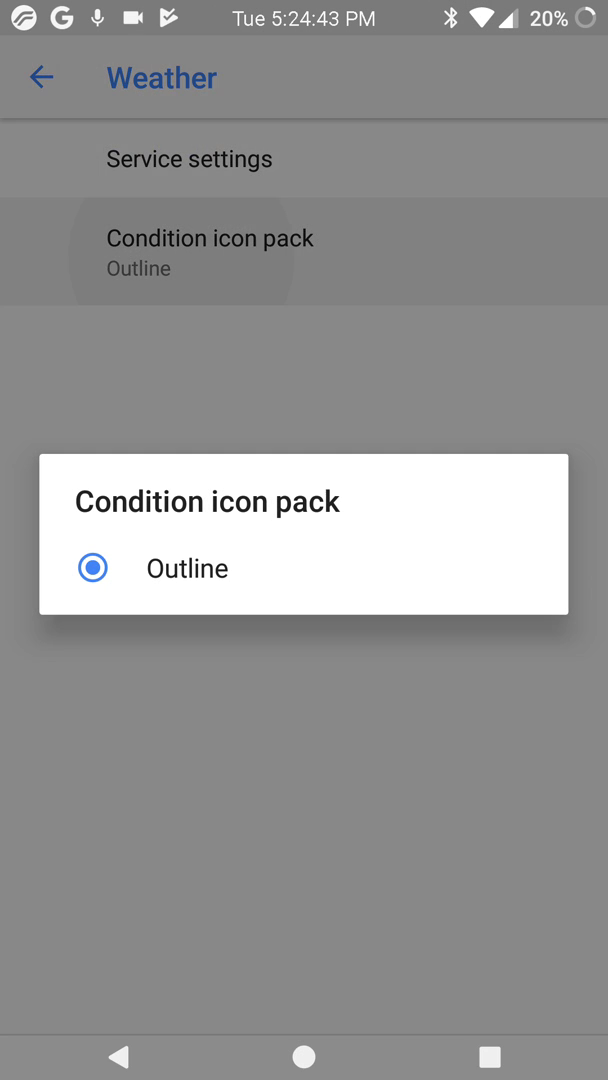
click(92, 568)
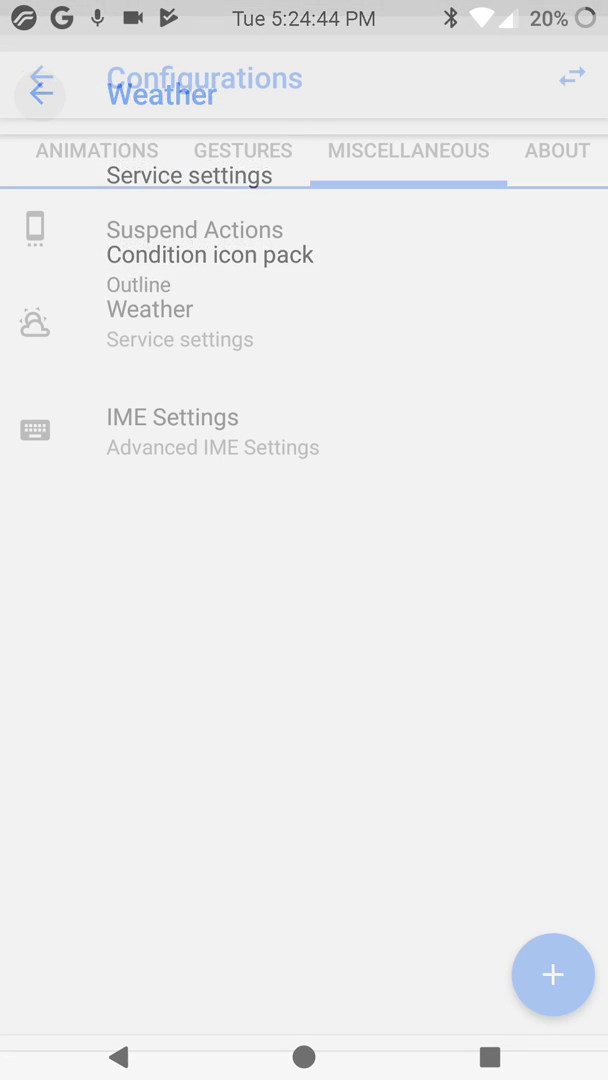
click(172, 416)
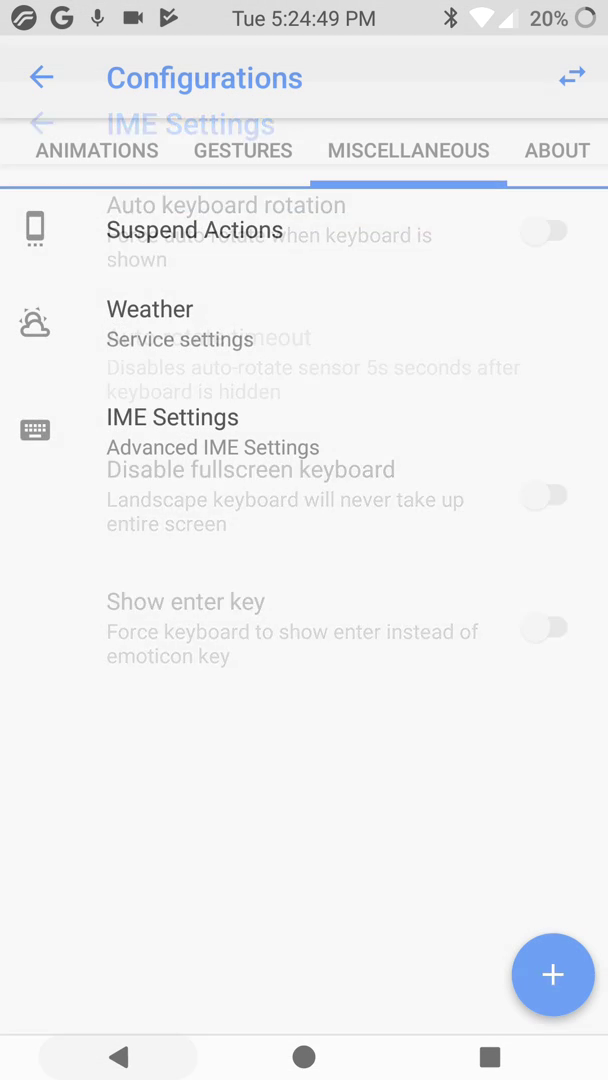
Step: Leave IME settings and scroll through the About tab's links, official devices and Dev Tag credits
click(556, 152)
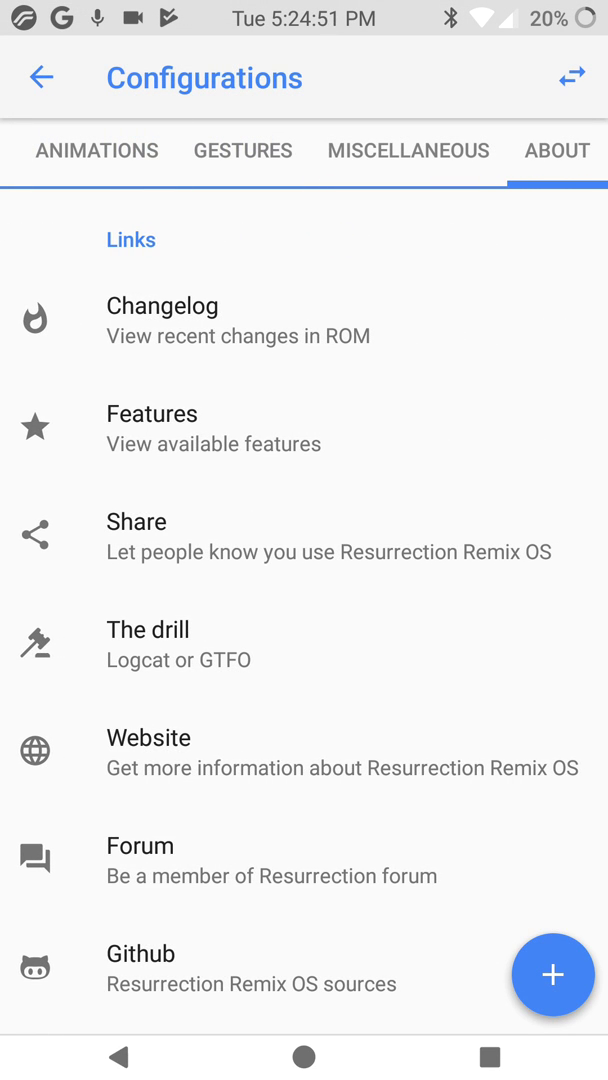
scroll(down, 3)
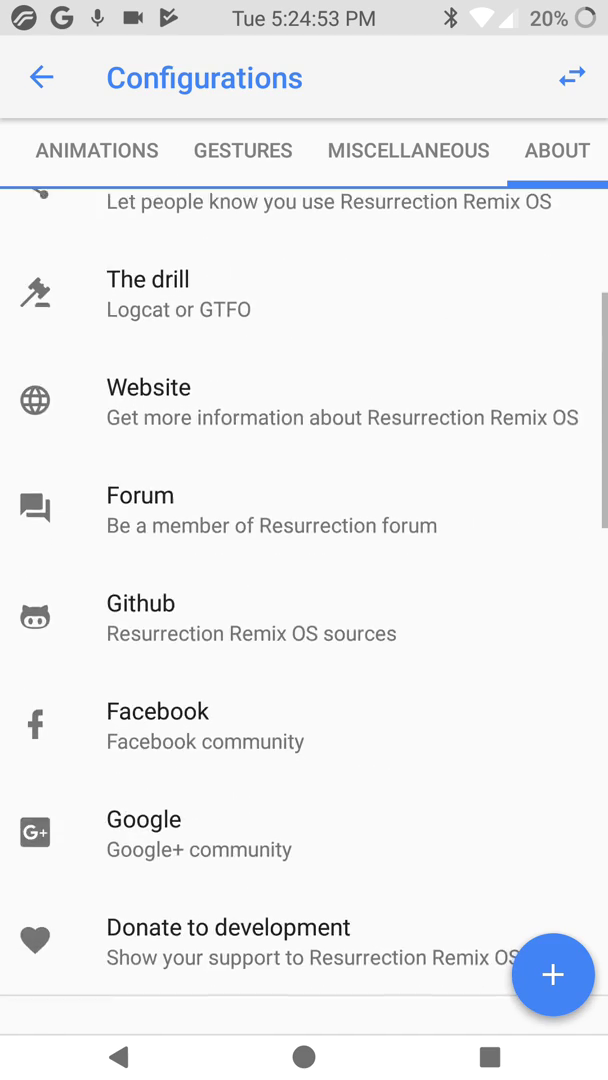
scroll(down, 3)
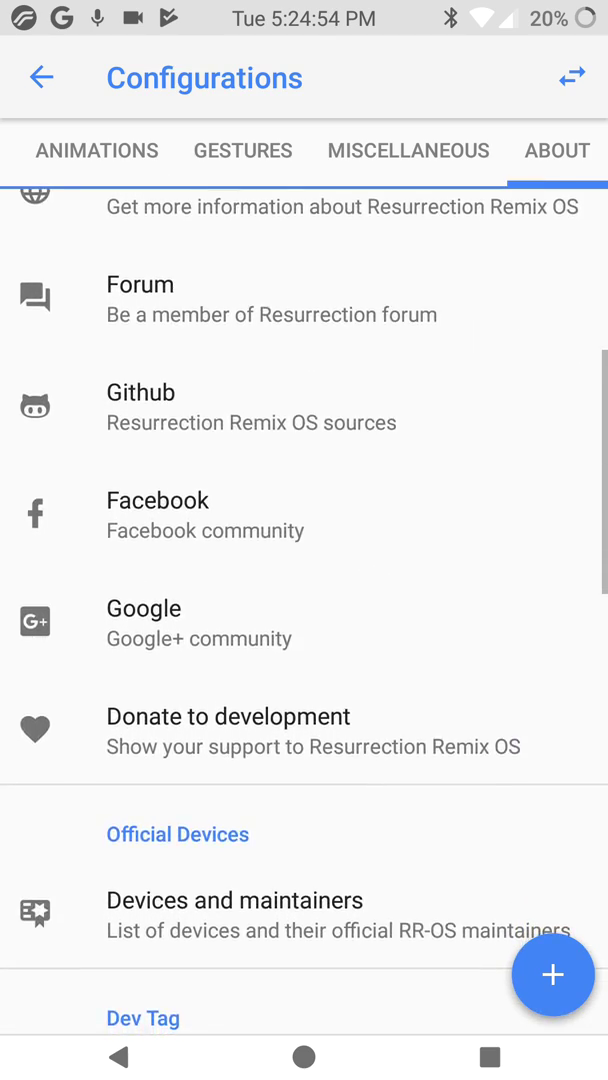
scroll(down, 3)
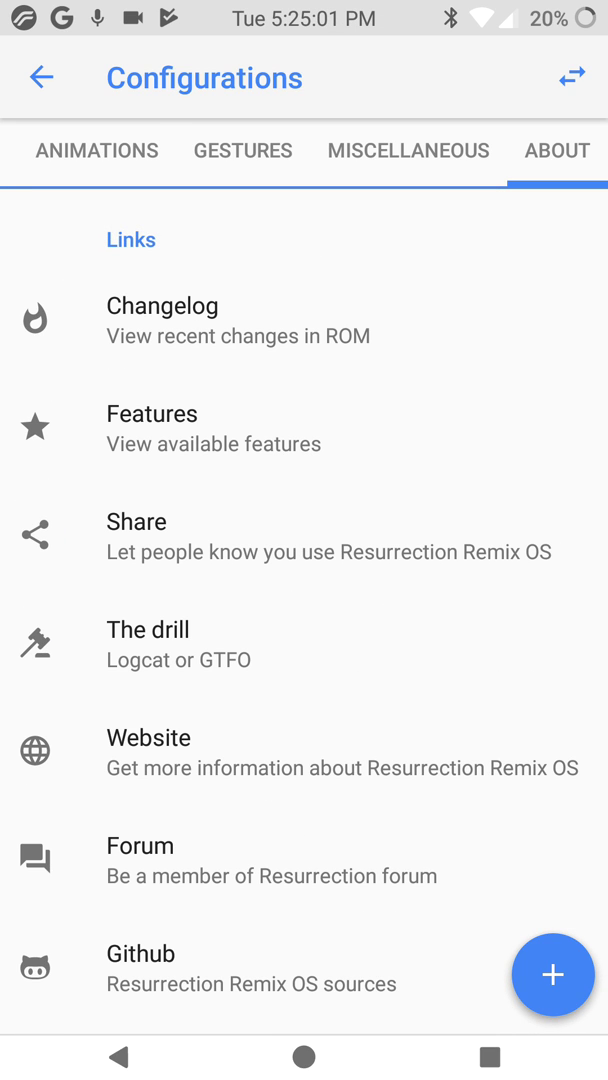
scroll(down, 3)
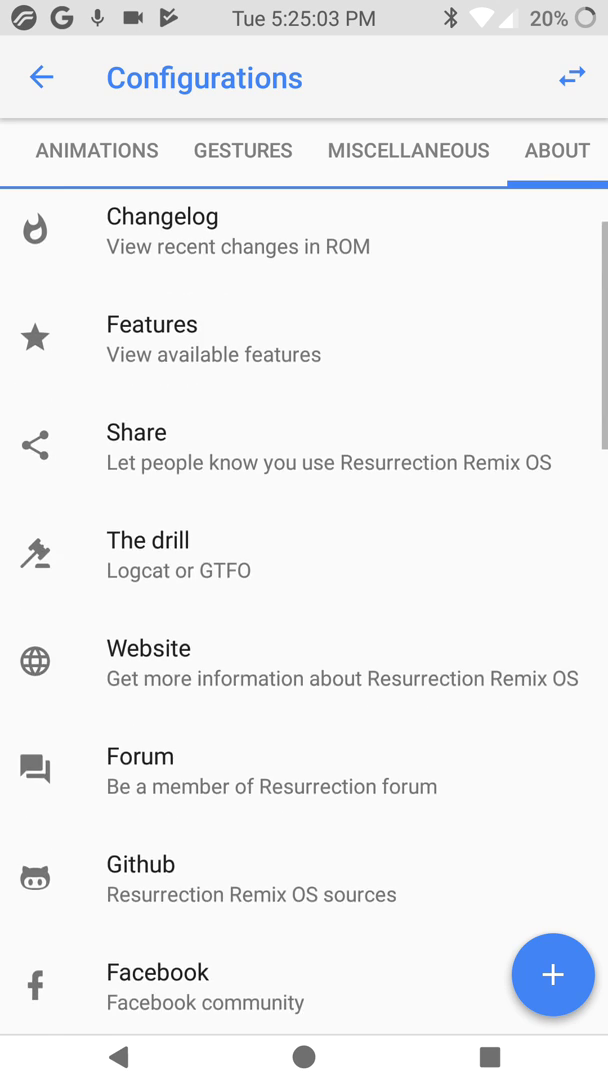
scroll(down, 3)
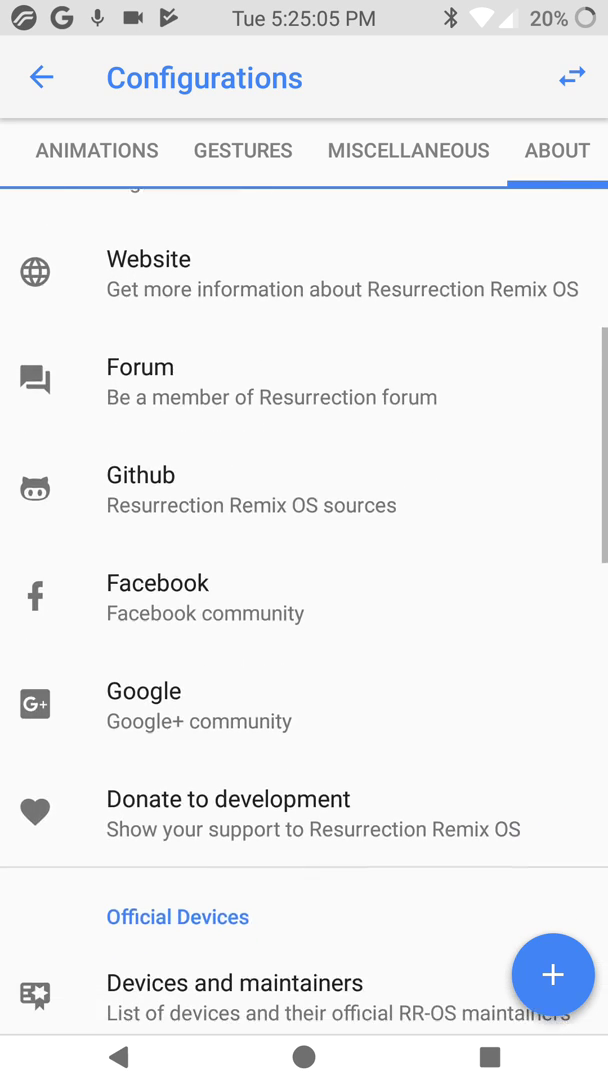
scroll(down, 3)
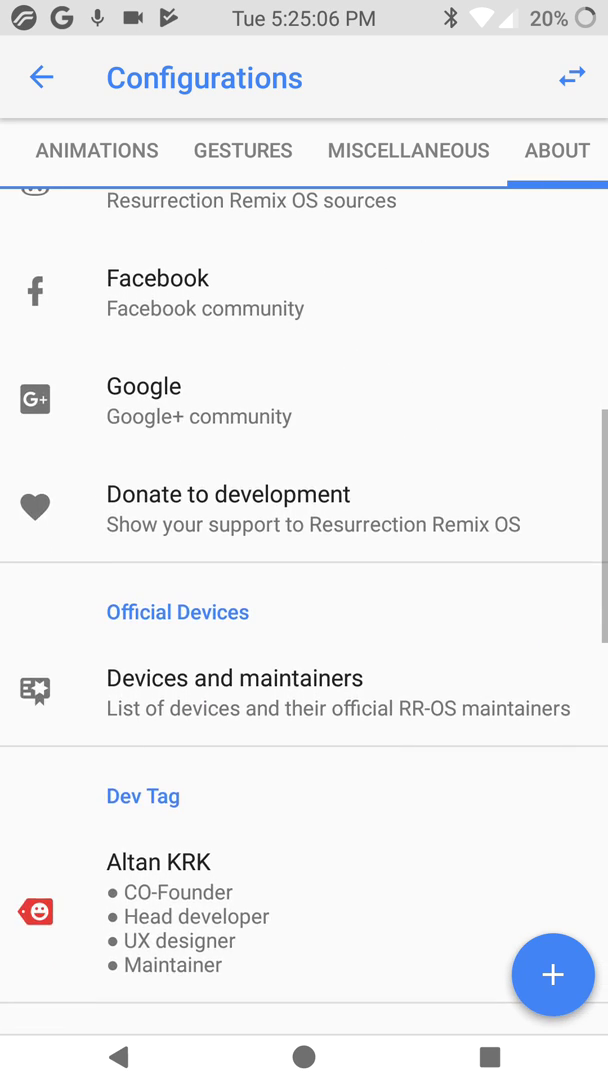
scroll(down, 3)
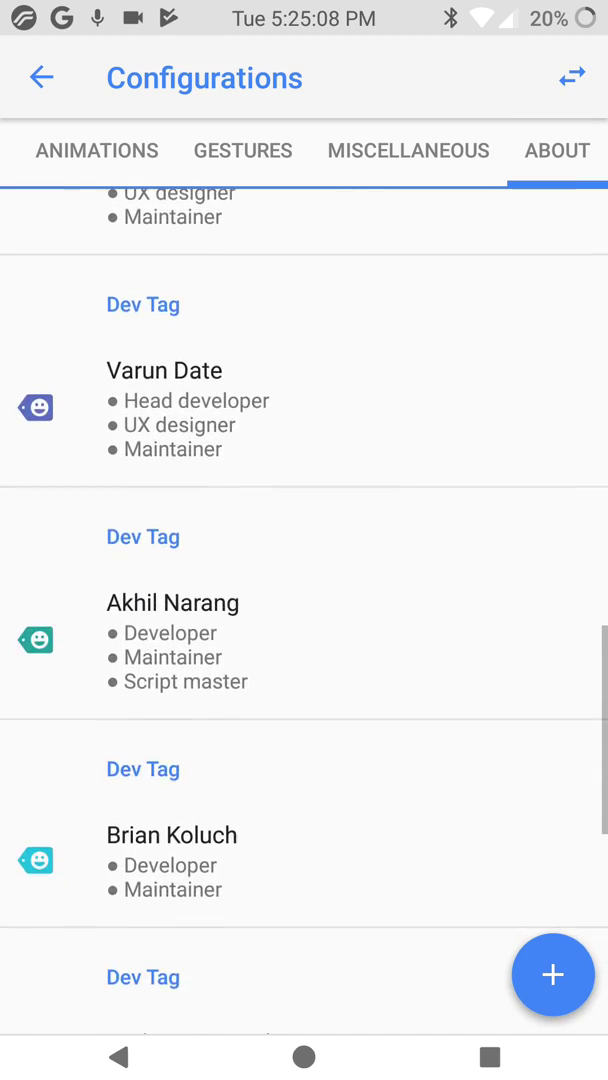
scroll(down, 3)
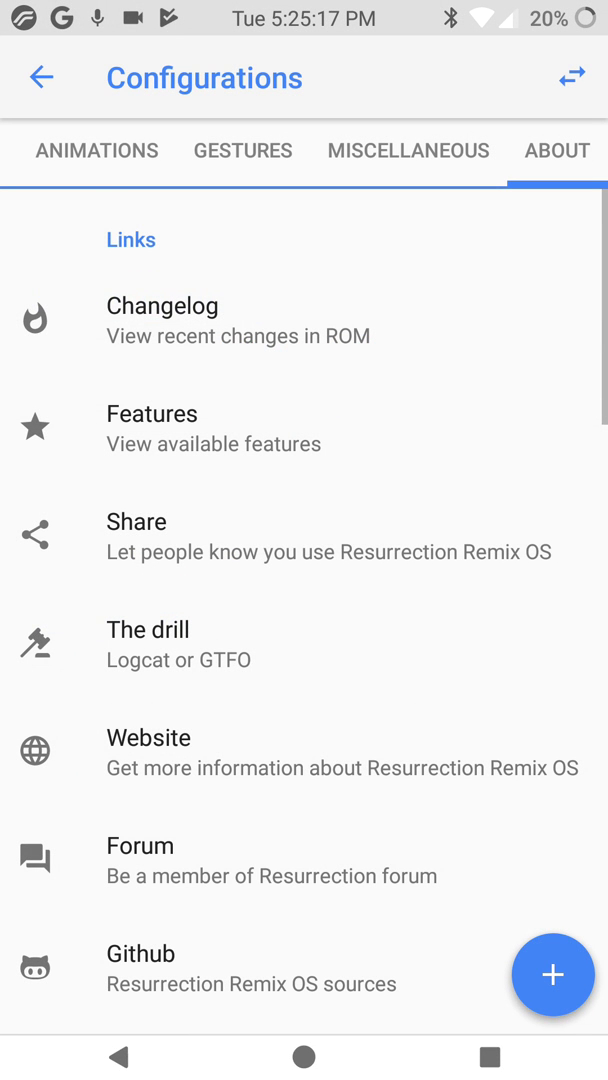
scroll(down, 3)
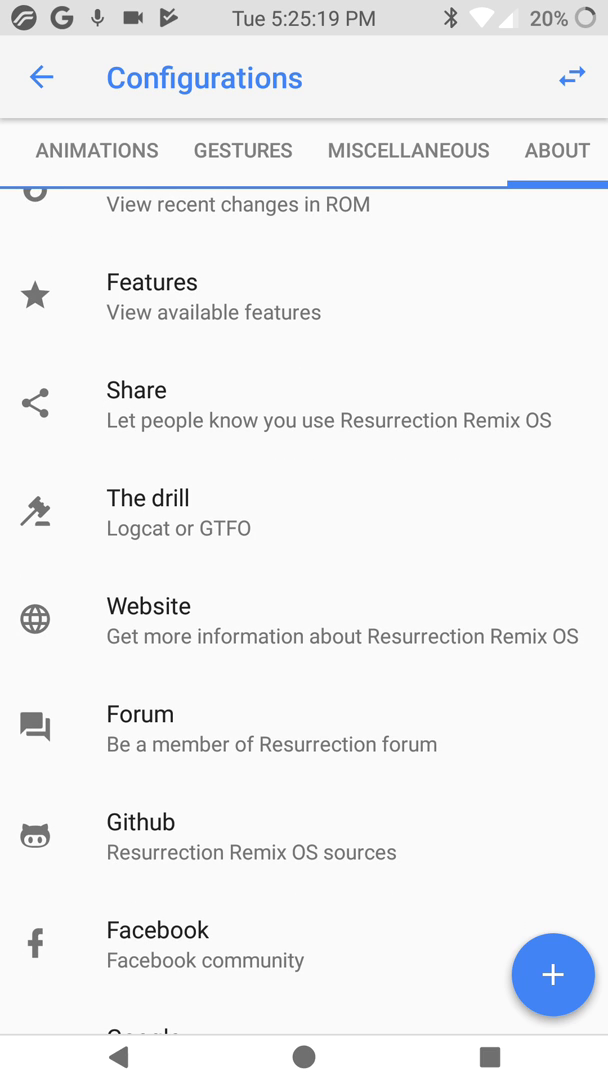
Step: View the Resurrection Remix website and Facebook page in Chrome, scrolling through them
click(148, 606)
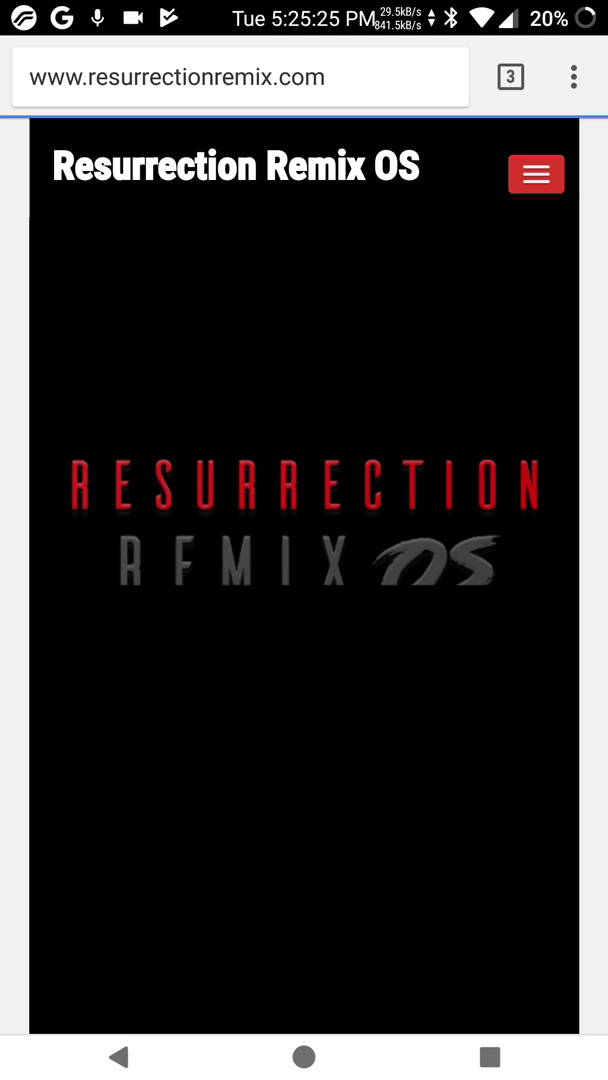
scroll(down, 3)
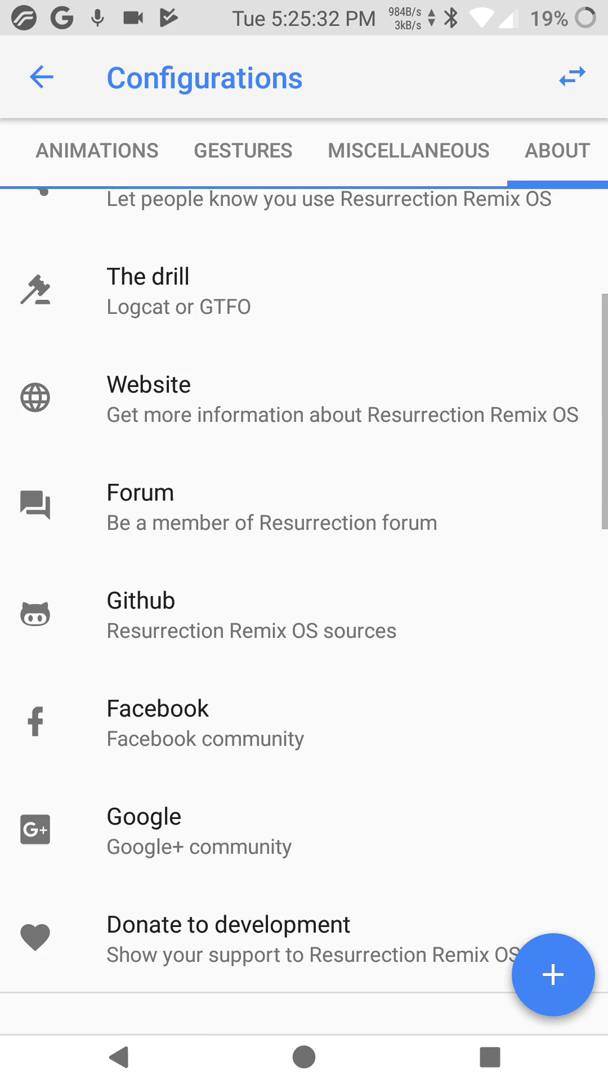
scroll(down, 3)
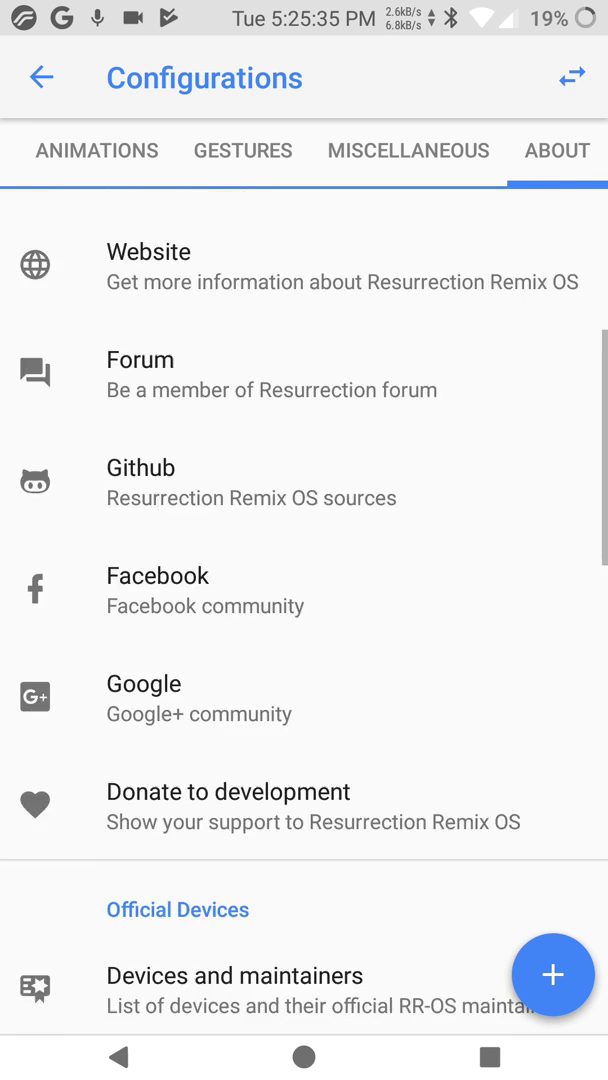
scroll(down, 3)
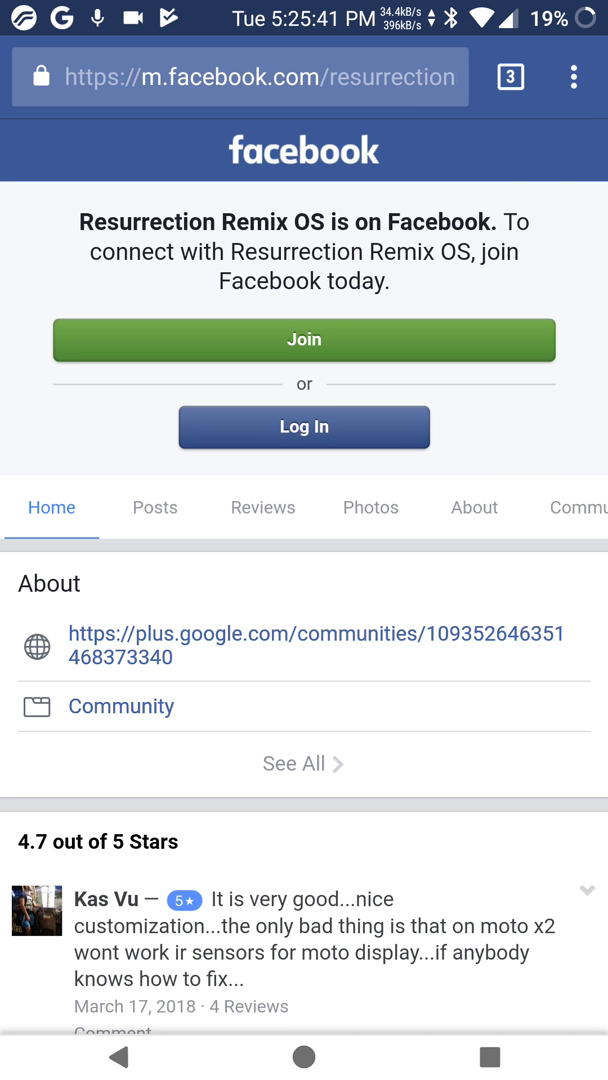
scroll(down, 3)
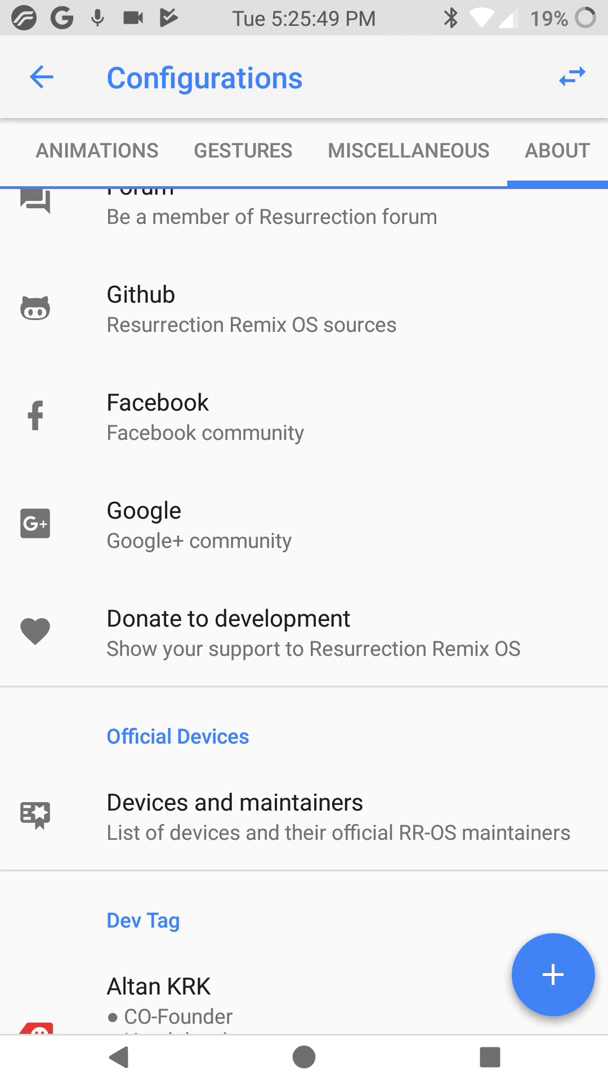
scroll(down, 3)
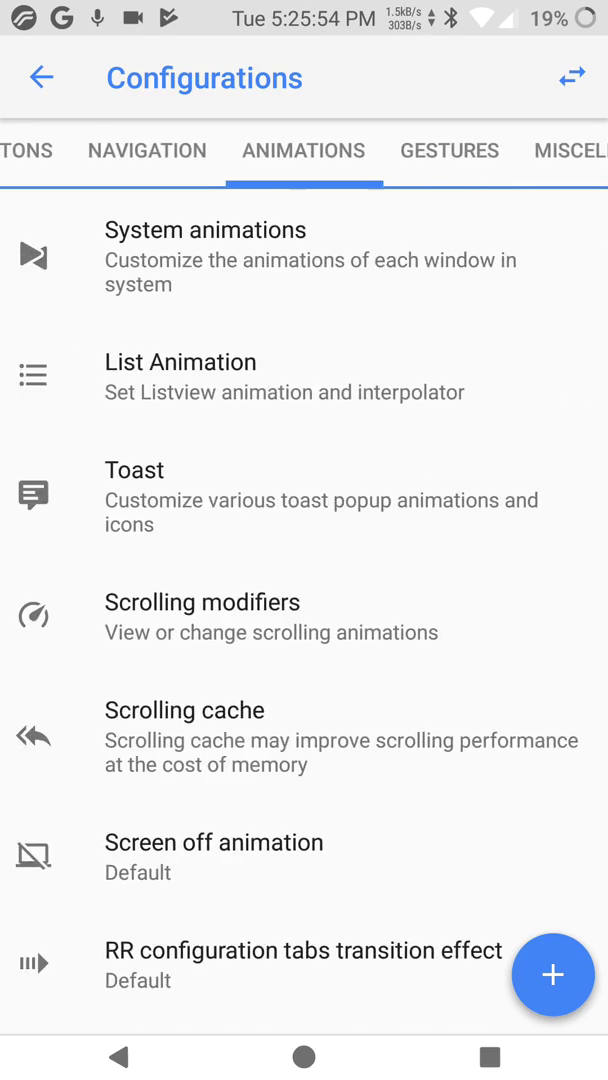
Step: Back out to the main Settings list and go to the phone's home screen
scroll(left, 3)
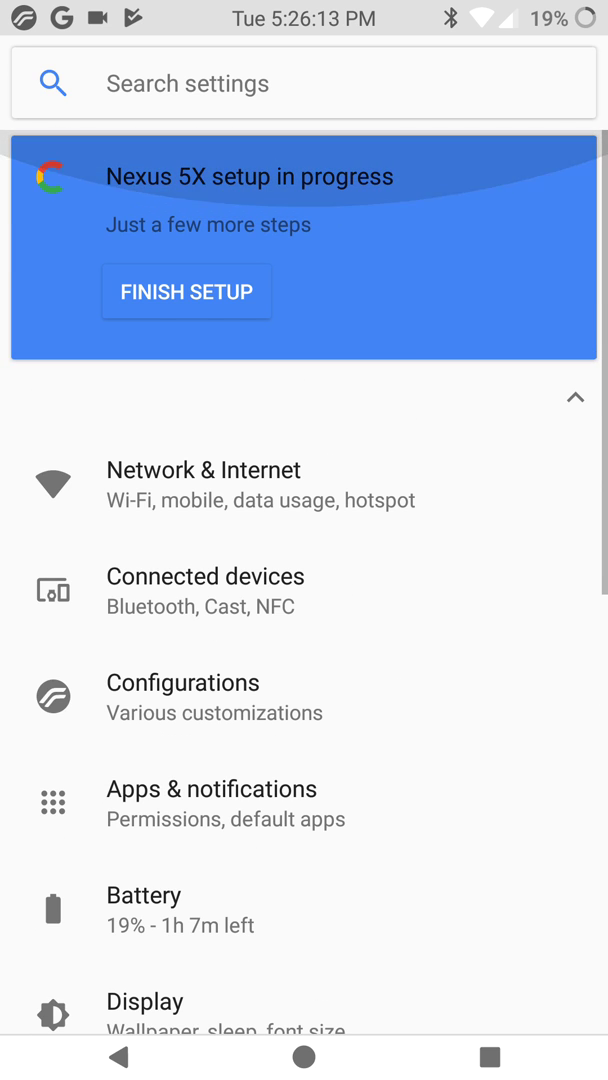
scroll(down, 3)
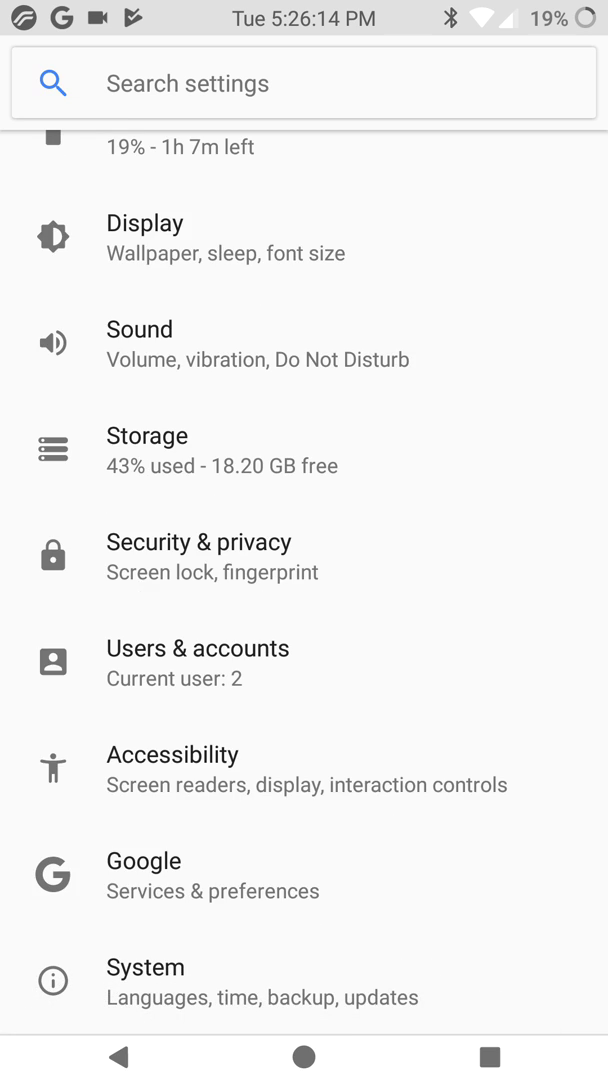
click(304, 1056)
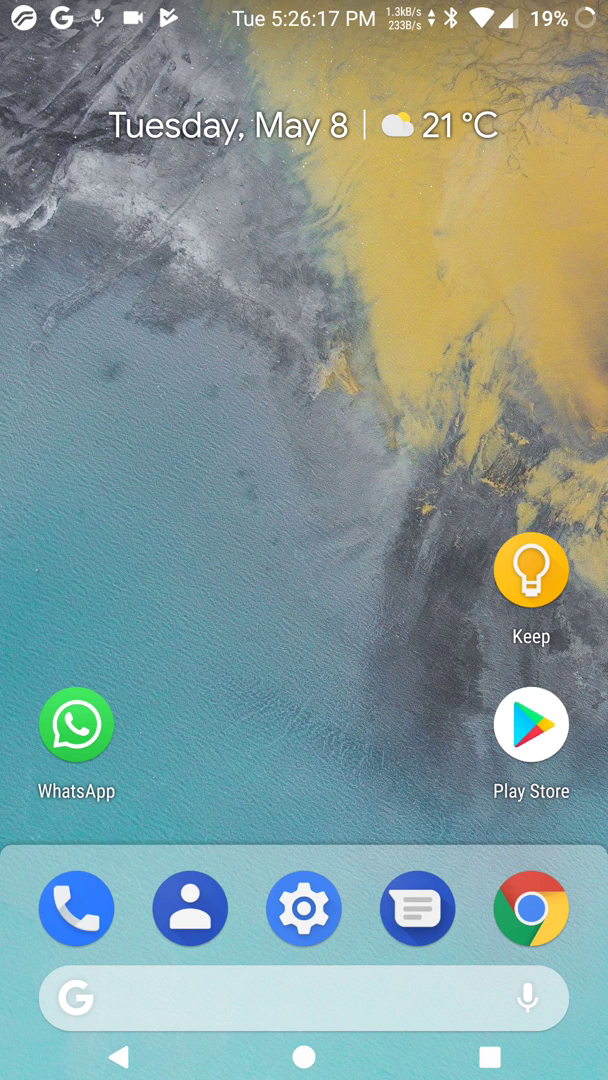